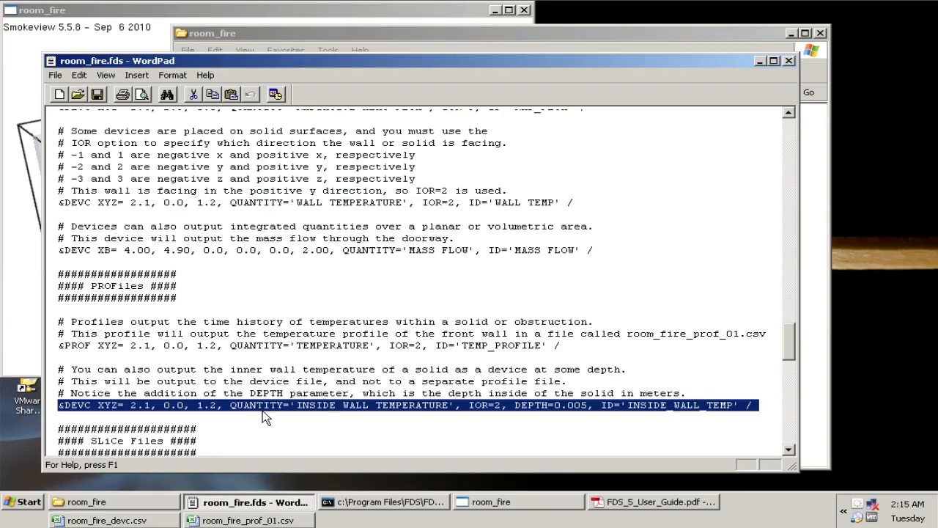
{"action": "mouse_move", "coordinate": [421, 412]}
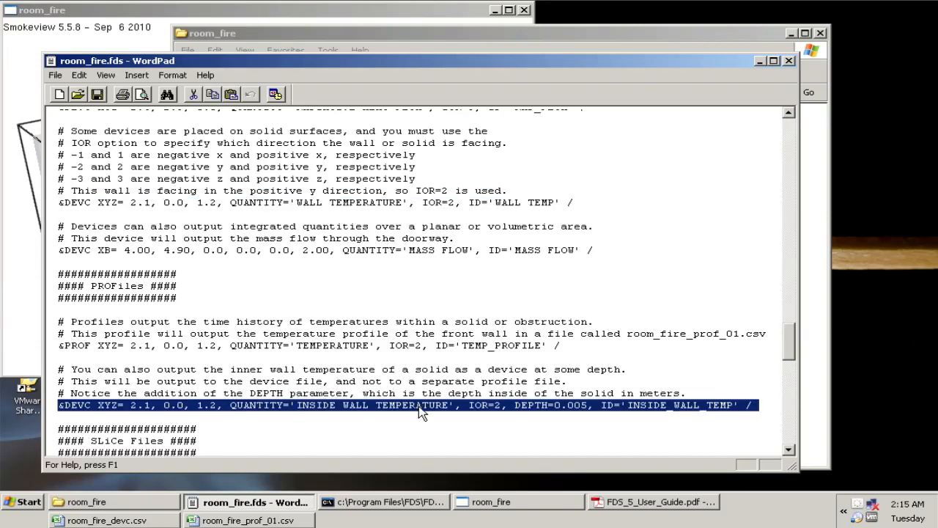
{"action": "mouse_move", "coordinate": [585, 416]}
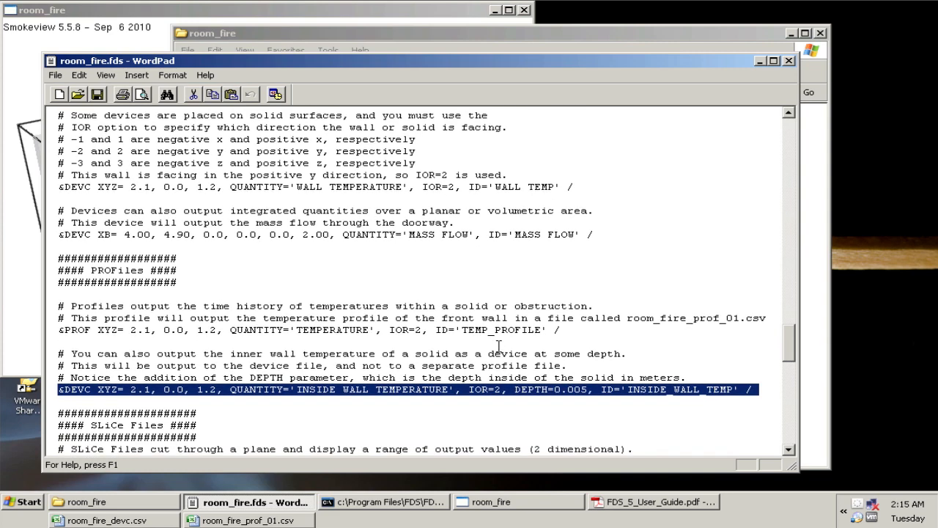
Step: Chart the INSIDE_WALL_TEMP column of room_fire_devc.csv as a 2-D line chart
{"action": "left_click", "coordinate": [110, 501]}
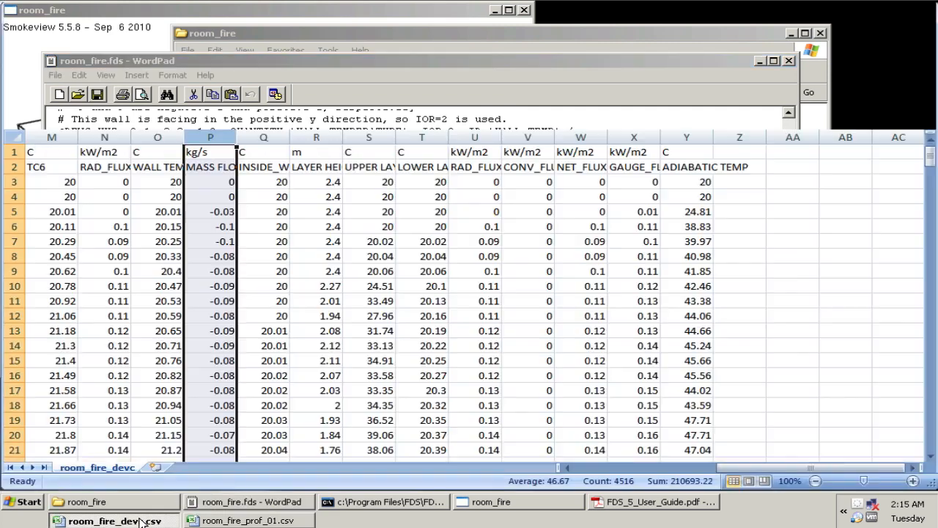
{"action": "left_click", "coordinate": [263, 137]}
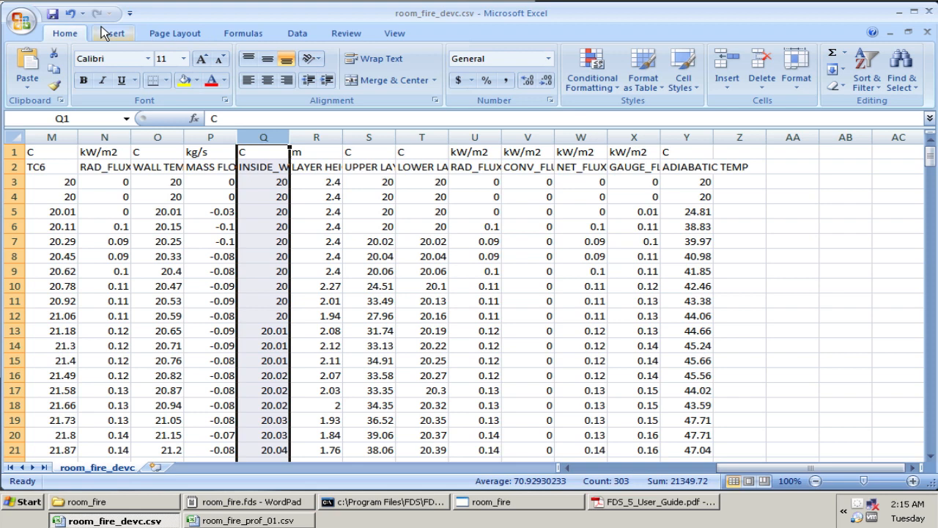
{"action": "left_click", "coordinate": [112, 33]}
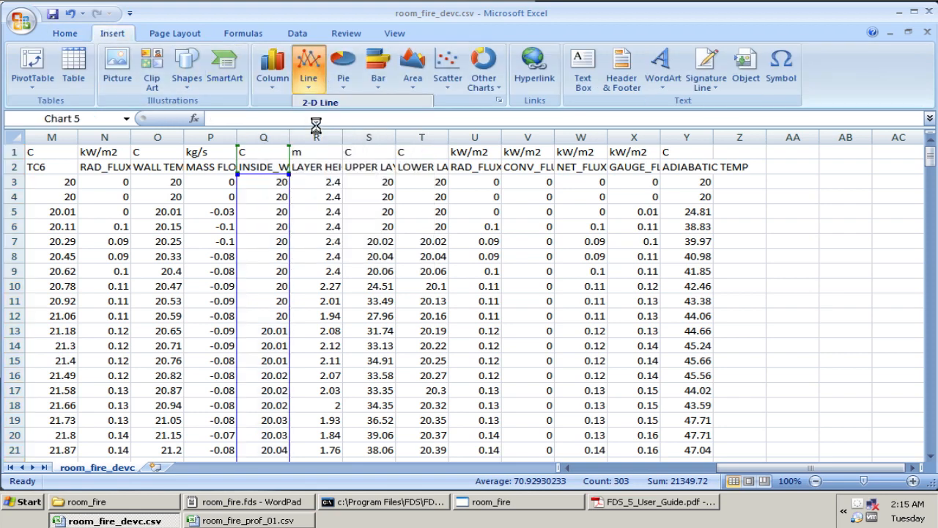
{"action": "left_click", "coordinate": [308, 62]}
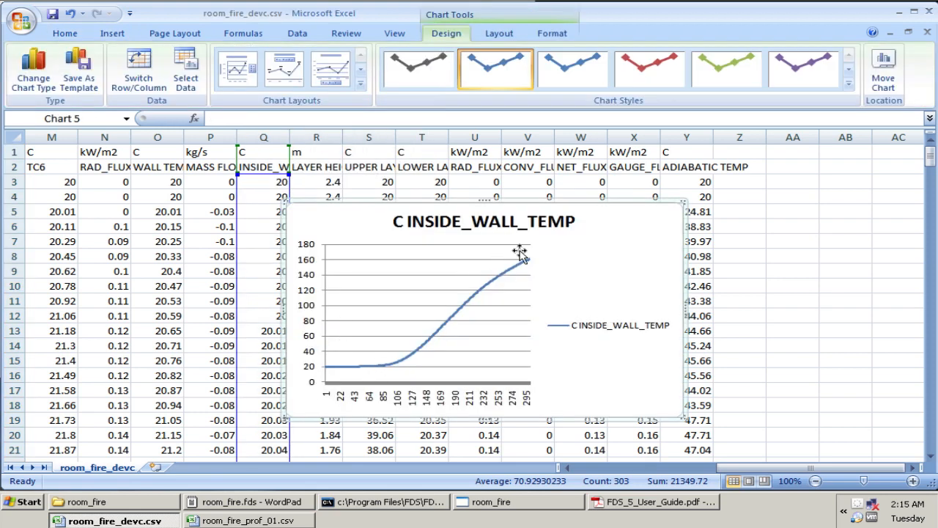
{"action": "mouse_move", "coordinate": [635, 243]}
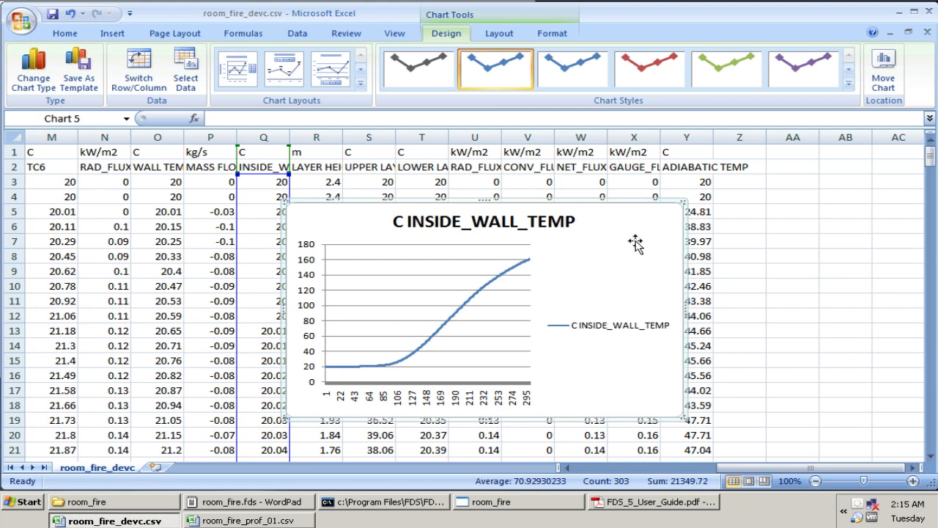
{"action": "mouse_move", "coordinate": [494, 294]}
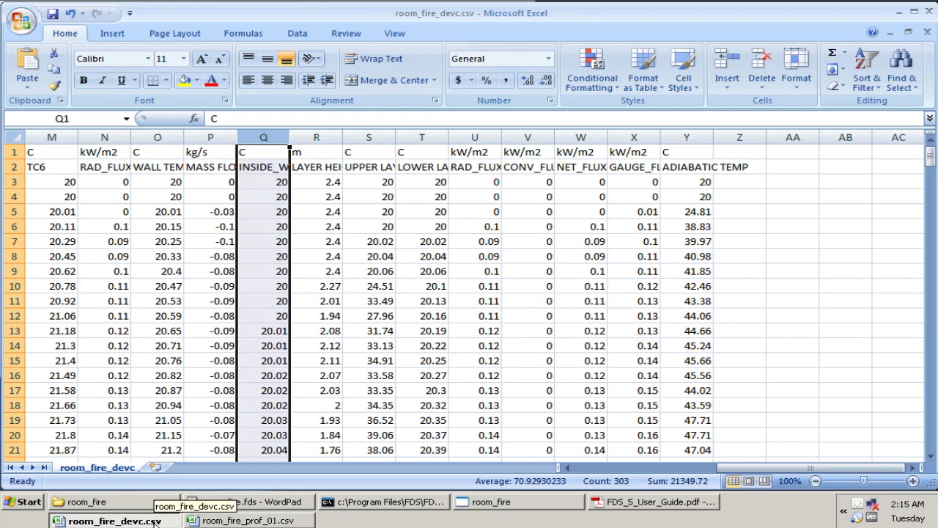
Step: Bring up room_fire.fds and scroll down to the SLiCe Files section
{"action": "left_click", "coordinate": [249, 501]}
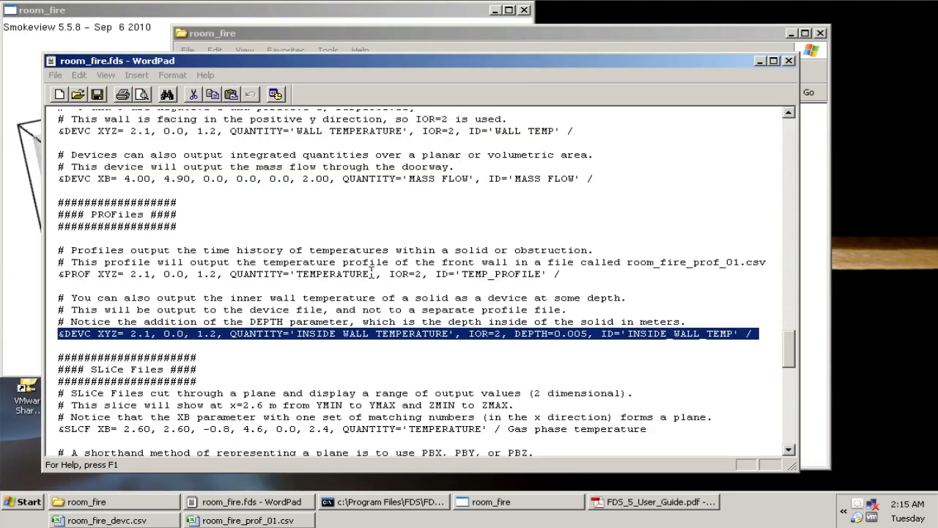
{"action": "scroll", "scroll_direction": "down", "scroll_amount": 3}
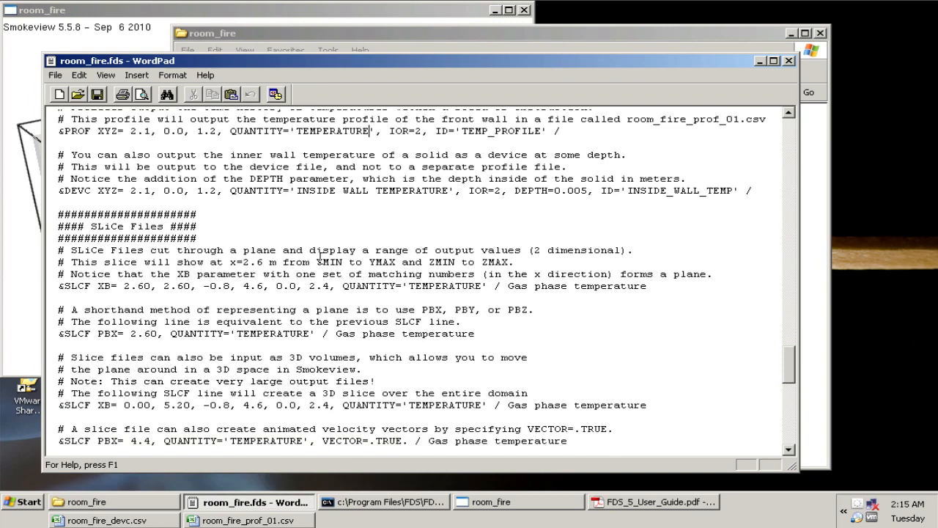
{"action": "scroll", "scroll_direction": "down", "scroll_amount": 3}
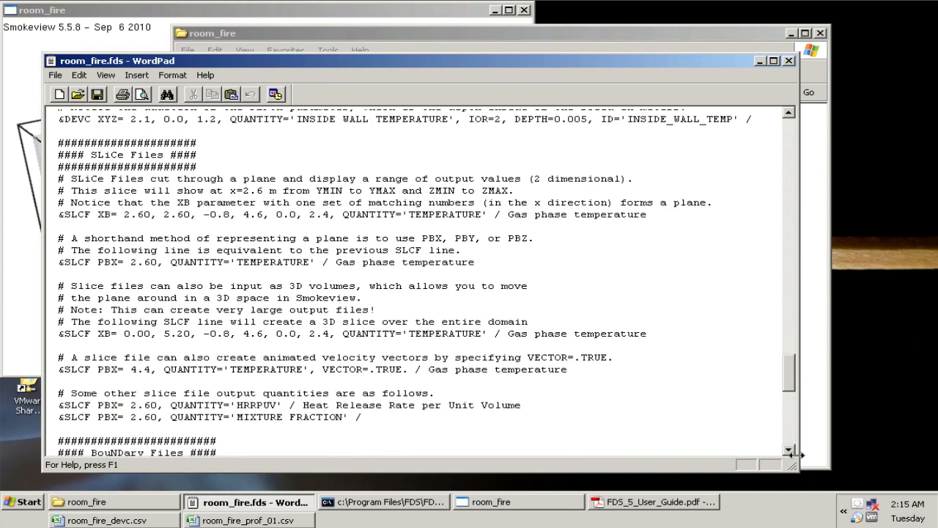
{"action": "scroll", "scroll_direction": "down", "scroll_amount": 3}
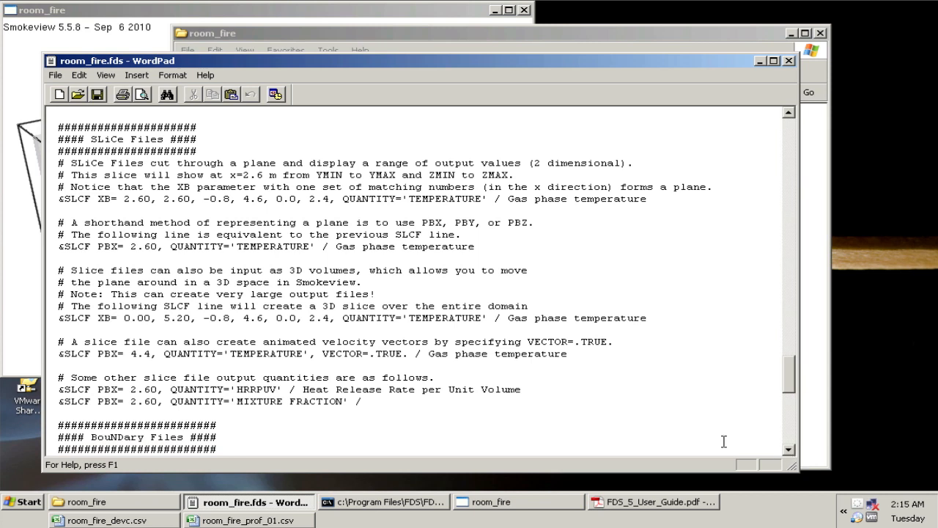
{"action": "mouse_move", "coordinate": [174, 159]}
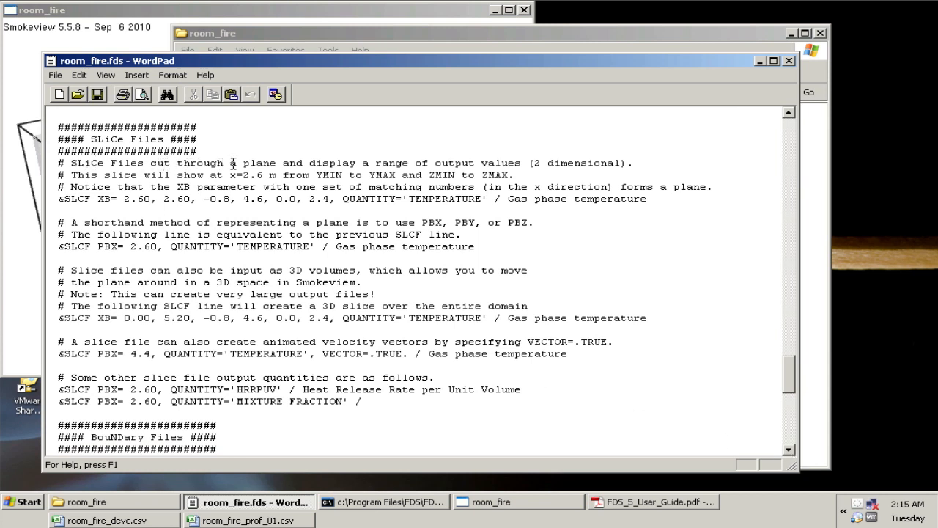
{"action": "mouse_move", "coordinate": [339, 163]}
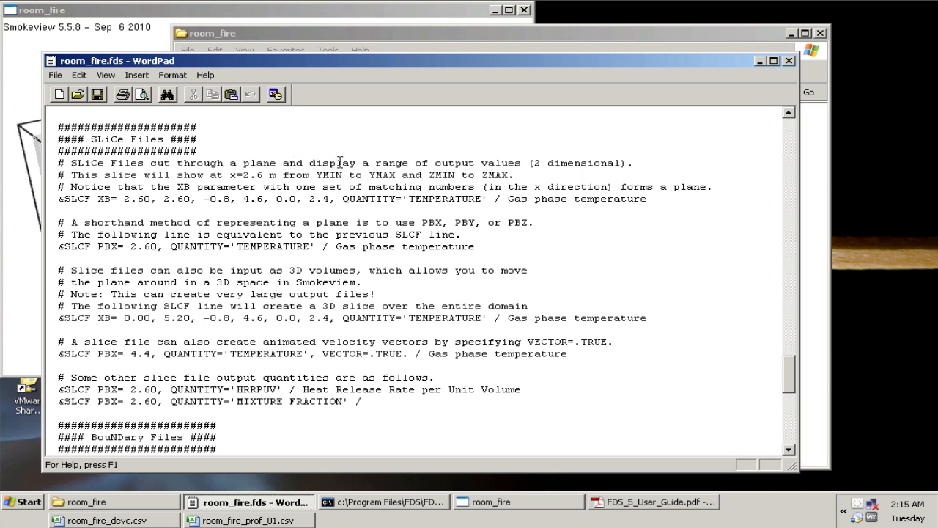
{"action": "mouse_move", "coordinate": [544, 162]}
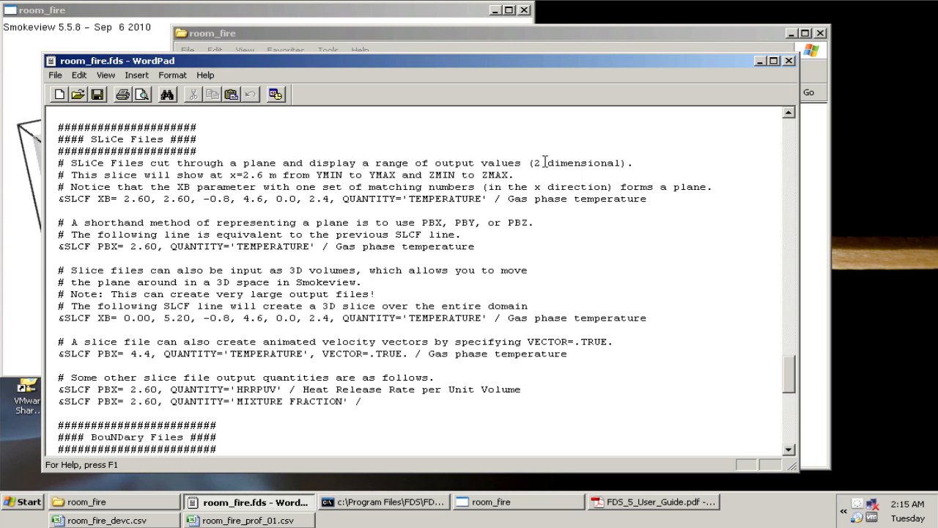
{"action": "mouse_move", "coordinate": [535, 161]}
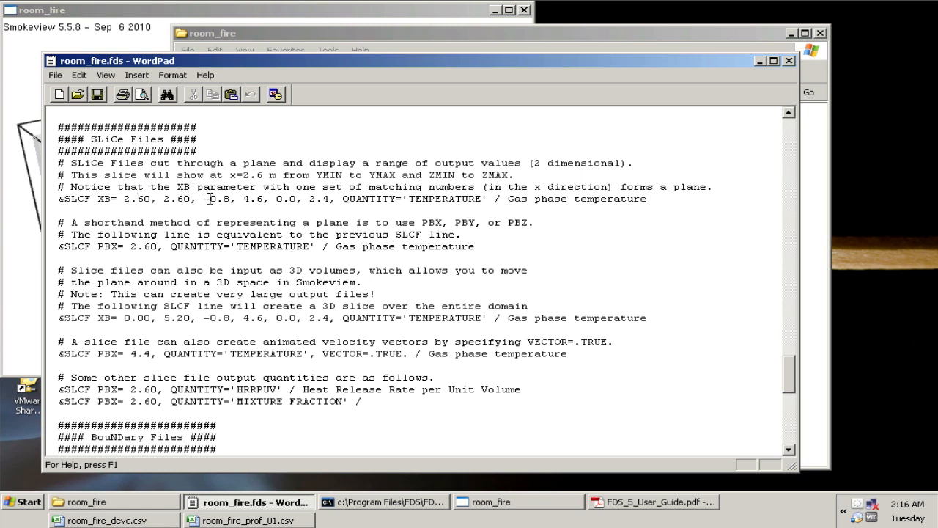
Step: Highlight the slice's XB vertical extent values and its TEMPERATURE quantity
{"action": "left_click_drag", "start_coordinate": [202, 199], "coordinate": [268, 198]}
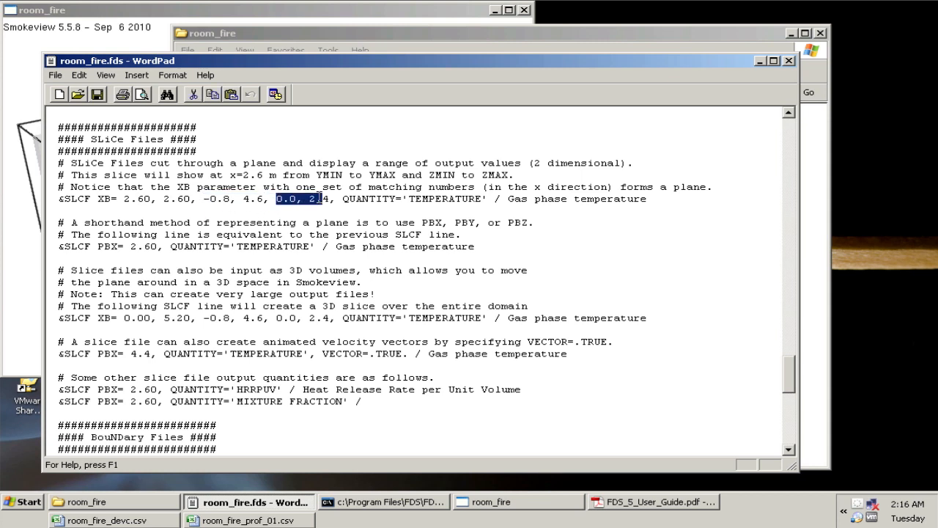
{"action": "left_click", "coordinate": [321, 199]}
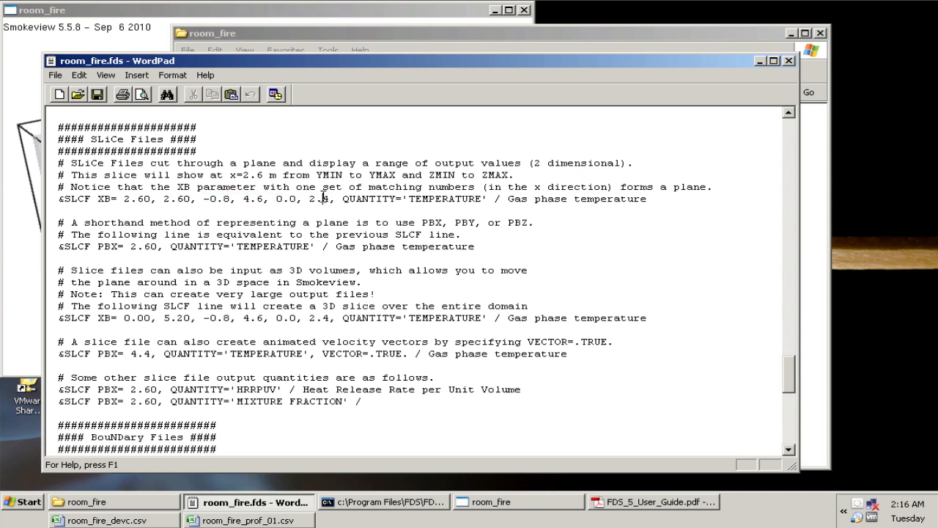
{"action": "double_click", "coordinate": [446, 199]}
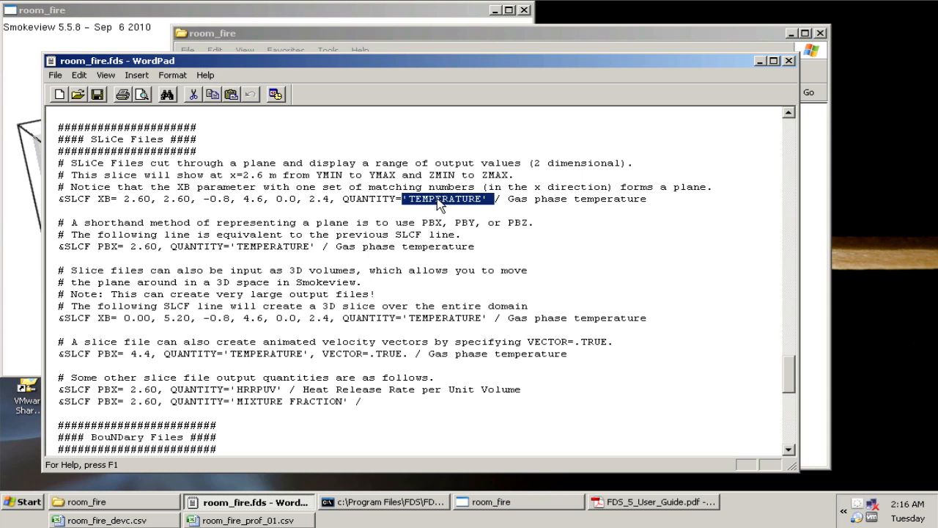
{"action": "left_click", "coordinate": [444, 199]}
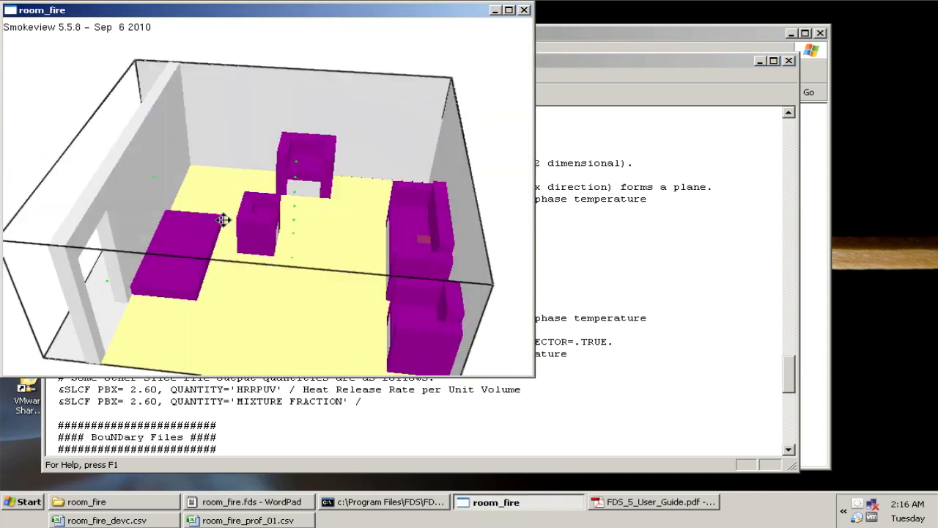
Step: Orbit to a front view, load the X=2.6 TEMPERATURE slice, then return to room_fire.fds
{"action": "left_click_drag", "start_coordinate": [222, 220], "coordinate": [291, 230]}
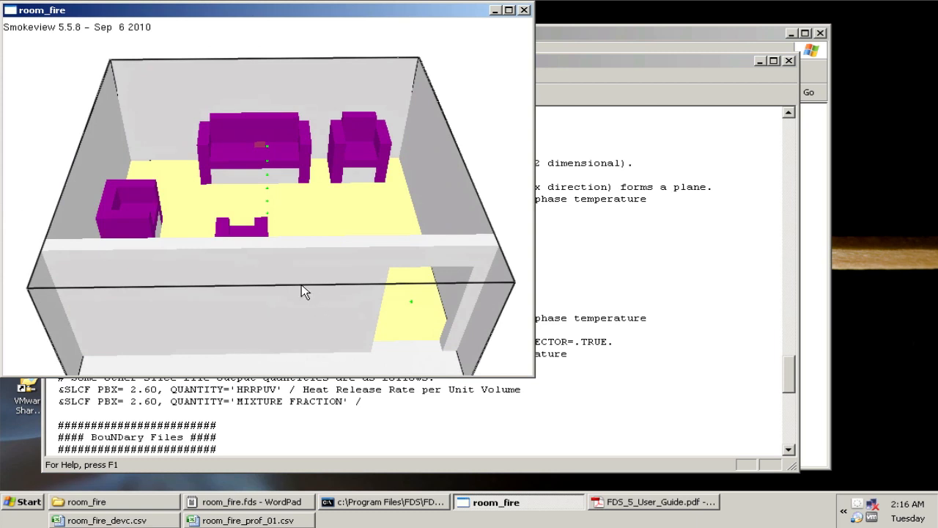
{"action": "mouse_move", "coordinate": [328, 203]}
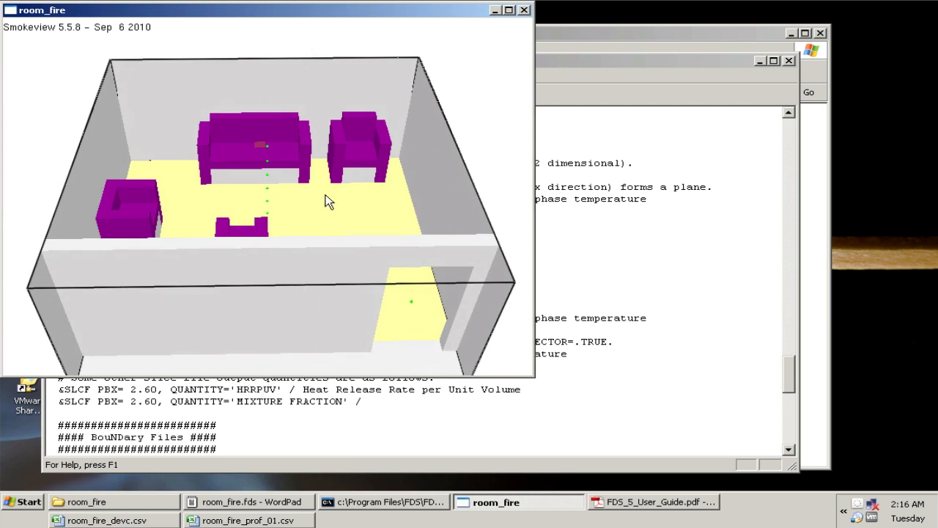
{"action": "mouse_move", "coordinate": [274, 52]}
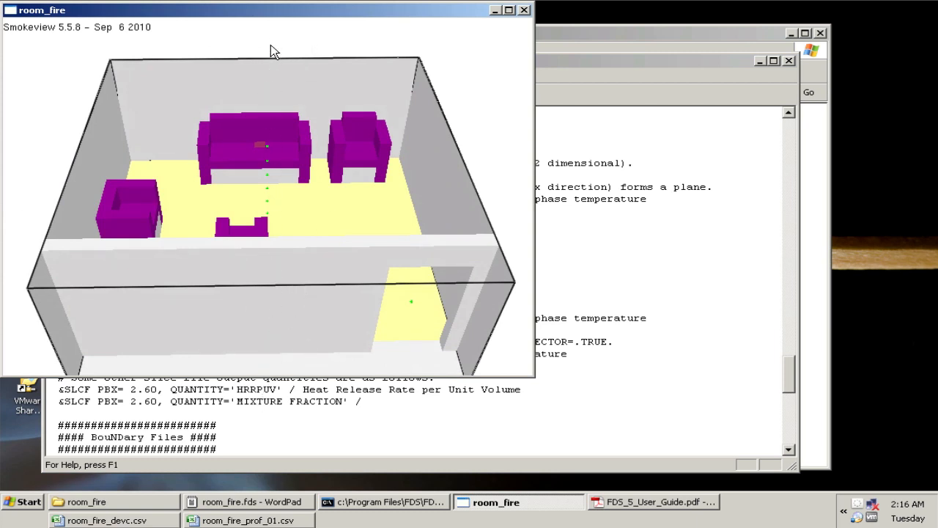
{"action": "mouse_move", "coordinate": [249, 148]}
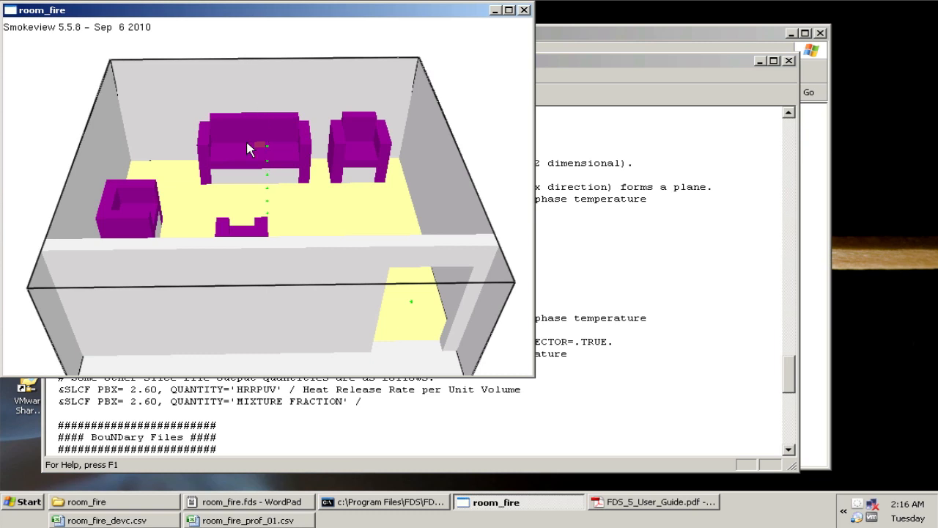
{"action": "right_click", "coordinate": [249, 147]}
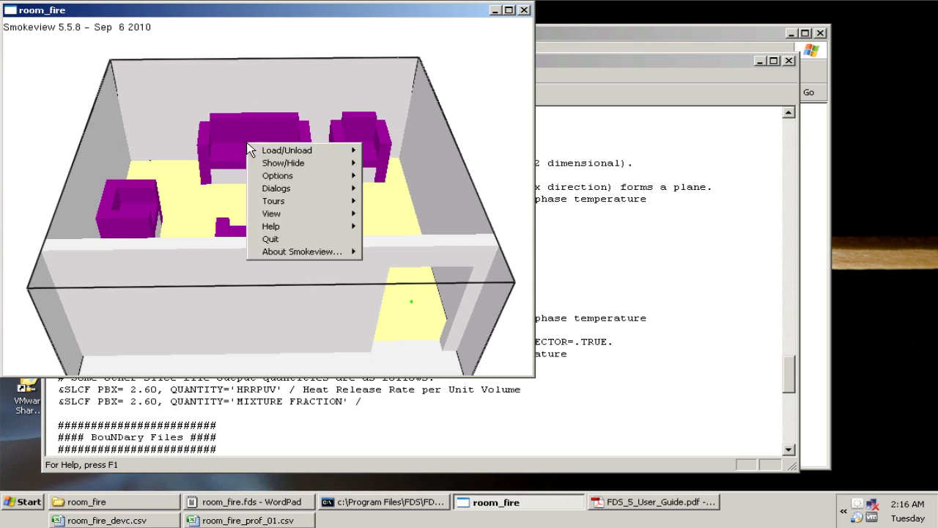
{"action": "left_click", "coordinate": [287, 150]}
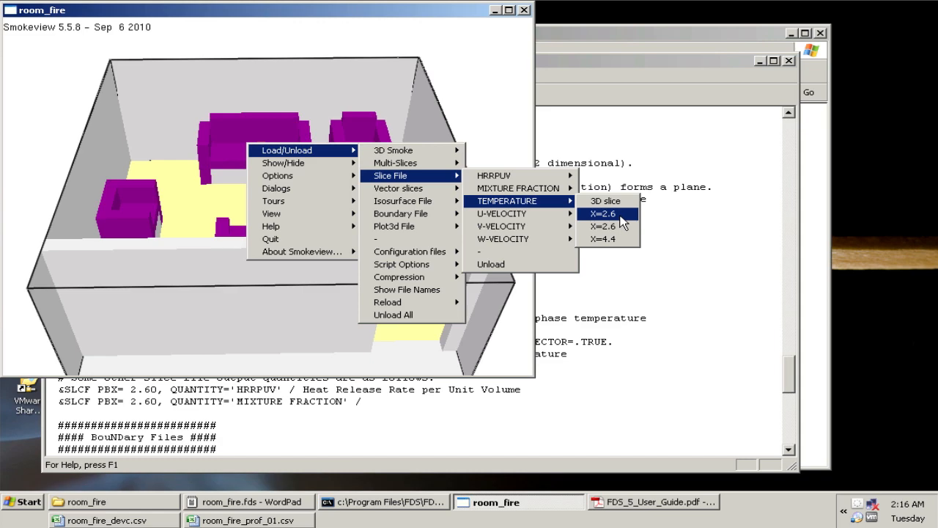
{"action": "left_click", "coordinate": [603, 213]}
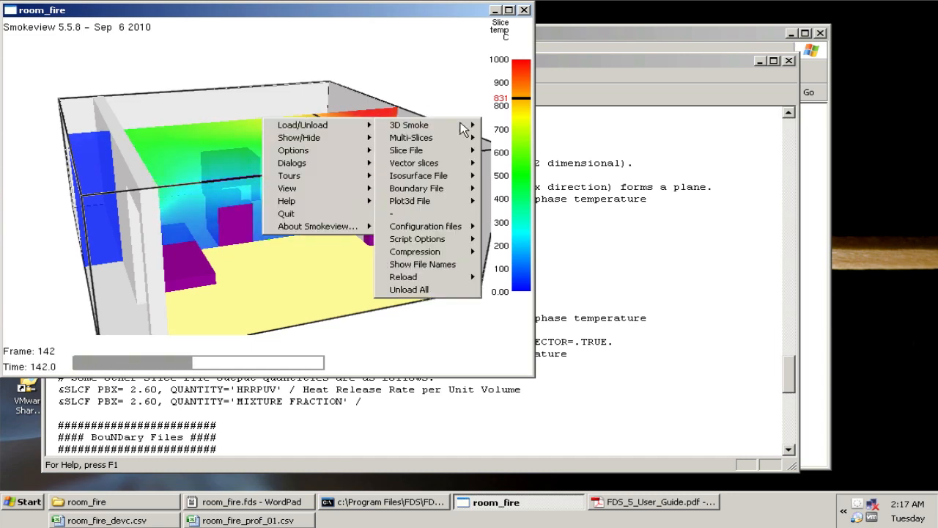
{"action": "left_click", "coordinate": [249, 501]}
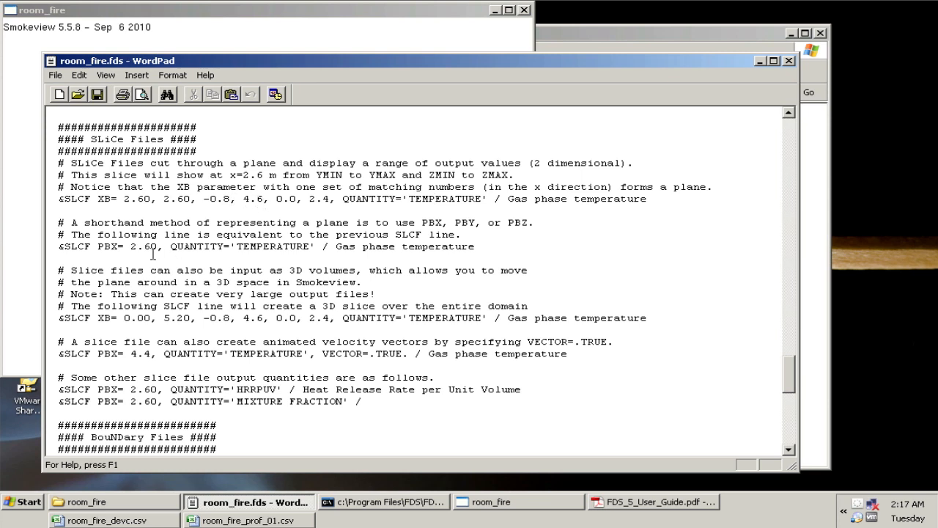
{"action": "mouse_move", "coordinate": [127, 261]}
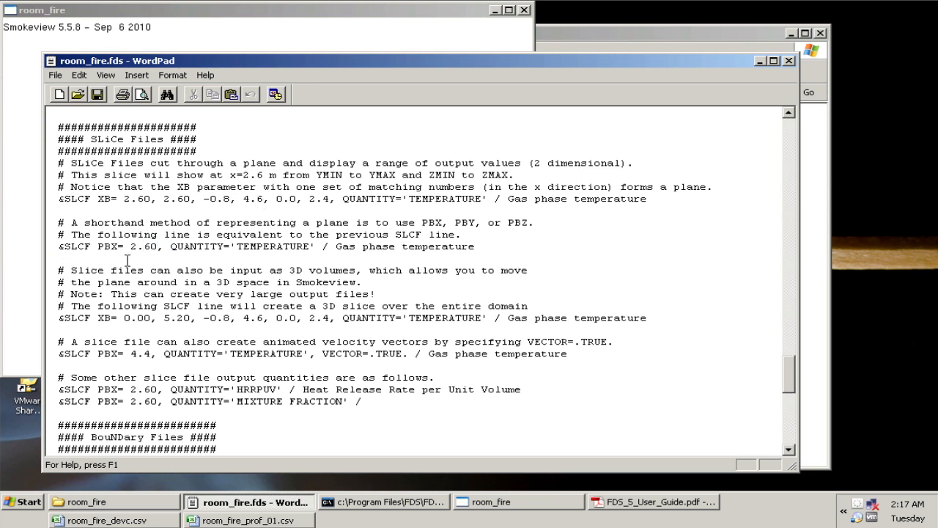
{"action": "mouse_move", "coordinate": [217, 261]}
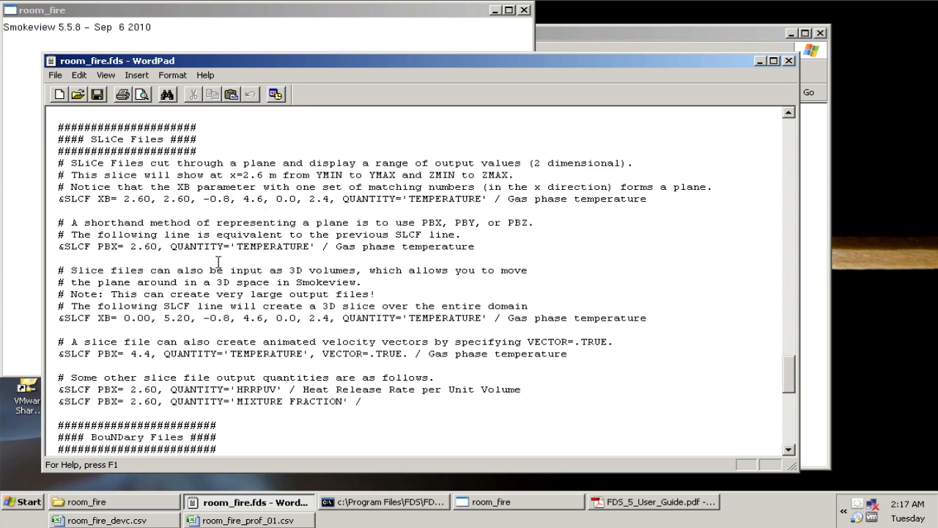
{"action": "mouse_move", "coordinate": [348, 208]}
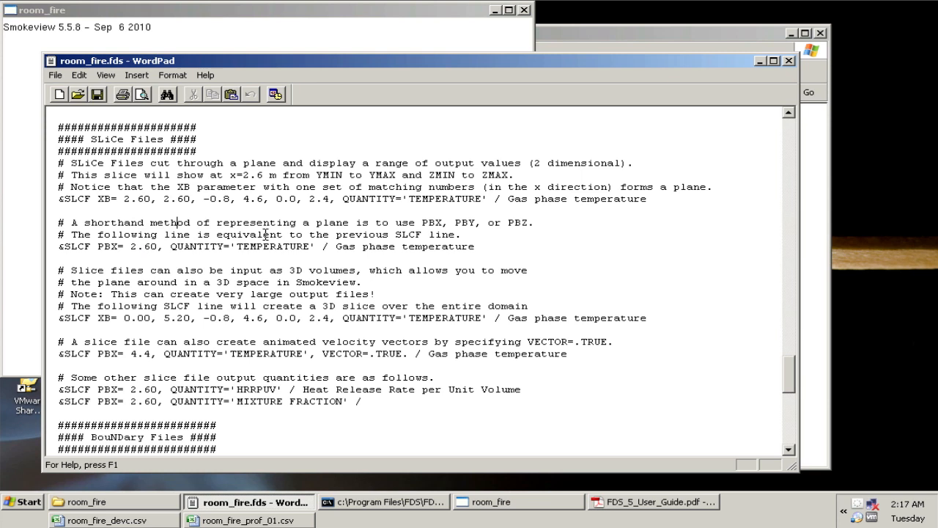
{"action": "double_click", "coordinate": [431, 222]}
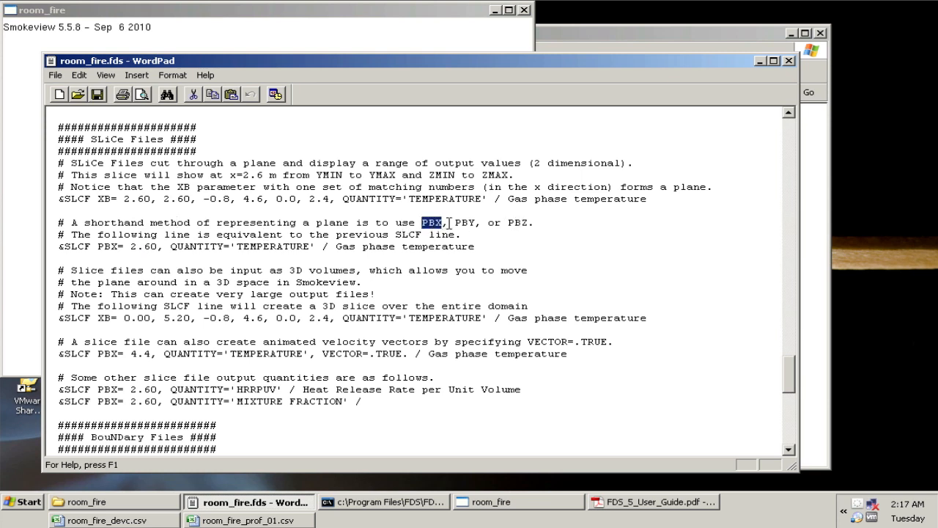
{"action": "double_click", "coordinate": [517, 222]}
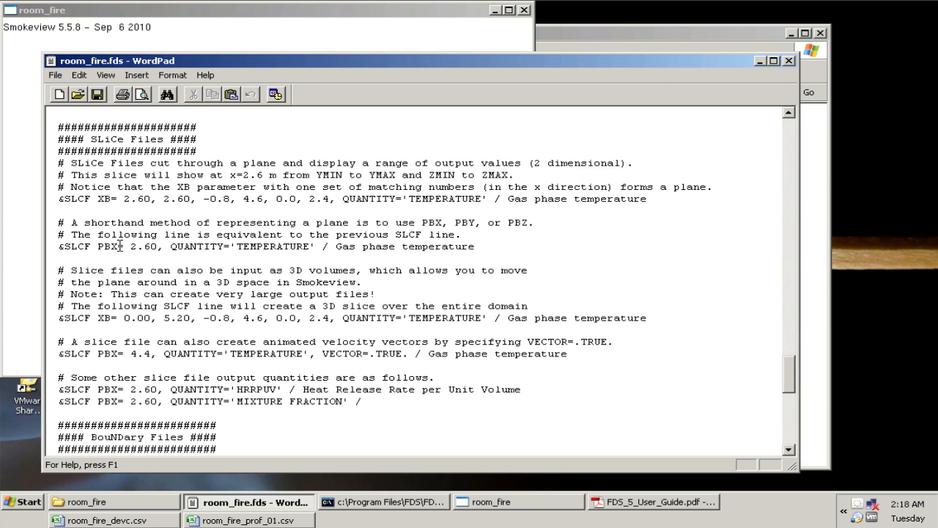
{"action": "left_click", "coordinate": [517, 502]}
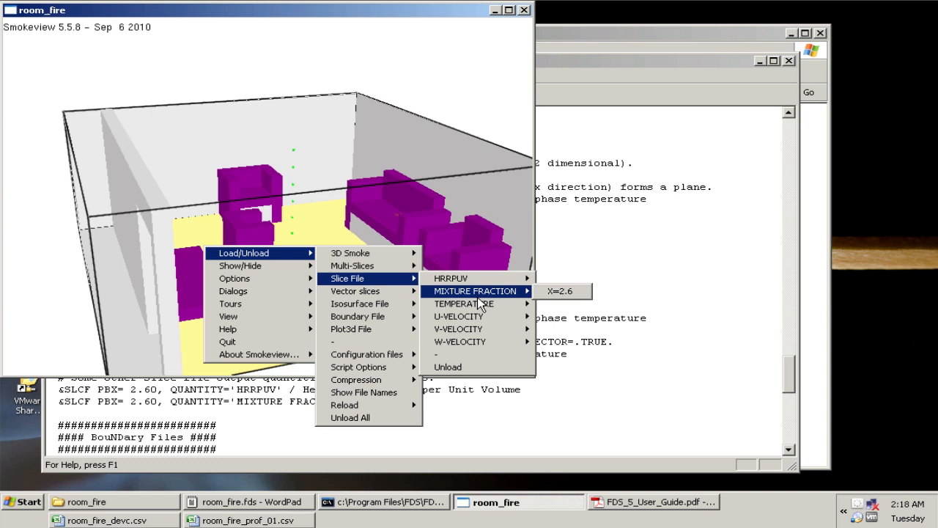
{"action": "left_click", "coordinate": [561, 291]}
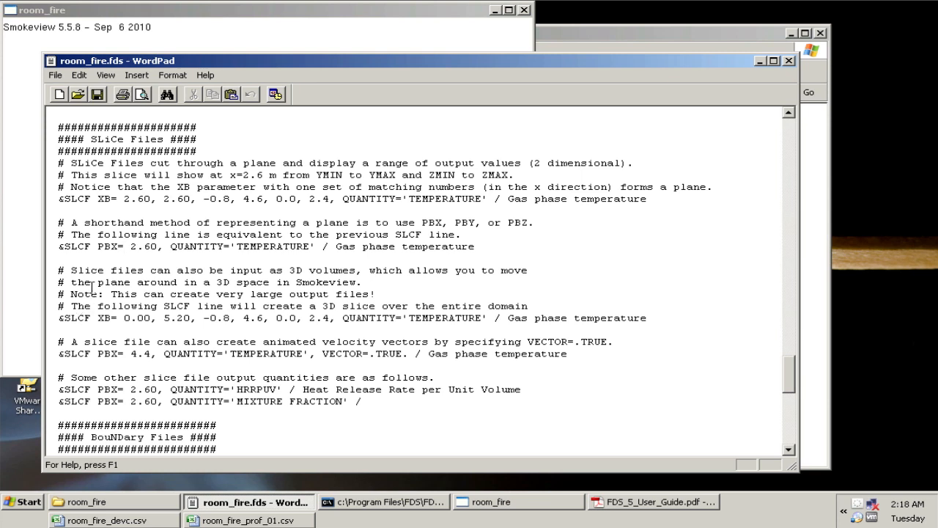
{"action": "mouse_move", "coordinate": [152, 293]}
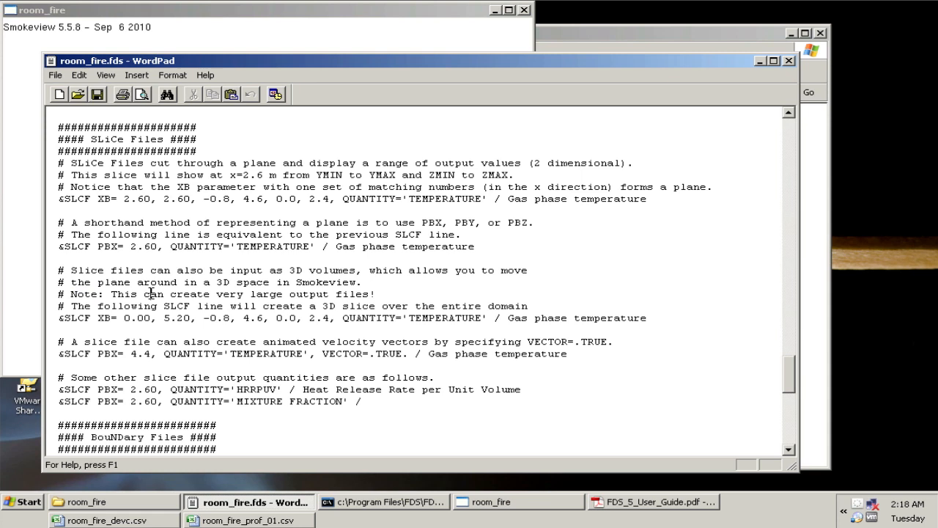
{"action": "mouse_move", "coordinate": [326, 294]}
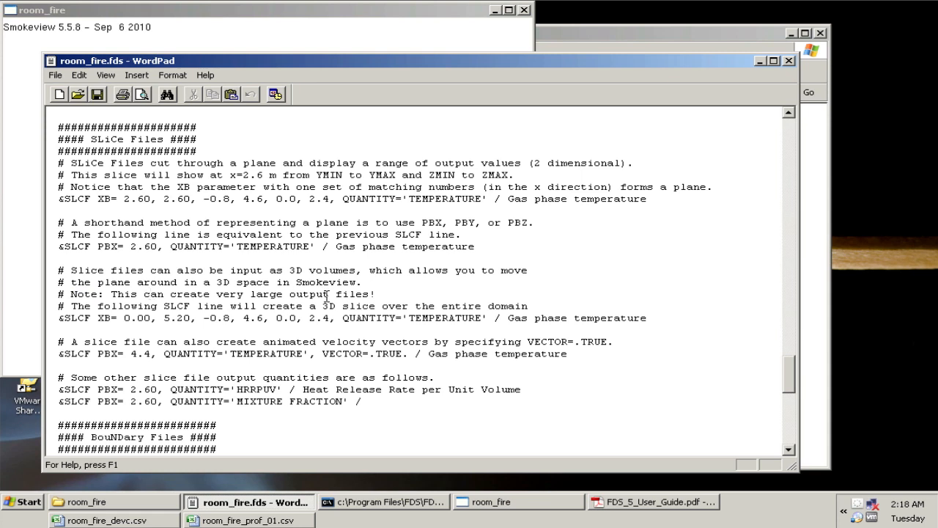
{"action": "mouse_move", "coordinate": [71, 306]}
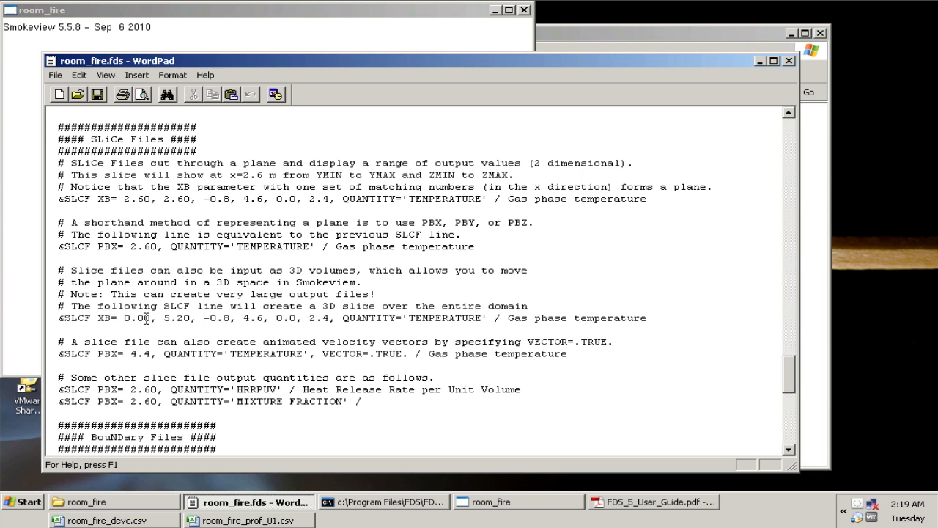
{"action": "double_click", "coordinate": [137, 317]}
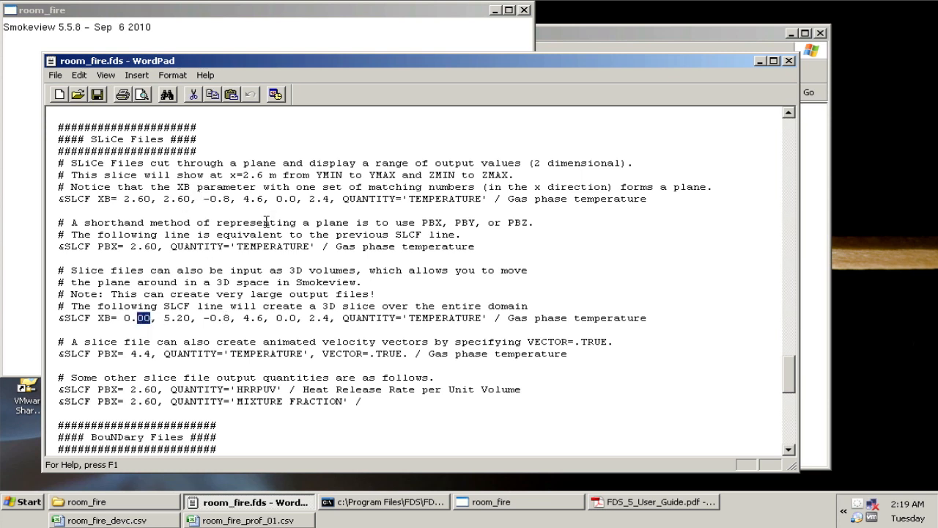
{"action": "left_click_drag", "start_coordinate": [125, 317], "coordinate": [199, 318]}
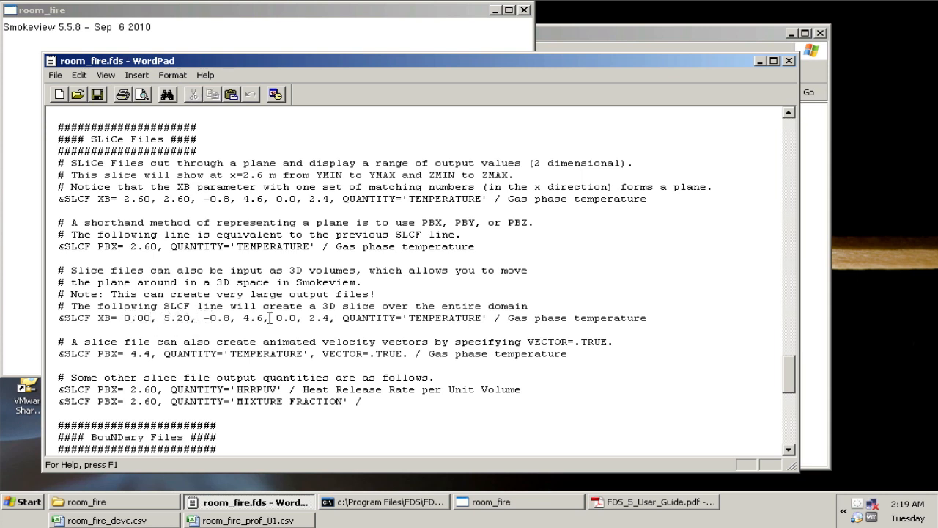
{"action": "mouse_move", "coordinate": [293, 330]}
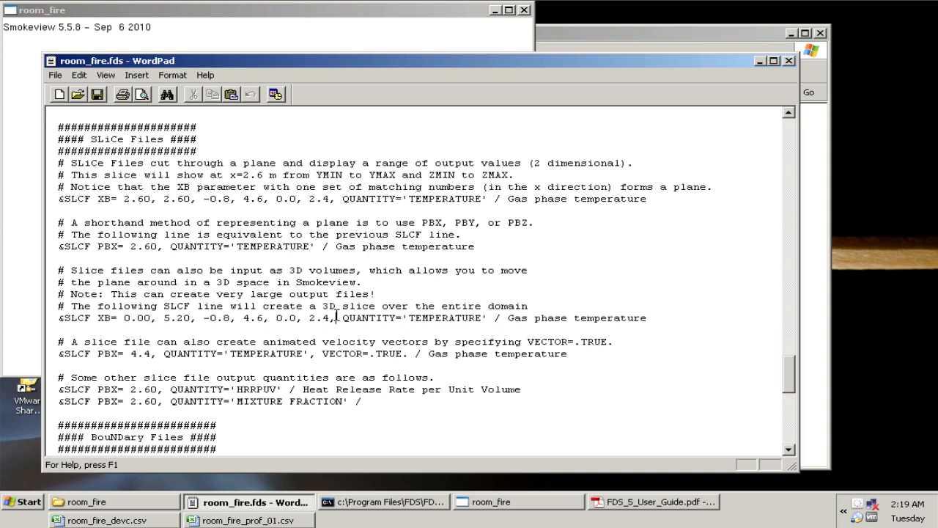
{"action": "left_click", "coordinate": [496, 501]}
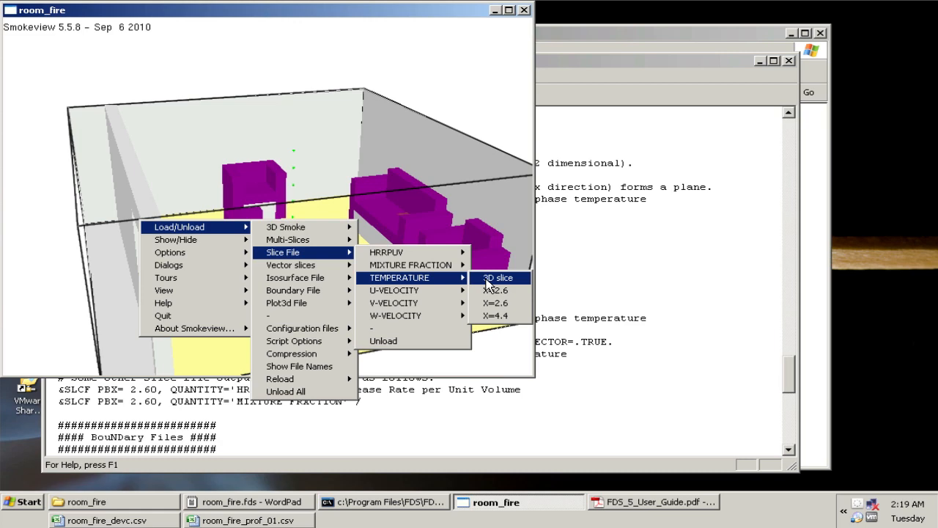
Step: Load the 3D TEMPERATURE slice and scrub its time bar to 240 s and back
{"action": "left_click", "coordinate": [497, 277]}
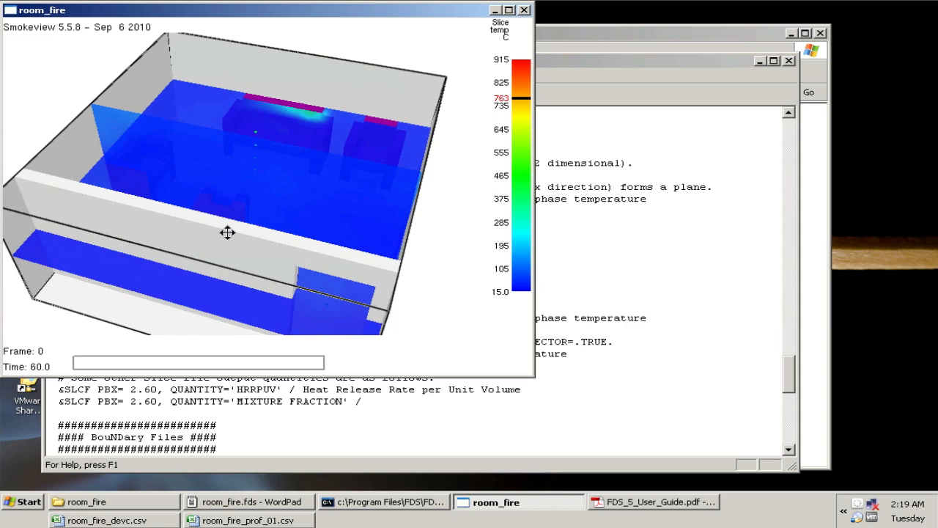
{"action": "left_click_drag", "start_coordinate": [227, 232], "coordinate": [300, 205]}
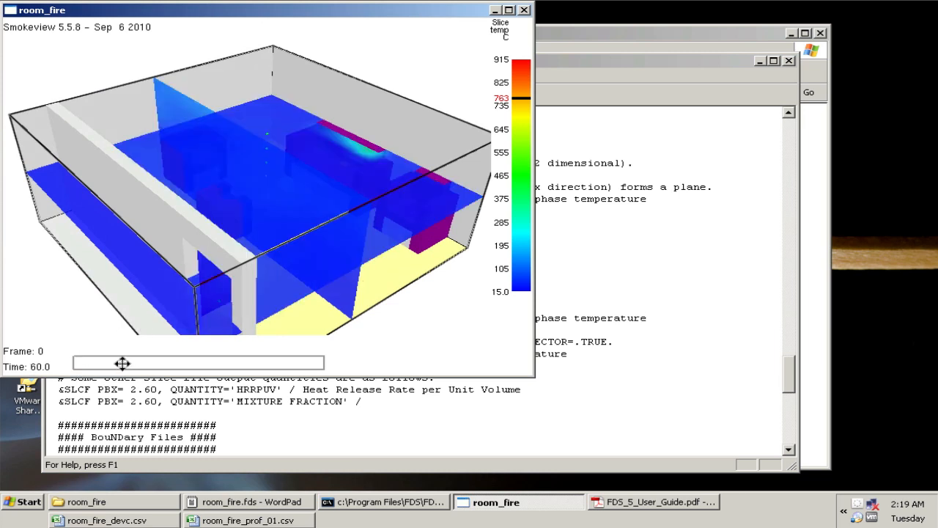
{"action": "left_click_drag", "start_coordinate": [123, 363], "coordinate": [167, 363]}
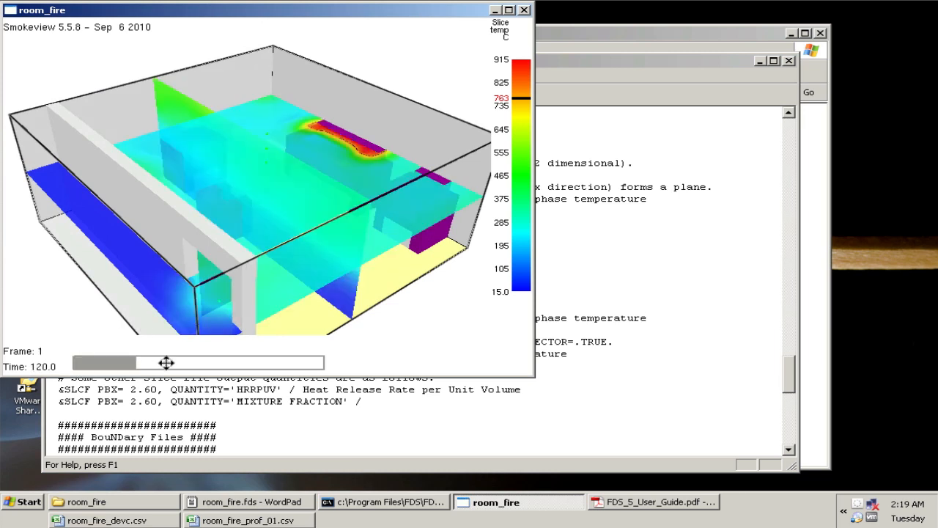
{"action": "left_click_drag", "start_coordinate": [166, 362], "coordinate": [270, 359]}
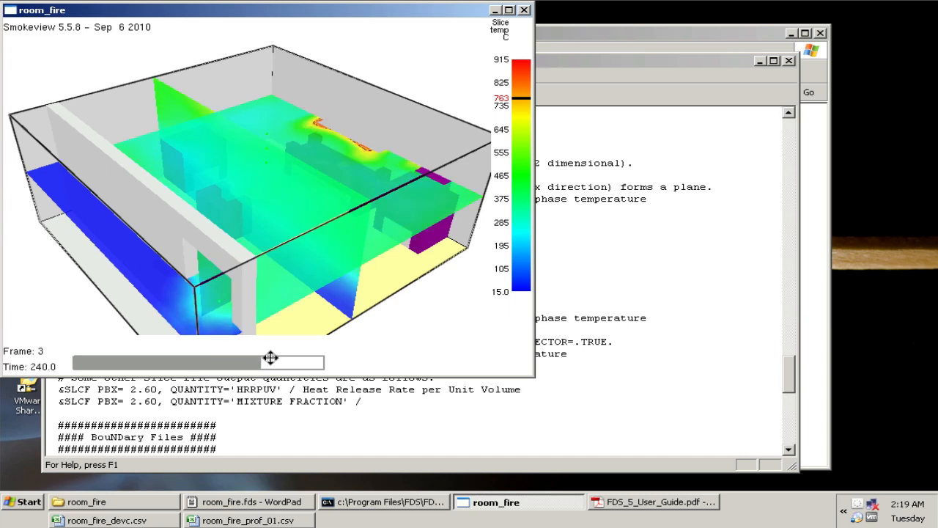
{"action": "left_click_drag", "start_coordinate": [270, 358], "coordinate": [72, 358]}
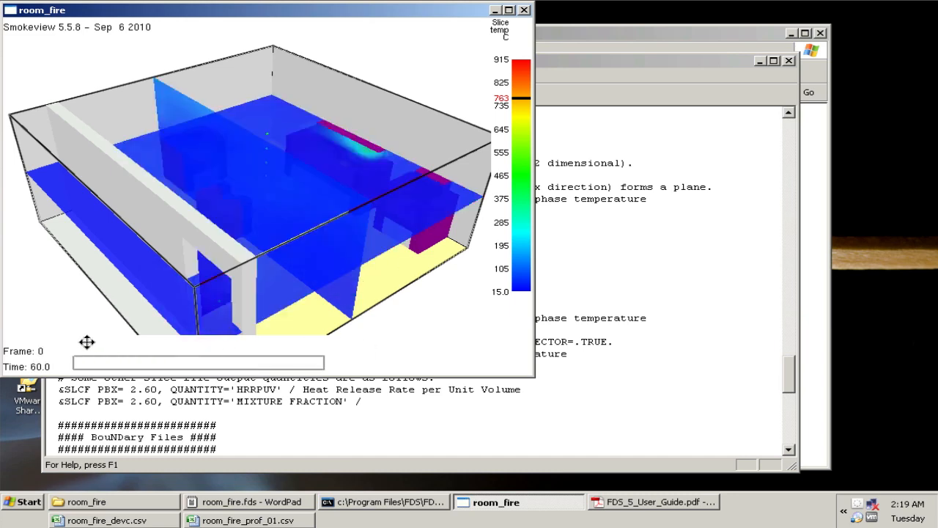
Step: Orbit the room through side-on, low and top-down views to inspect the slice planes
{"action": "left_click_drag", "start_coordinate": [86, 343], "coordinate": [237, 224]}
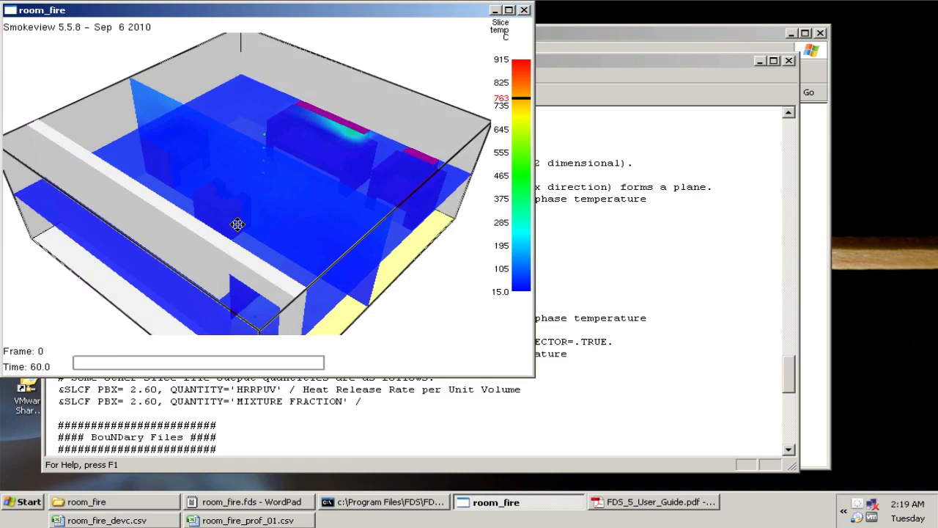
{"action": "left_click_drag", "start_coordinate": [237, 225], "coordinate": [181, 192]}
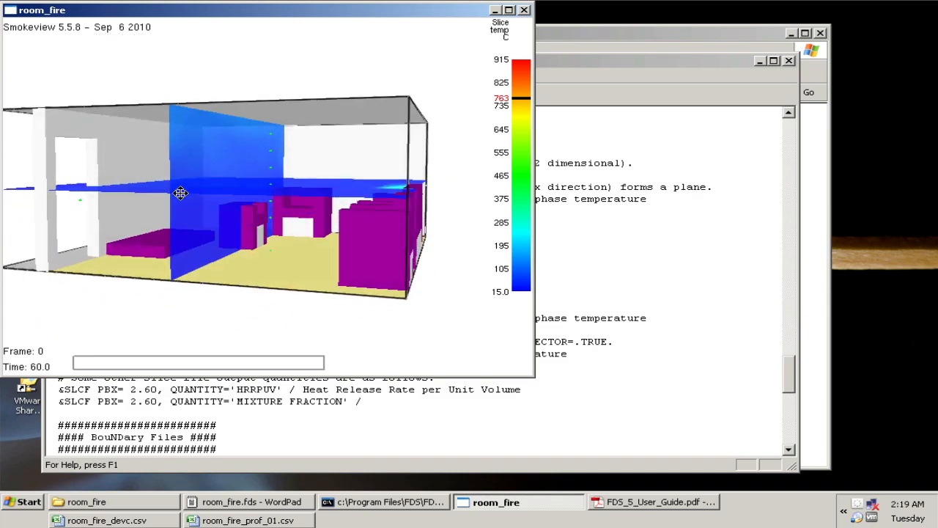
{"action": "left_click_drag", "start_coordinate": [181, 193], "coordinate": [270, 214]}
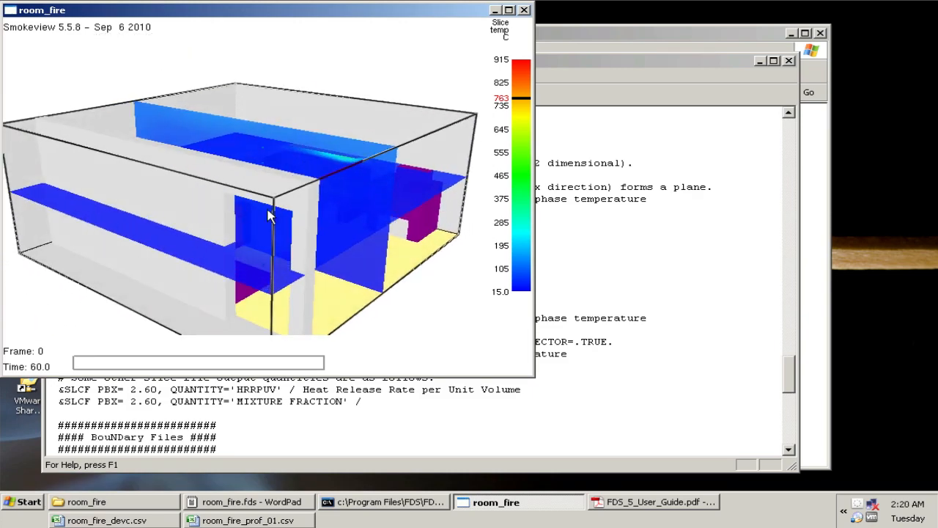
{"action": "left_click_drag", "start_coordinate": [269, 215], "coordinate": [299, 276]}
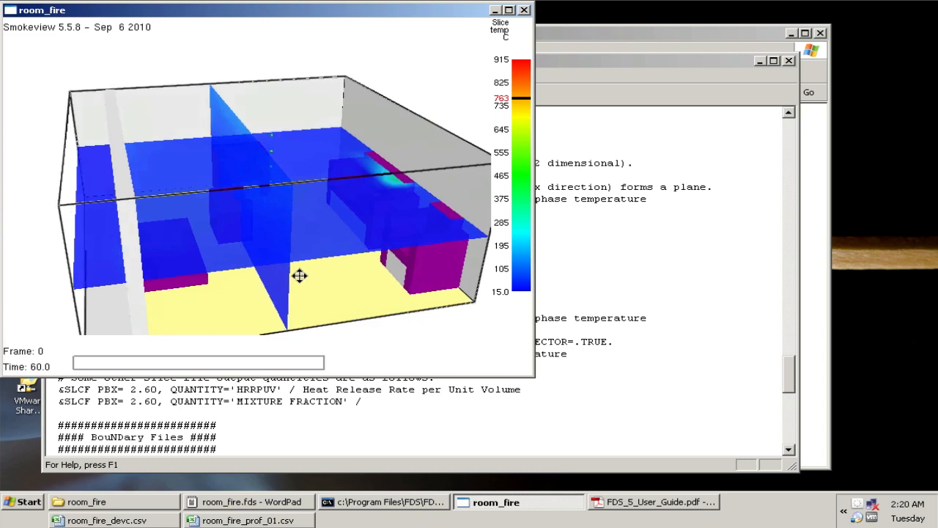
{"action": "left_click_drag", "start_coordinate": [298, 275], "coordinate": [310, 273]}
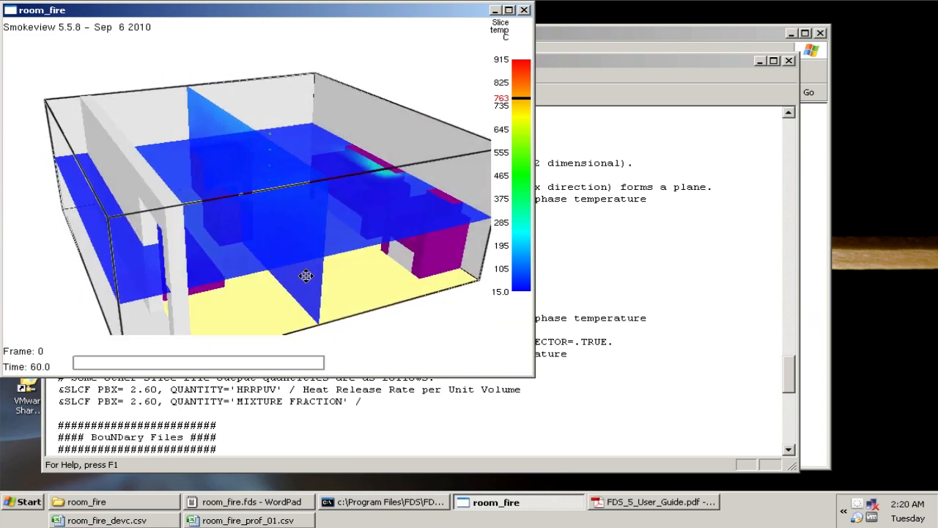
{"action": "left_click_drag", "start_coordinate": [306, 276], "coordinate": [308, 283]}
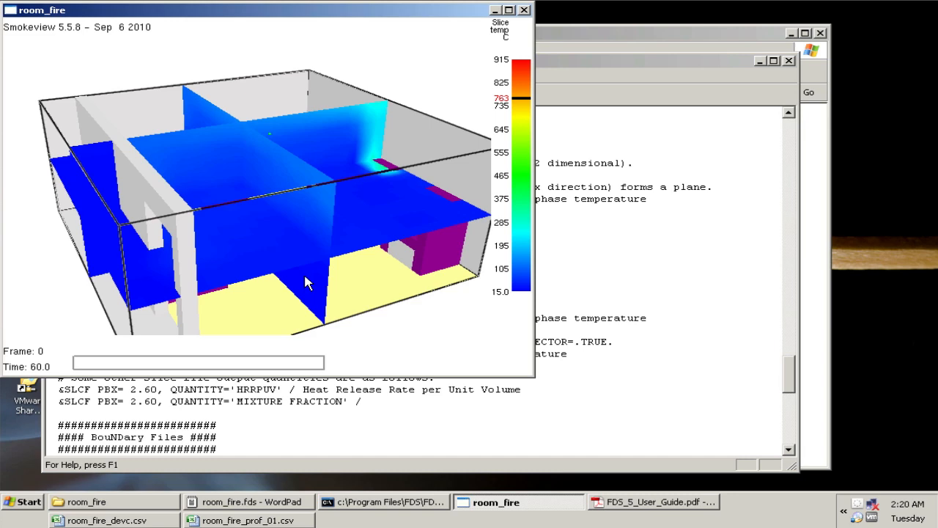
{"action": "left_click_drag", "start_coordinate": [308, 283], "coordinate": [272, 203]}
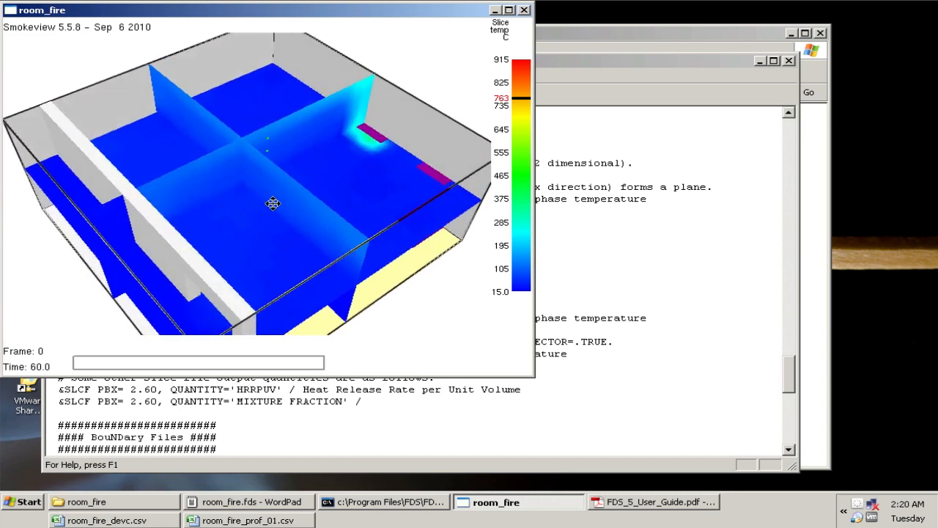
{"action": "left_click_drag", "start_coordinate": [273, 203], "coordinate": [302, 212]}
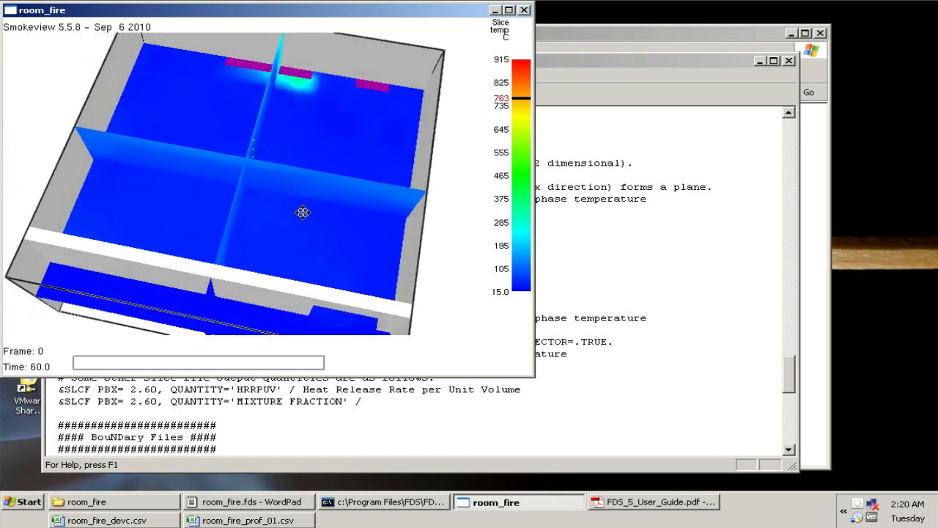
{"action": "left_click_drag", "start_coordinate": [303, 212], "coordinate": [252, 183]}
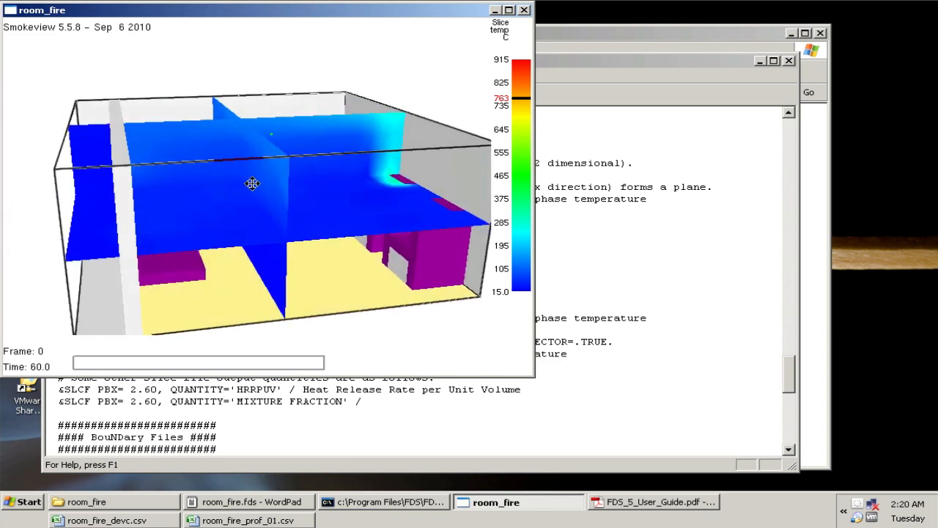
{"action": "left_click_drag", "start_coordinate": [252, 184], "coordinate": [286, 209]}
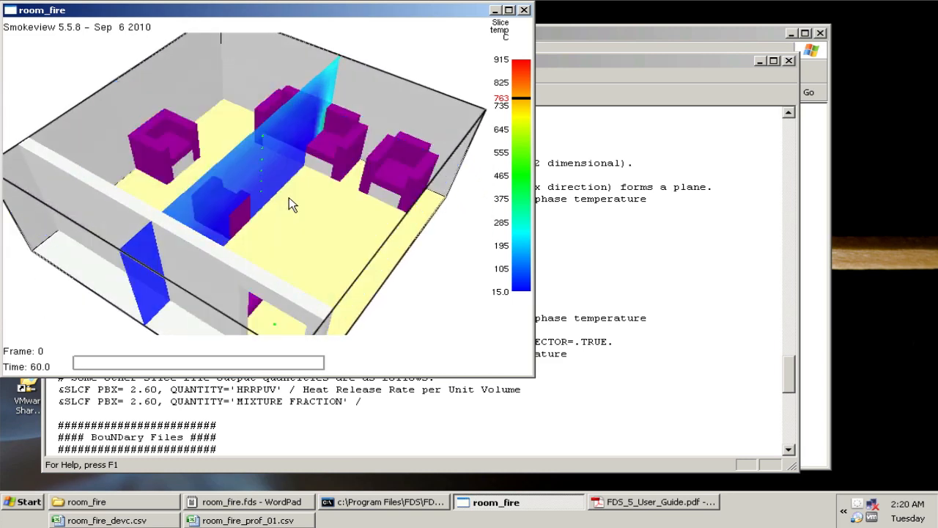
{"action": "left_click_drag", "start_coordinate": [293, 205], "coordinate": [259, 202]}
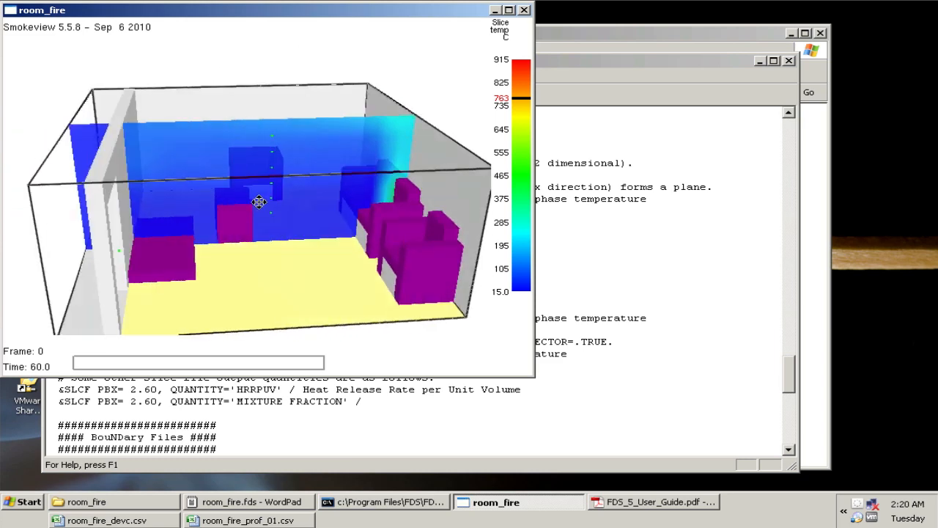
{"action": "left_click_drag", "start_coordinate": [259, 201], "coordinate": [277, 214]}
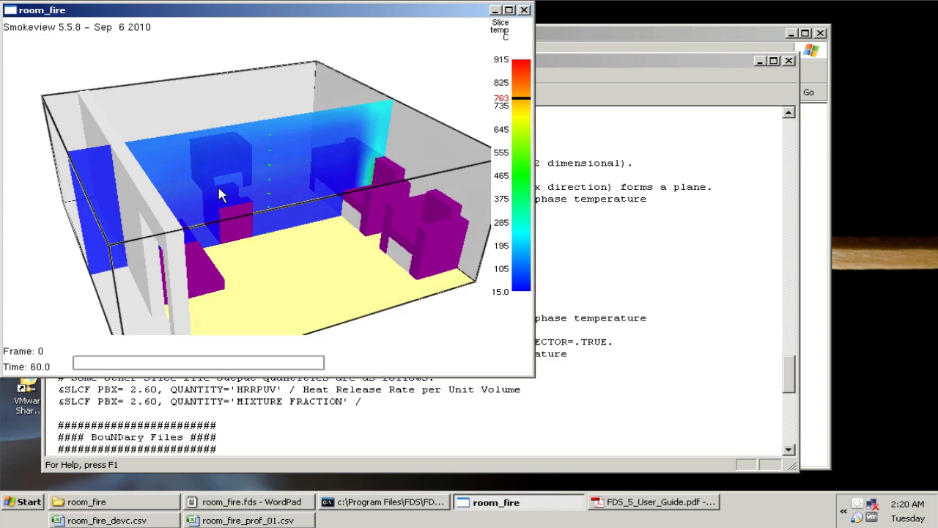
{"action": "left_click_drag", "start_coordinate": [222, 195], "coordinate": [242, 209]}
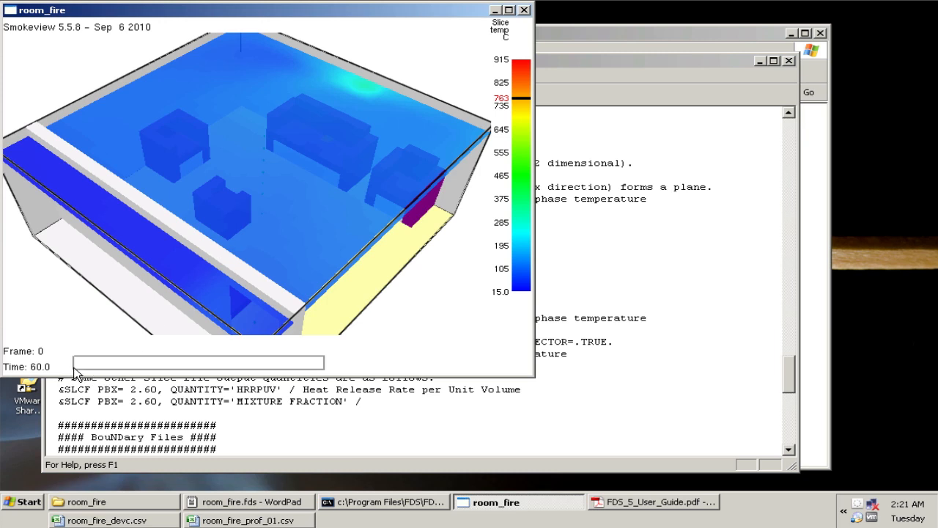
Step: Scrub the temperature slice to 180 s, back to 120 s, and orbit the view
{"action": "left_click_drag", "start_coordinate": [77, 363], "coordinate": [252, 363]}
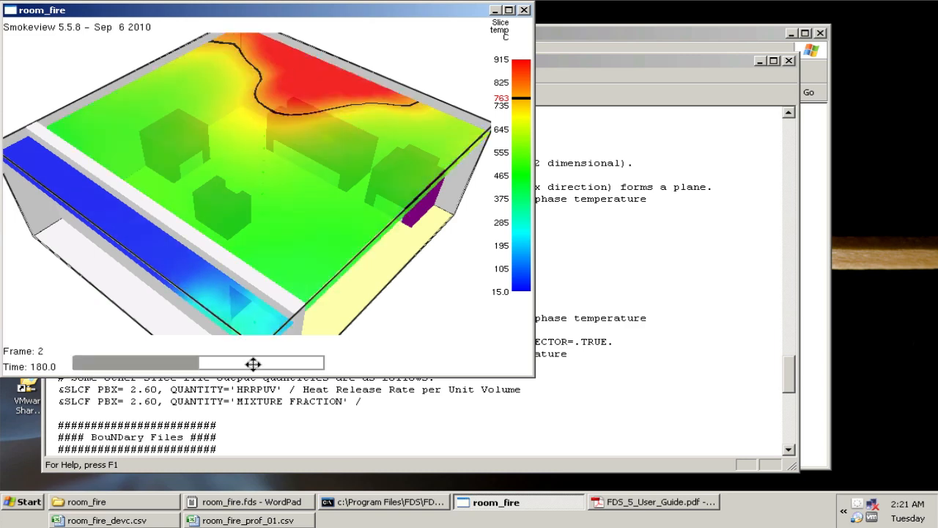
{"action": "left_click_drag", "start_coordinate": [253, 363], "coordinate": [173, 366]}
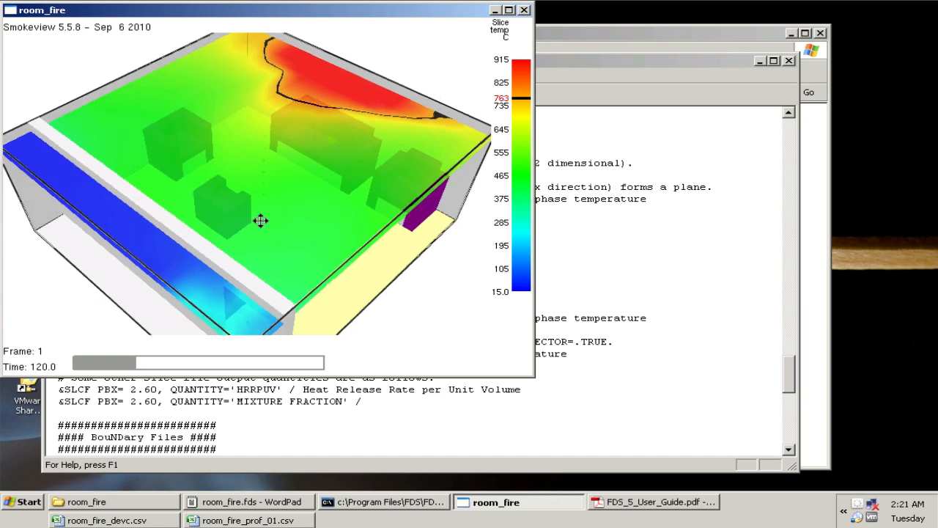
{"action": "left_click_drag", "start_coordinate": [260, 220], "coordinate": [244, 215]}
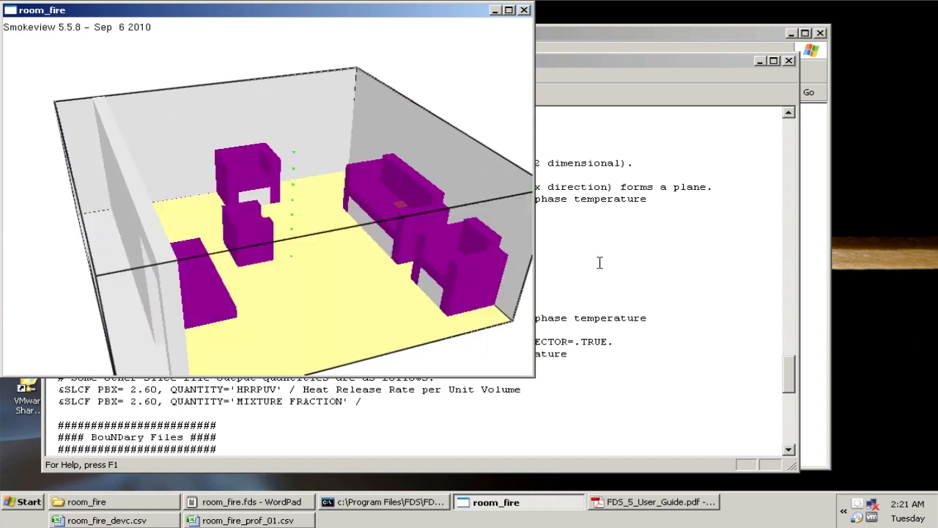
Step: Mark QUANTITY, SLCF and VECTOR on the vector slice line in room_fire.fds, then return to Smokeview
{"action": "left_click", "coordinate": [249, 502]}
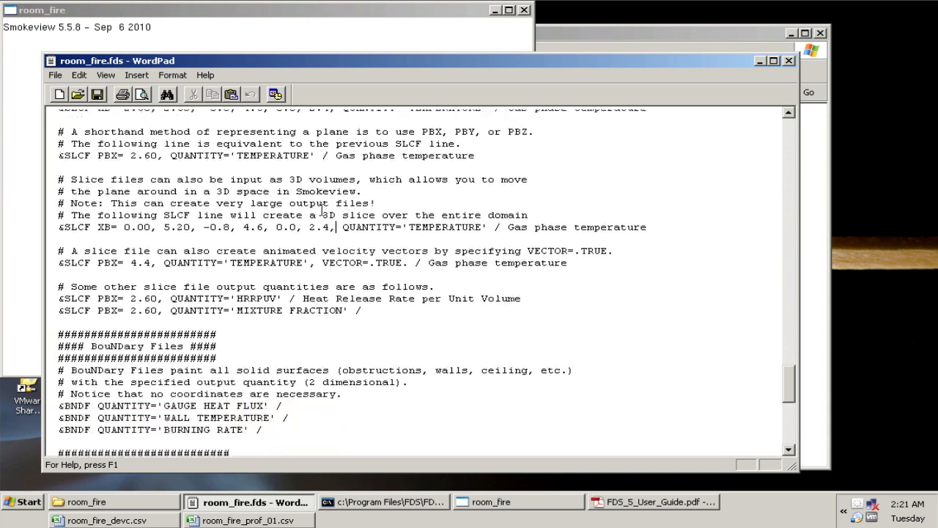
{"action": "scroll", "scroll_direction": "up", "scroll_amount": 3}
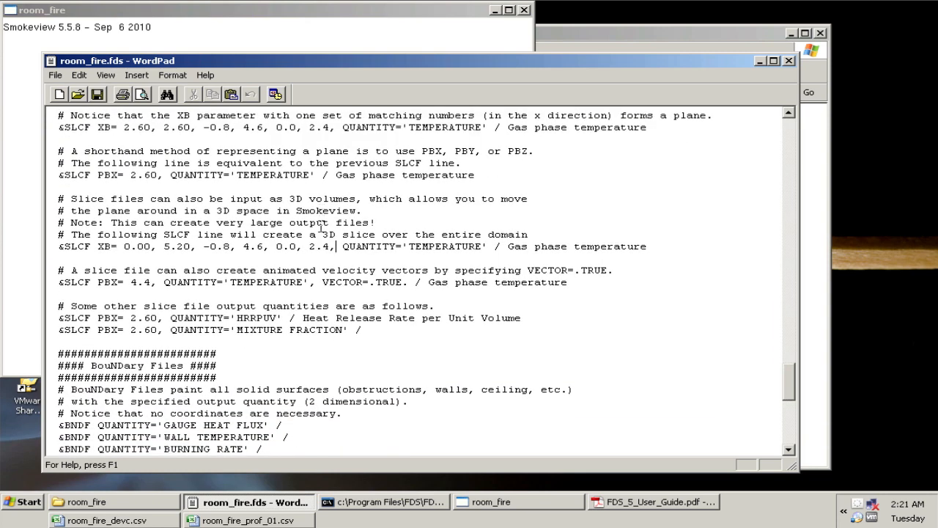
{"action": "scroll", "scroll_direction": "up", "scroll_amount": 3}
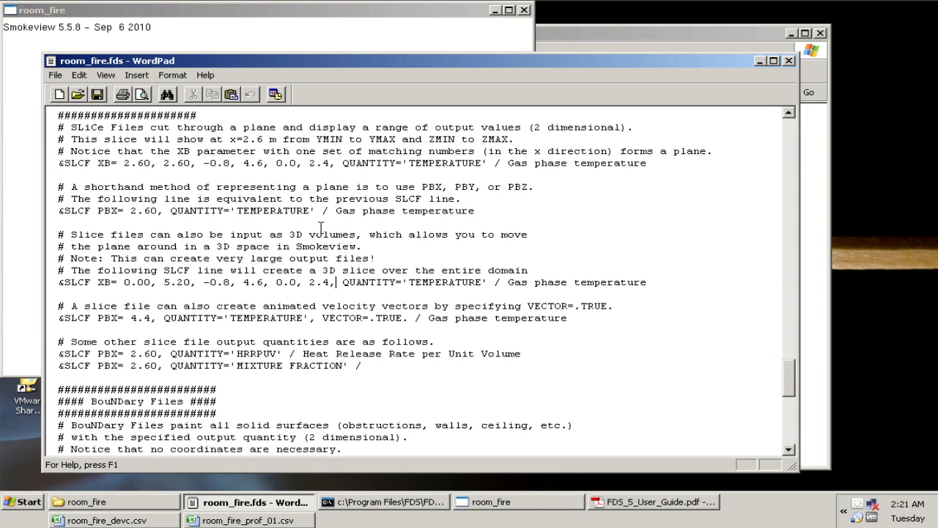
{"action": "double_click", "coordinate": [192, 317]}
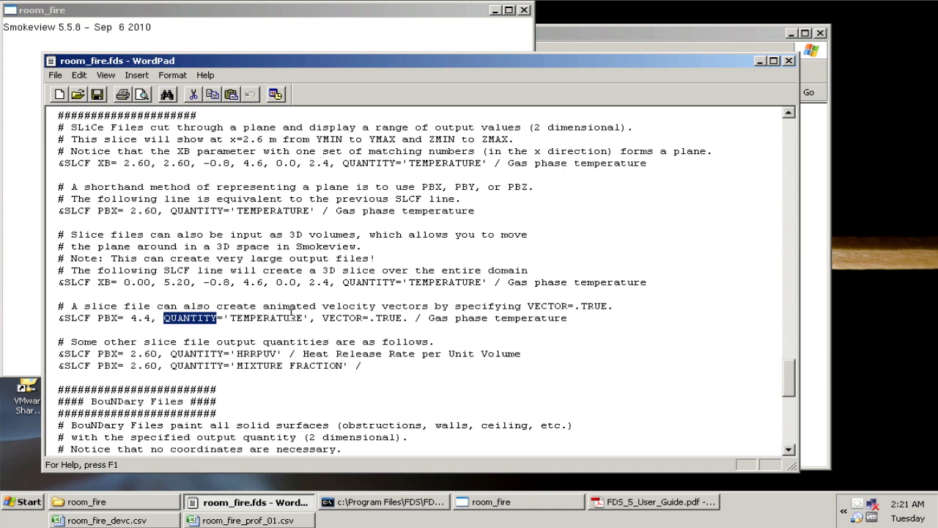
{"action": "mouse_move", "coordinate": [354, 322]}
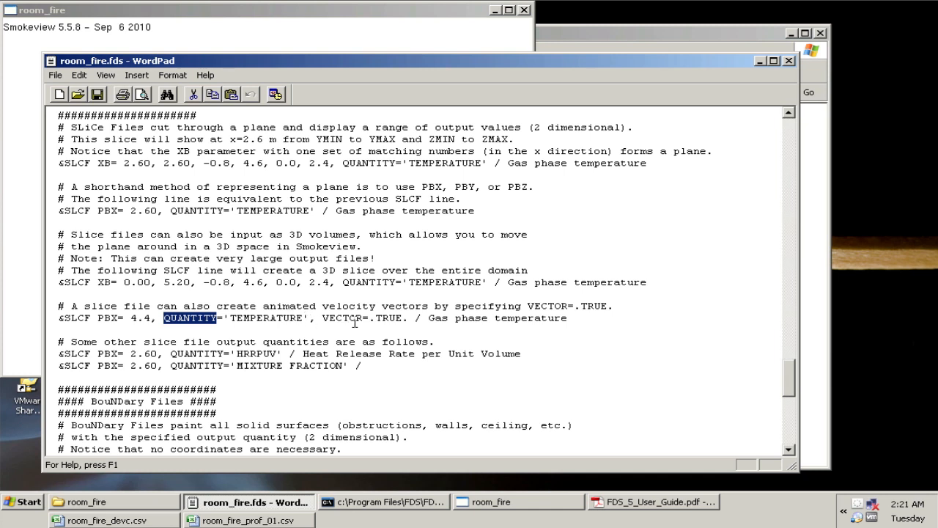
{"action": "double_click", "coordinate": [75, 318]}
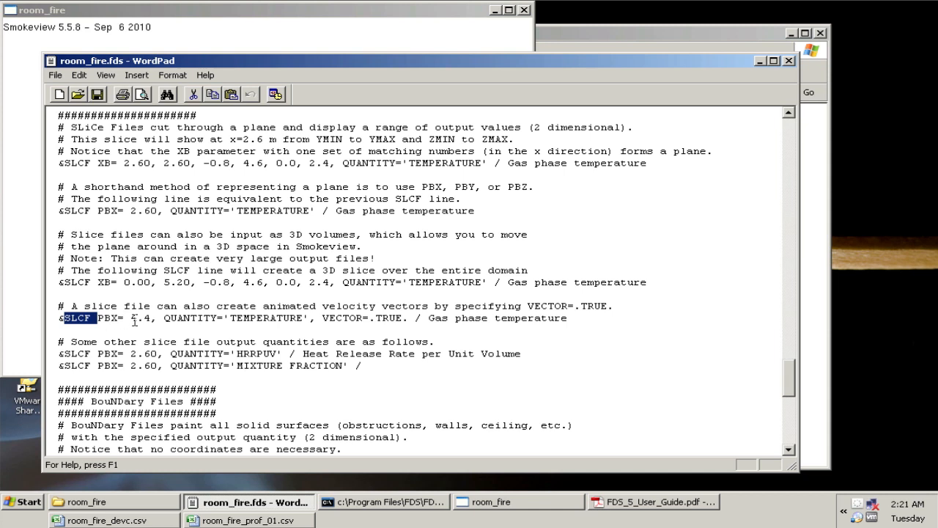
{"action": "double_click", "coordinate": [266, 317]}
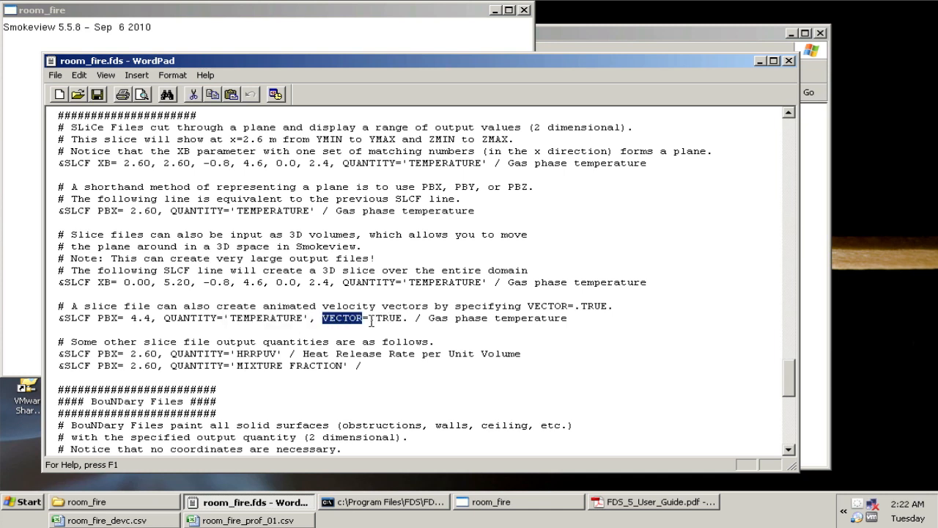
{"action": "mouse_move", "coordinate": [348, 287]}
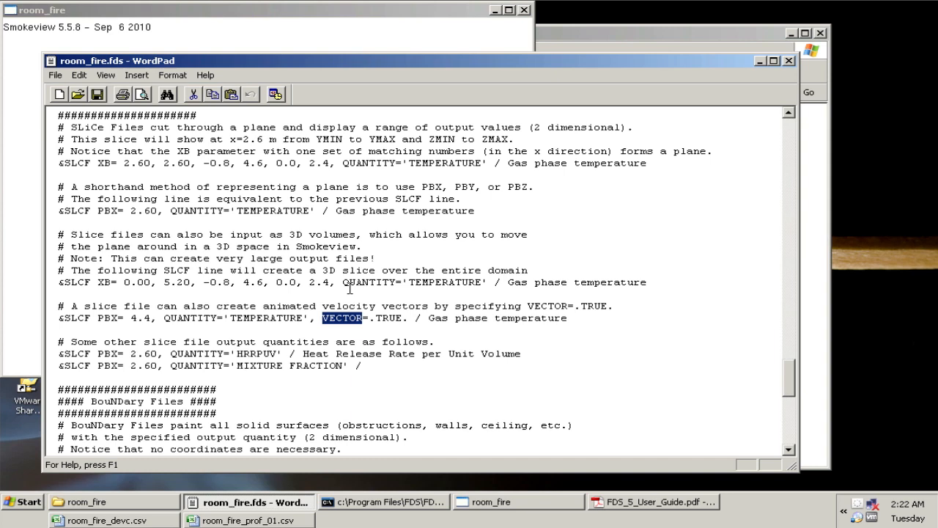
{"action": "left_click", "coordinate": [519, 501]}
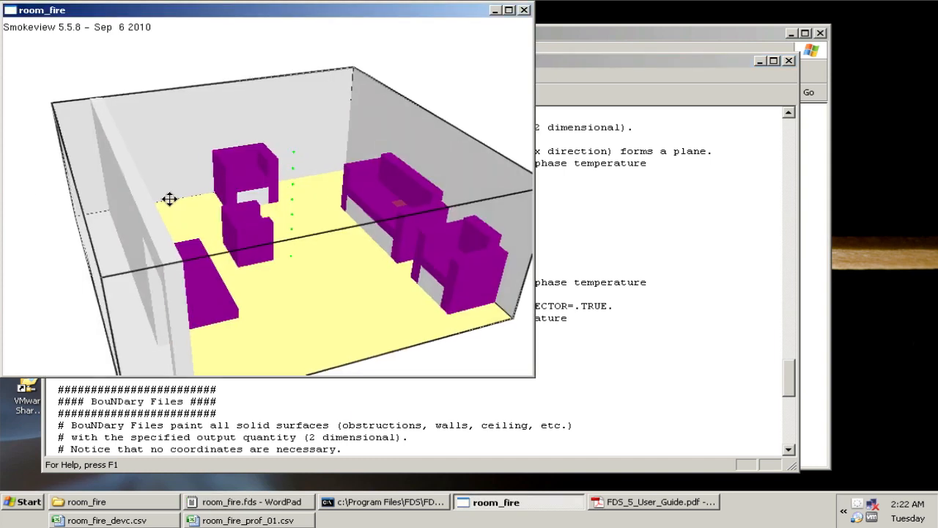
Step: Load the TEMPERATURE vector slice at X=4.4 from the Load/Unload menu
{"action": "right_click", "coordinate": [168, 198]}
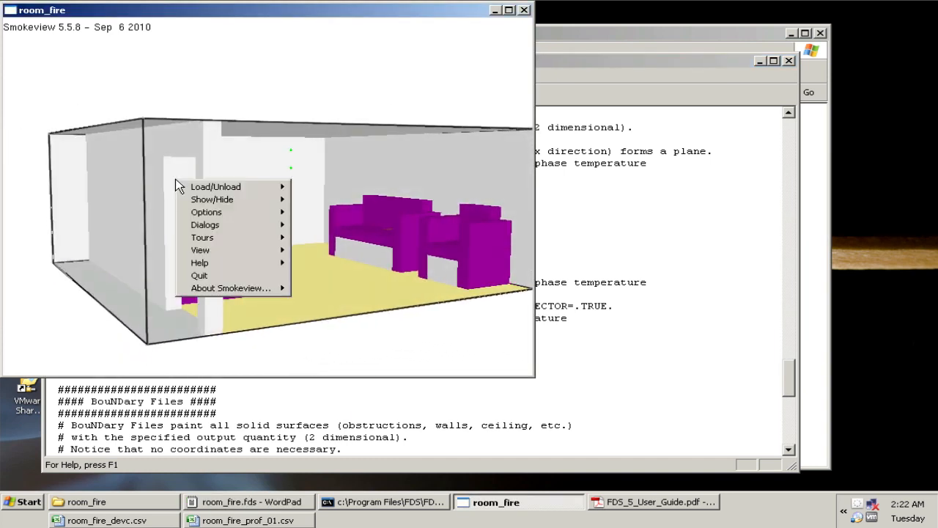
{"action": "left_click", "coordinate": [215, 186]}
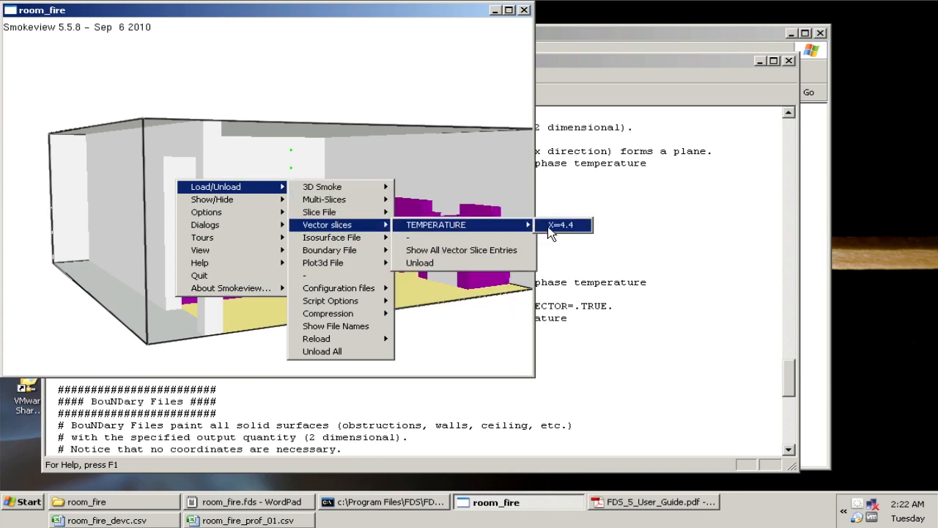
{"action": "left_click", "coordinate": [561, 224]}
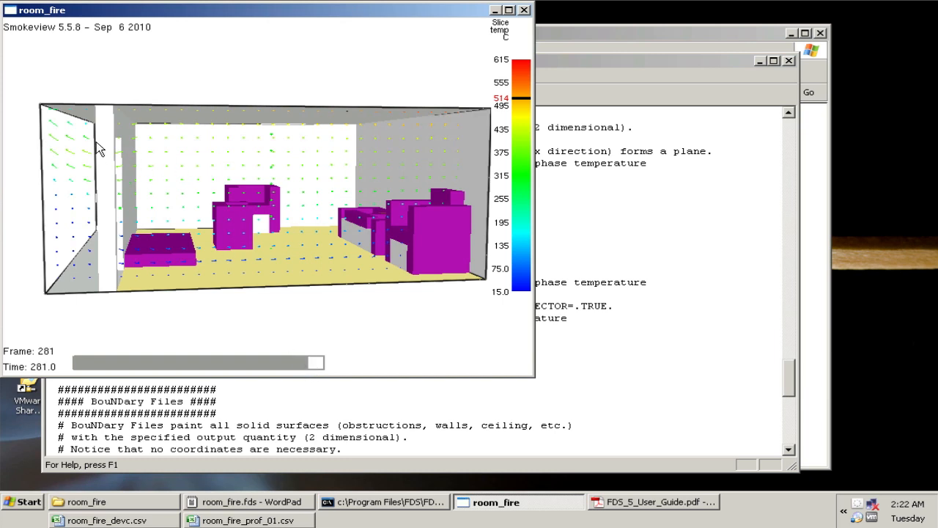
{"action": "mouse_move", "coordinate": [237, 147]}
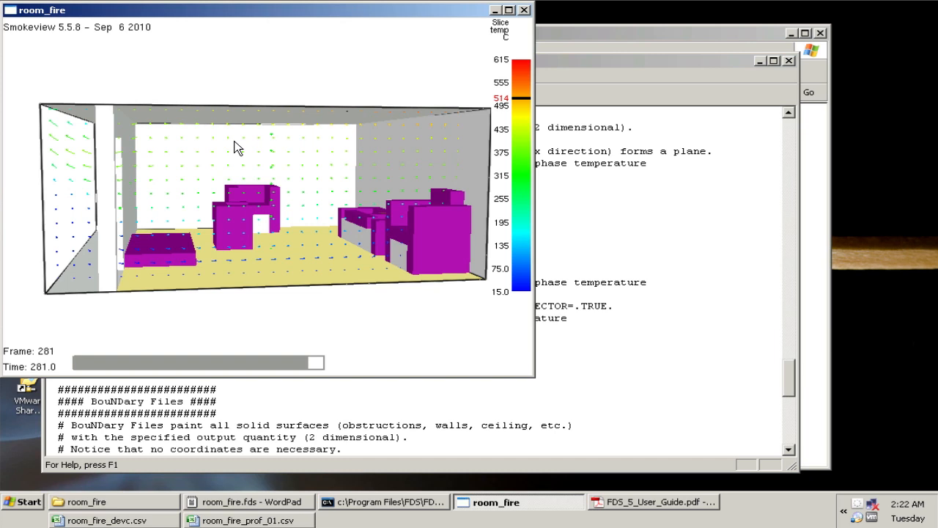
{"action": "mouse_move", "coordinate": [242, 183]}
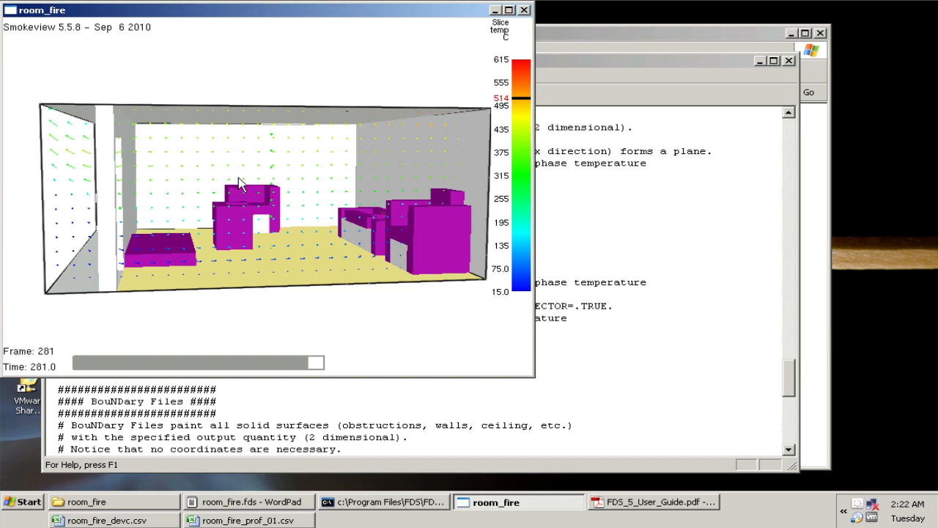
{"action": "mouse_move", "coordinate": [320, 314]}
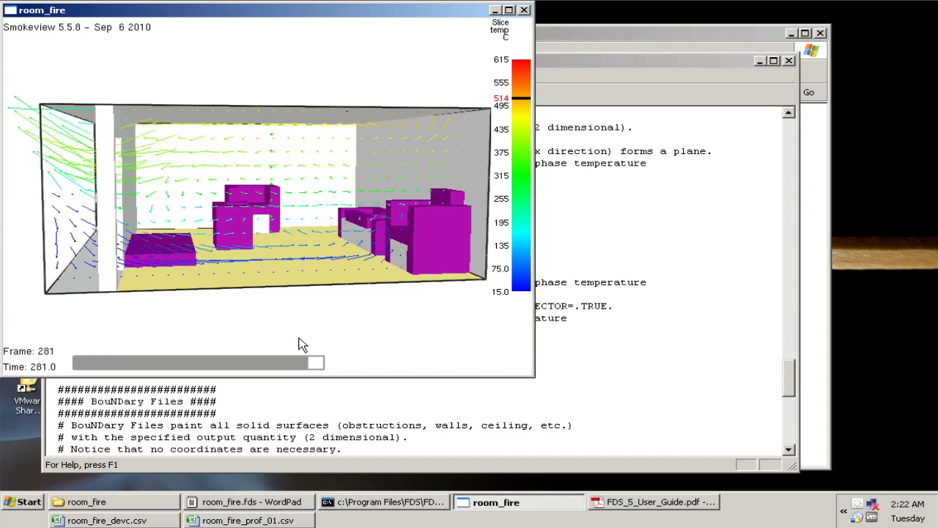
Step: Scrub the X=4.4 vector slice to about 74, 33, 163, 265, then 129 seconds
{"action": "left_click_drag", "start_coordinate": [315, 362], "coordinate": [131, 362]}
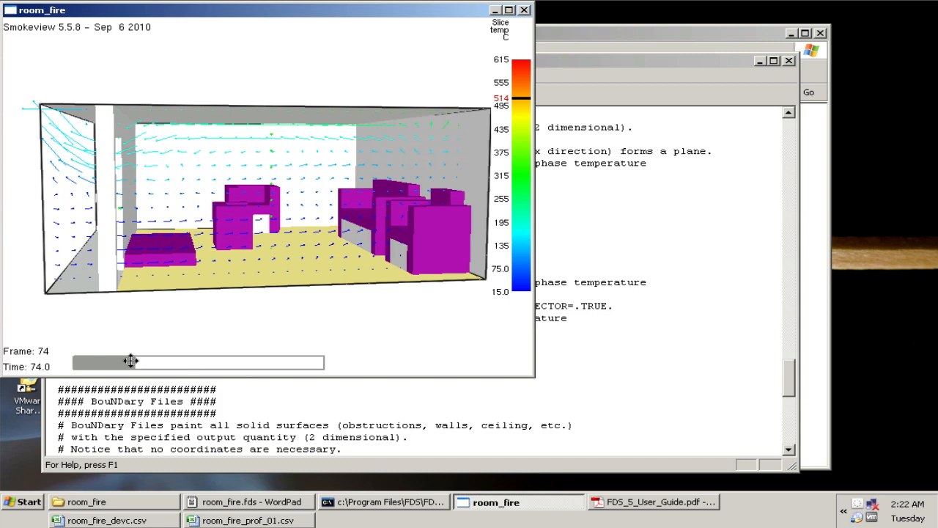
{"action": "left_click_drag", "start_coordinate": [130, 362], "coordinate": [101, 365]}
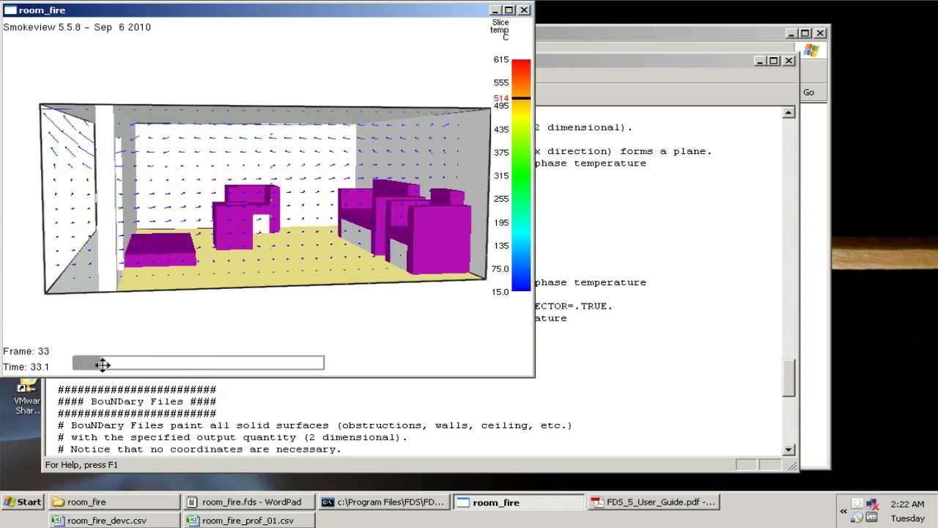
{"action": "left_click_drag", "start_coordinate": [99, 363], "coordinate": [198, 362]}
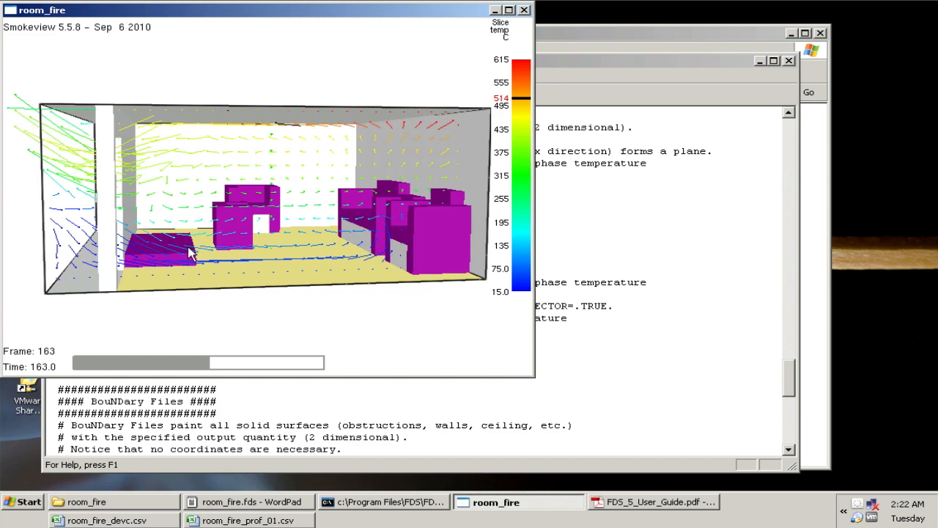
{"action": "left_click_drag", "start_coordinate": [209, 362], "coordinate": [297, 362]}
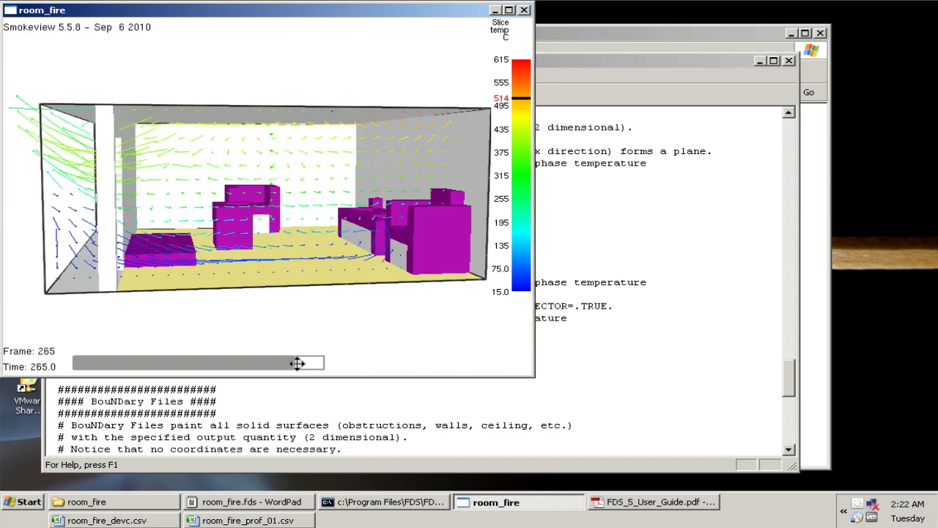
{"action": "left_click_drag", "start_coordinate": [296, 362], "coordinate": [201, 363]}
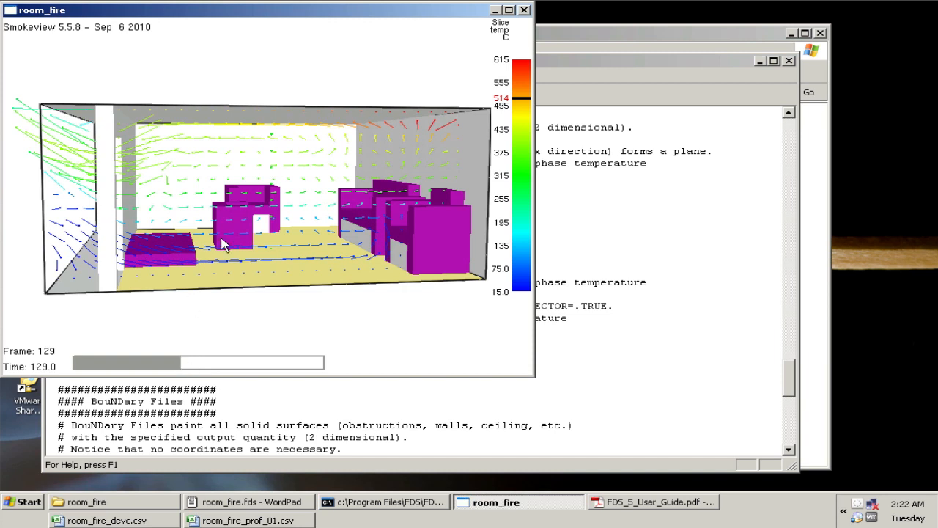
{"action": "mouse_move", "coordinate": [319, 212]}
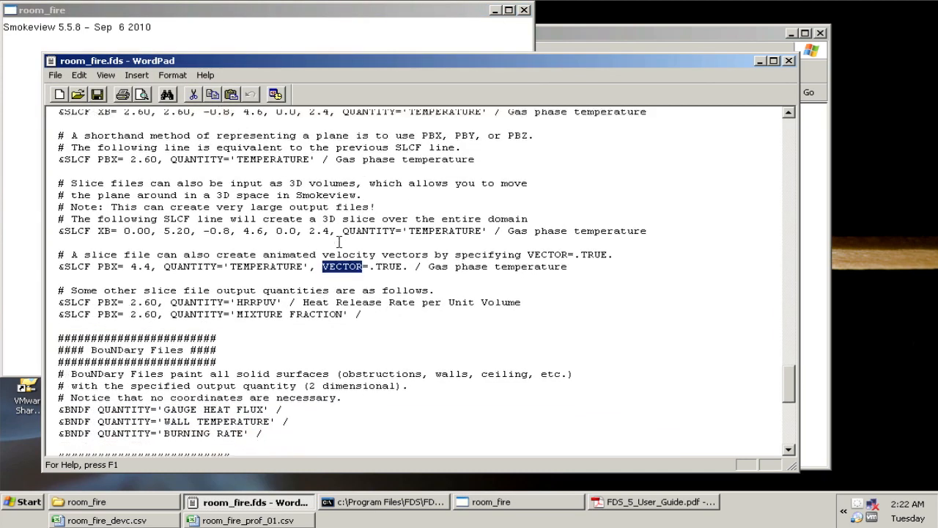
{"action": "scroll", "scroll_direction": "down", "scroll_amount": 3}
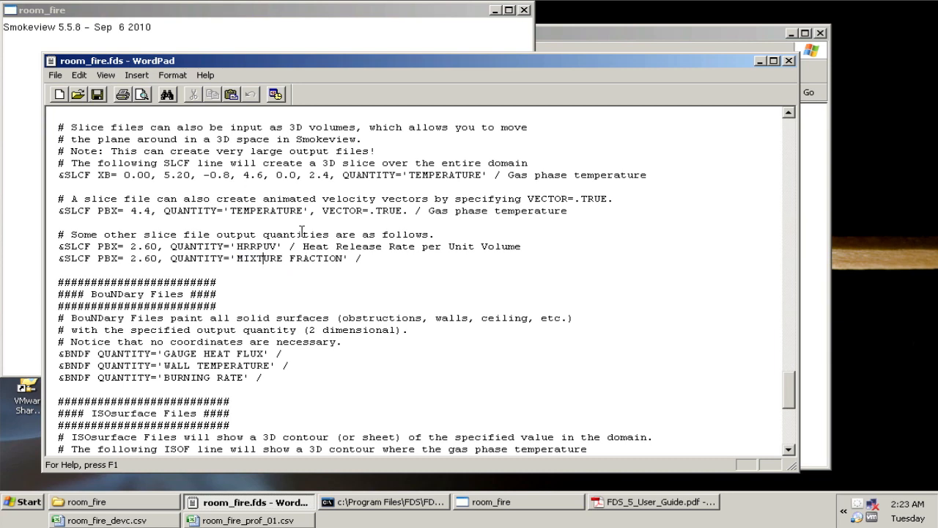
{"action": "scroll", "scroll_direction": "down", "scroll_amount": 3}
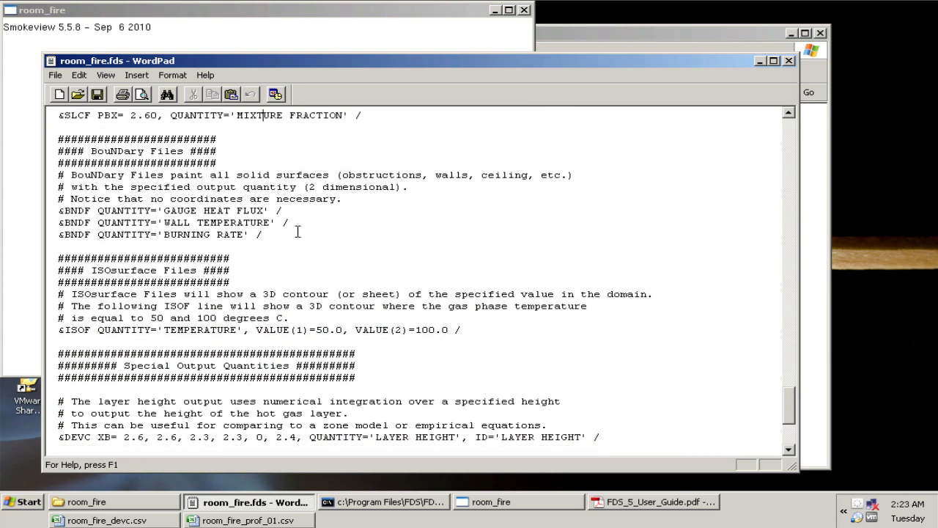
{"action": "scroll", "scroll_direction": "down", "scroll_amount": 3}
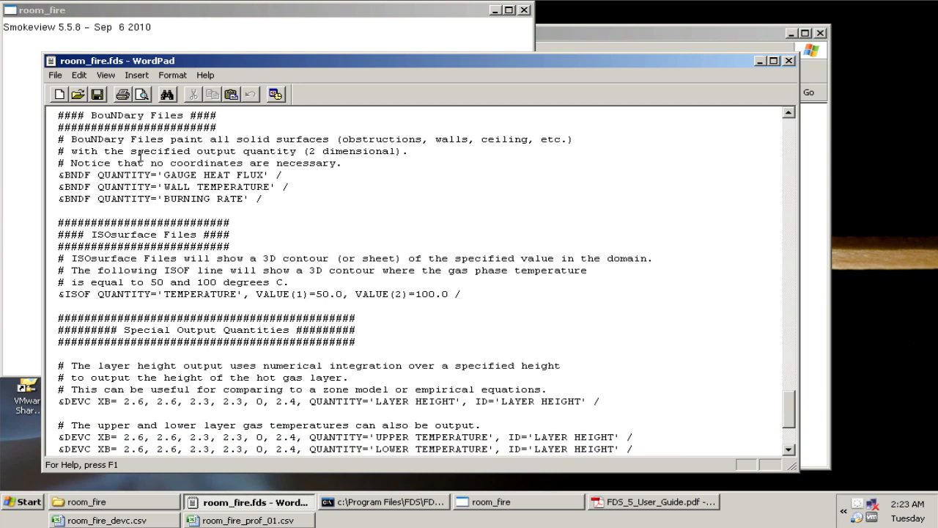
{"action": "scroll", "scroll_direction": "up", "scroll_amount": 3}
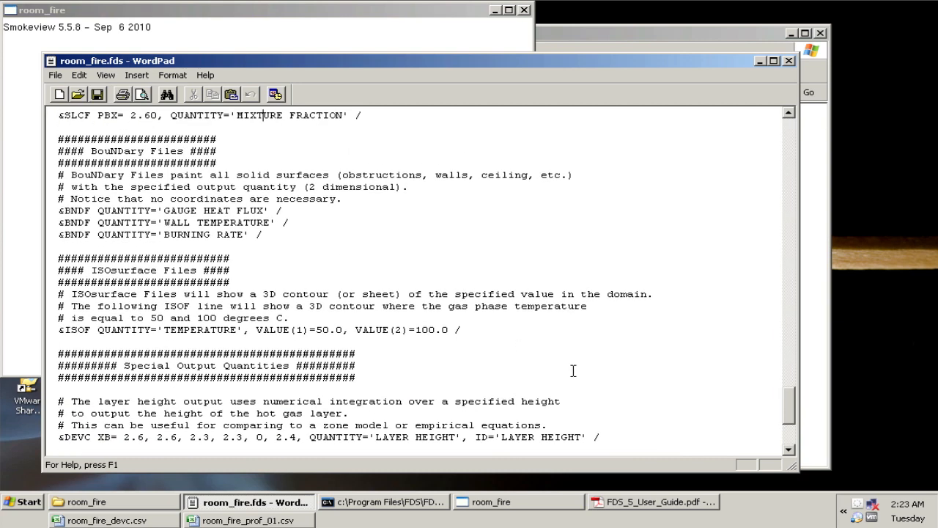
{"action": "scroll", "scroll_direction": "down", "scroll_amount": 3}
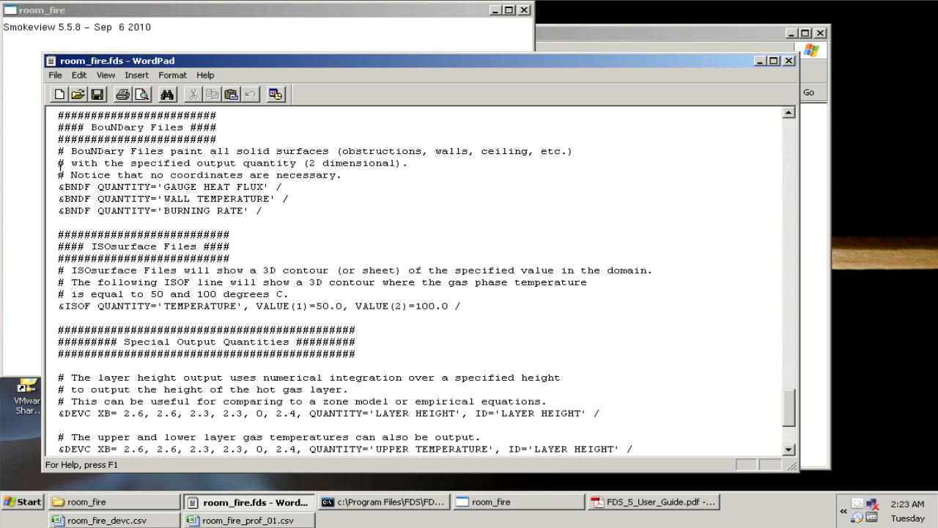
{"action": "mouse_move", "coordinate": [305, 168]}
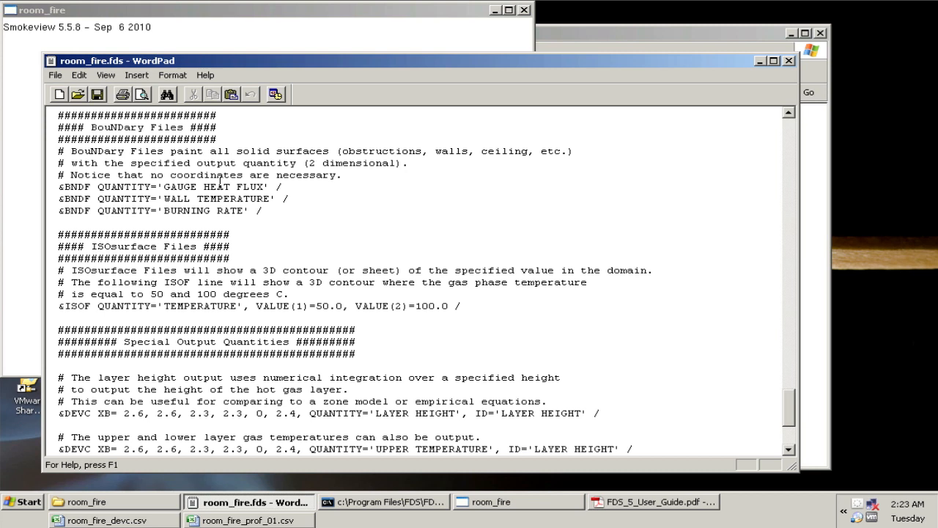
{"action": "double_click", "coordinate": [74, 186]}
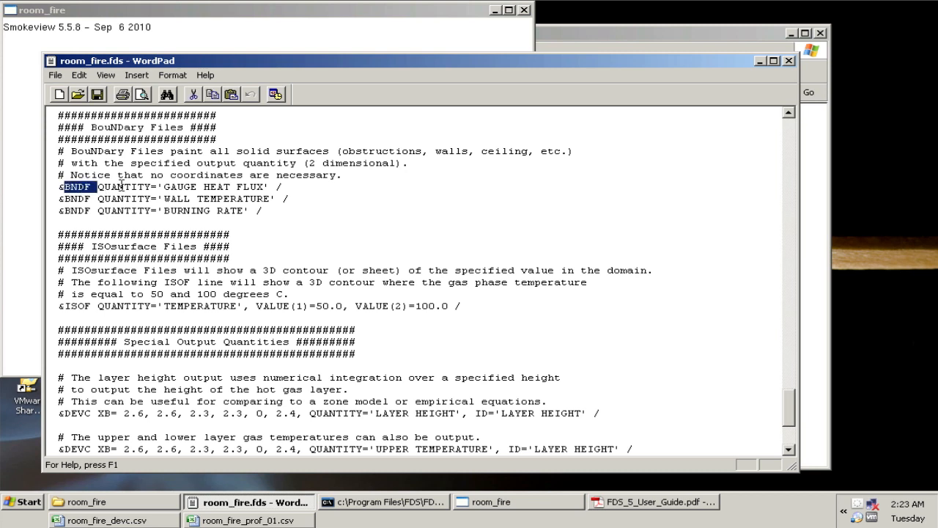
{"action": "double_click", "coordinate": [125, 187]}
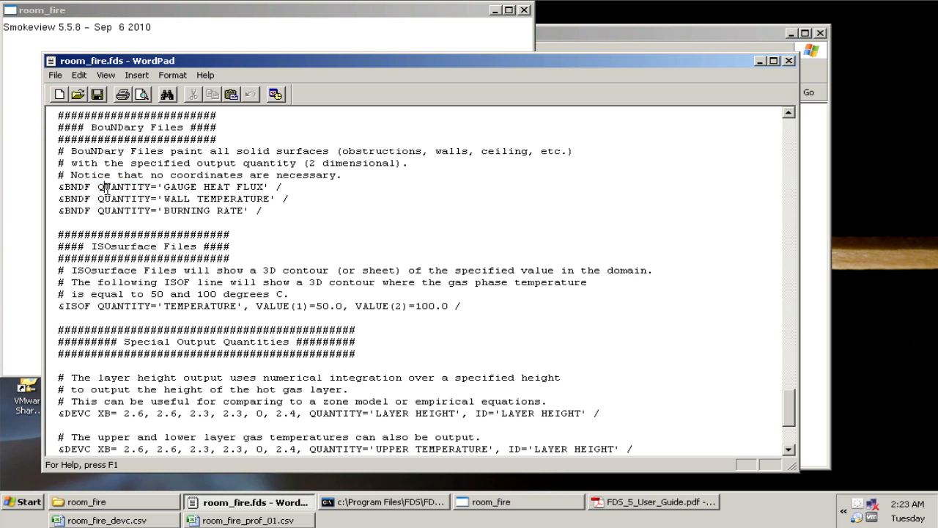
{"action": "double_click", "coordinate": [125, 187]}
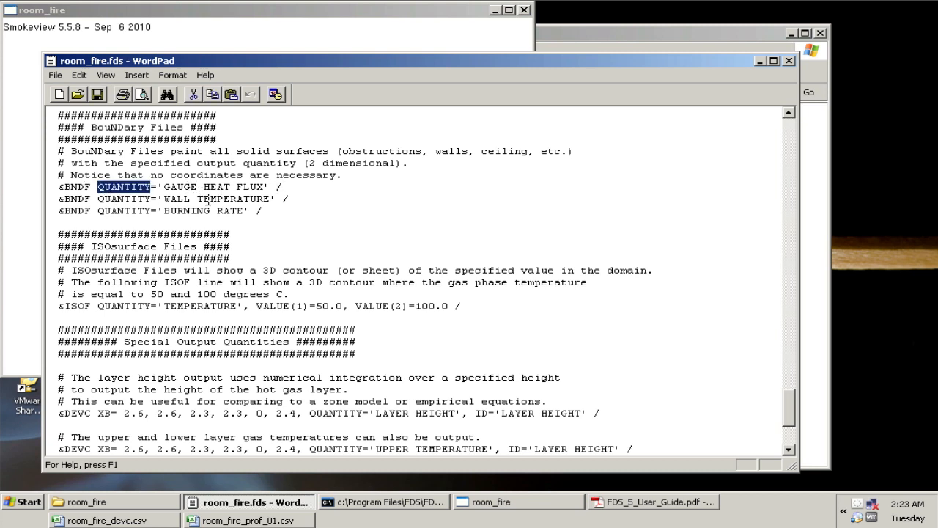
{"action": "mouse_move", "coordinate": [22, 180]}
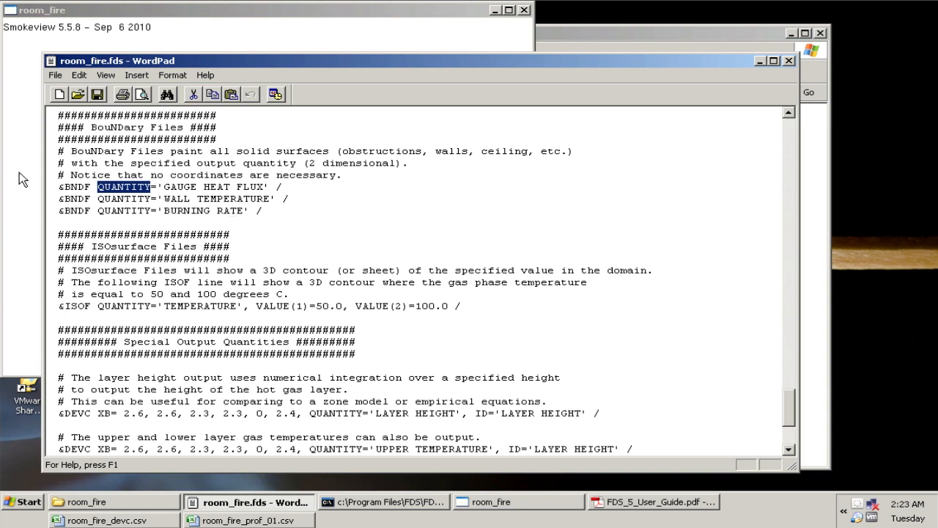
{"action": "right_click", "coordinate": [220, 183]}
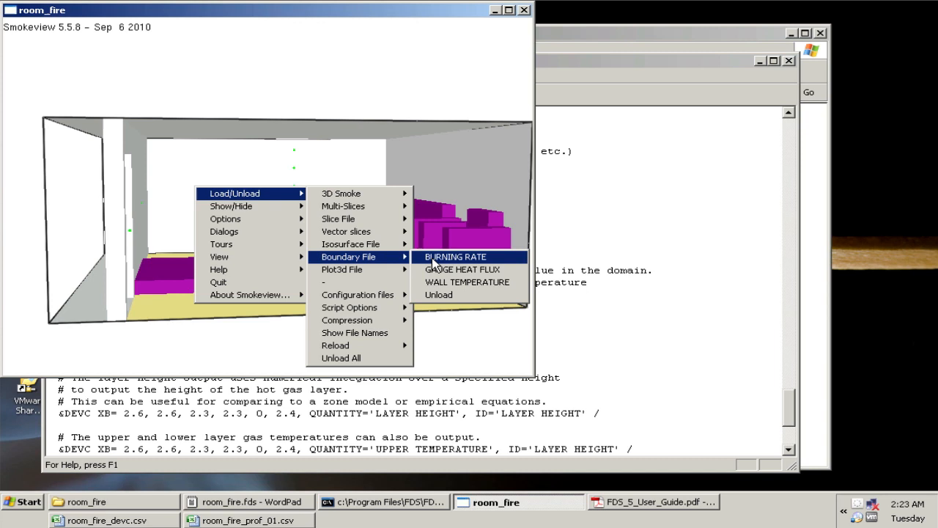
{"action": "mouse_move", "coordinate": [466, 282]}
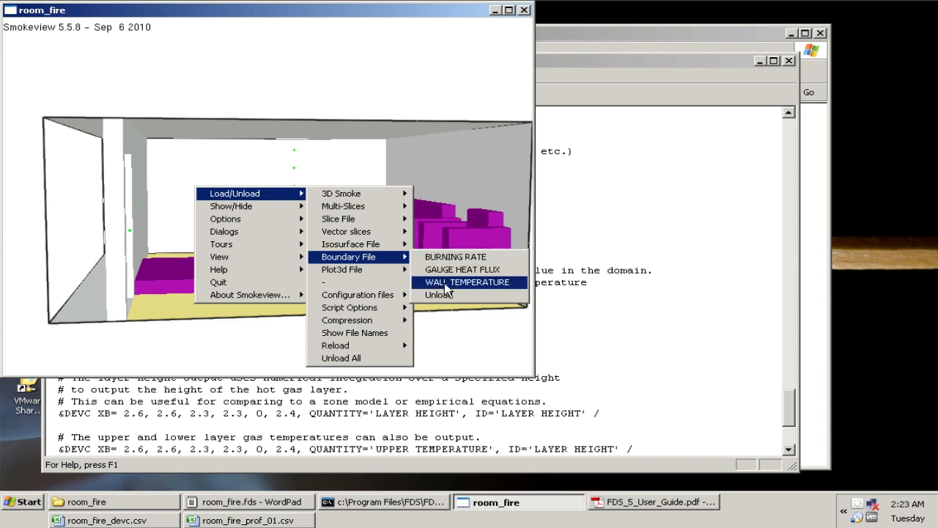
Step: Pick WALL TEMPERATURE under Load/Unload > Boundary File
{"action": "left_click", "coordinate": [467, 282]}
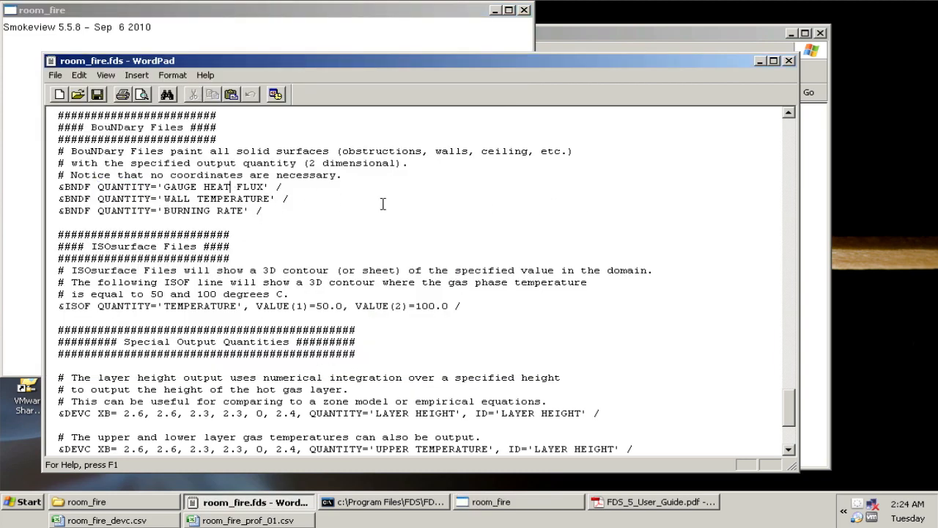
{"action": "scroll", "scroll_direction": "down", "scroll_amount": 3}
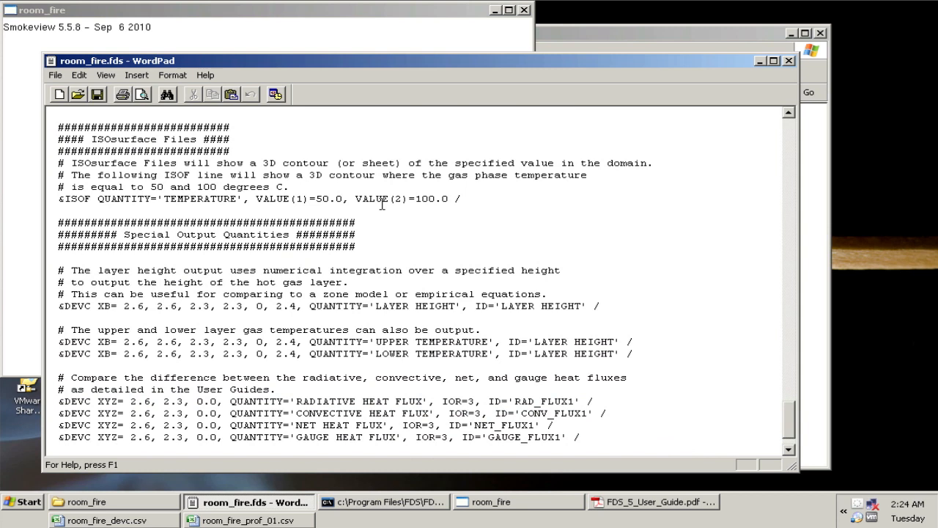
{"action": "mouse_move", "coordinate": [421, 216]}
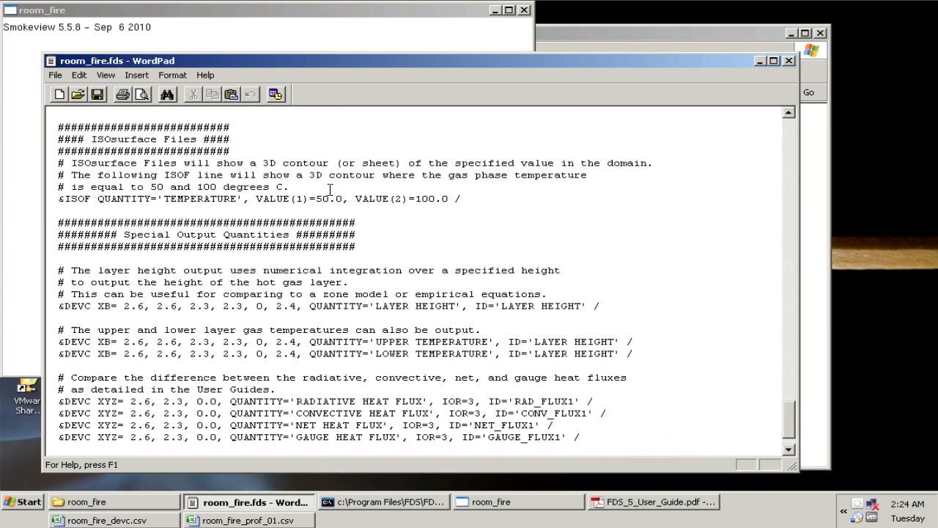
{"action": "mouse_move", "coordinate": [431, 160]}
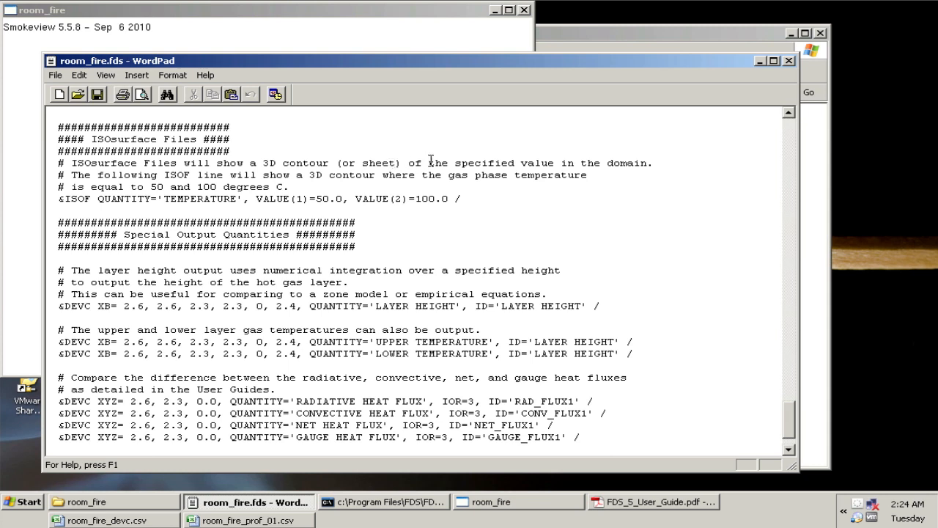
{"action": "mouse_move", "coordinate": [264, 148]}
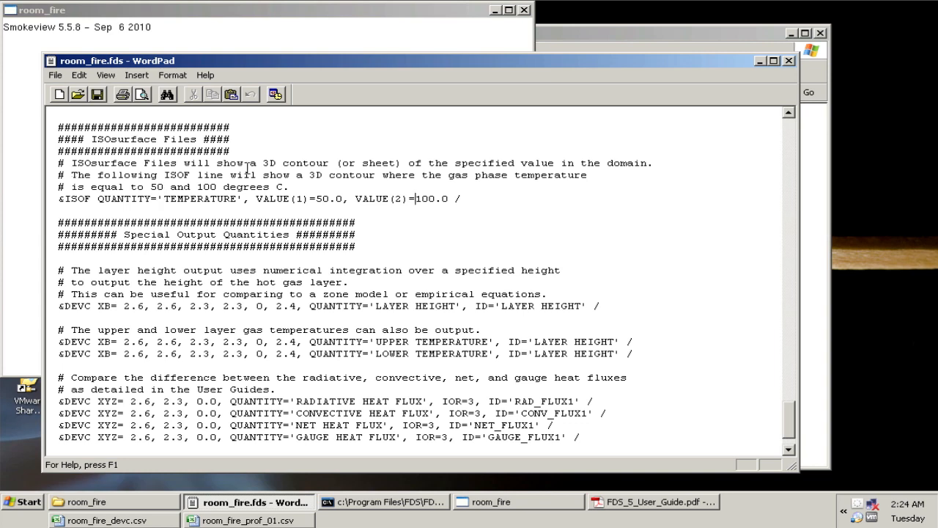
{"action": "mouse_move", "coordinate": [30, 206]}
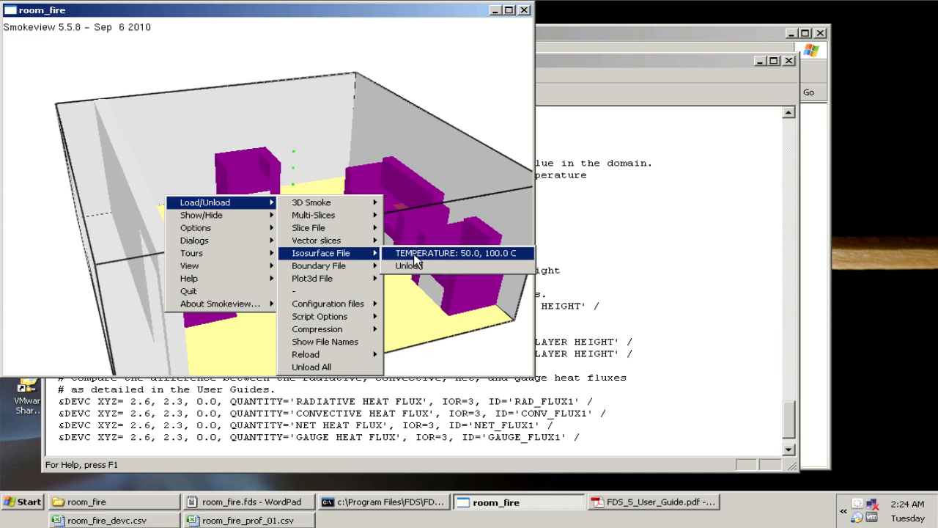
Step: Load the 50 and 100 °C TEMPERATURE isosurfaces and advance time to about 63 s
{"action": "left_click", "coordinate": [454, 253]}
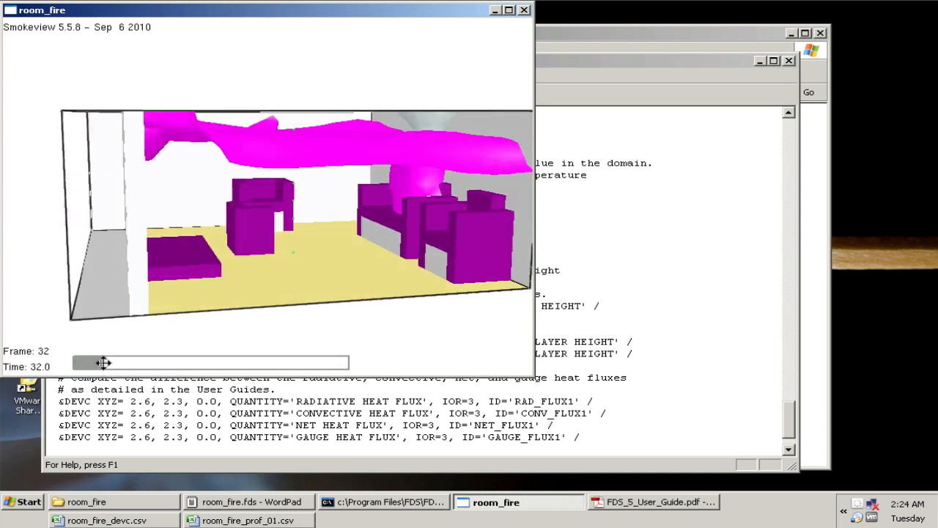
{"action": "left_click_drag", "start_coordinate": [102, 362], "coordinate": [126, 364]}
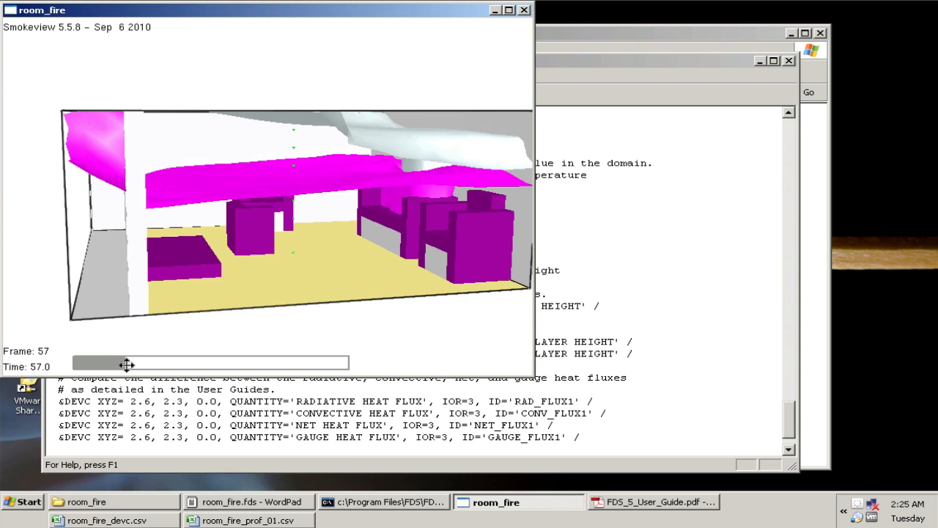
{"action": "left_click_drag", "start_coordinate": [125, 362], "coordinate": [146, 362]}
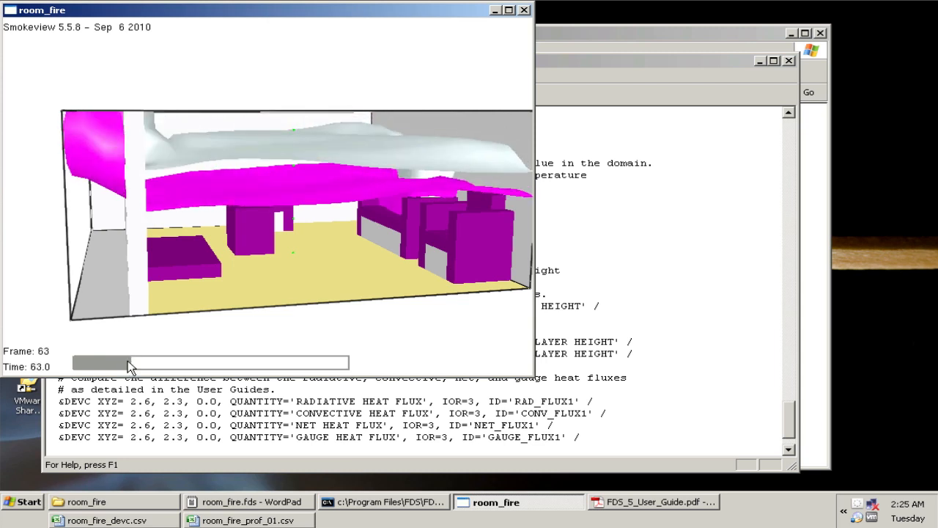
{"action": "mouse_move", "coordinate": [381, 193]}
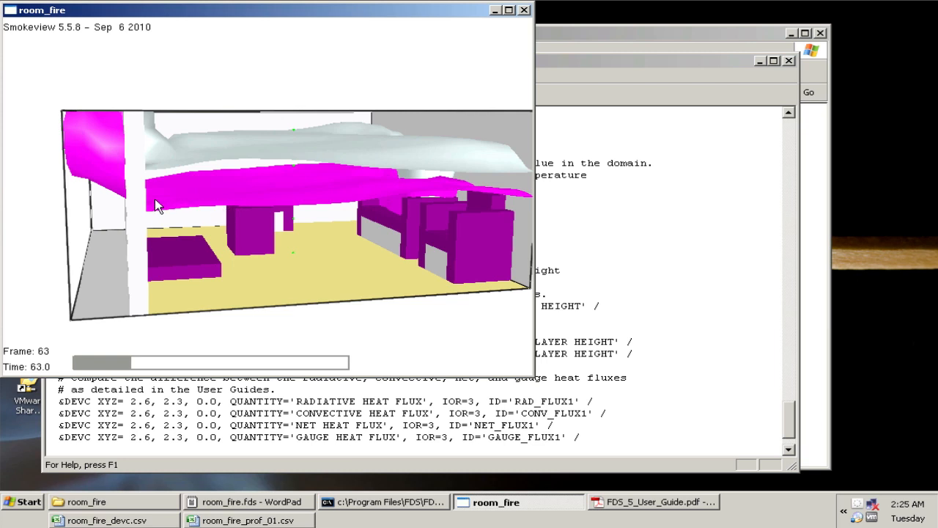
{"action": "mouse_move", "coordinate": [92, 139]}
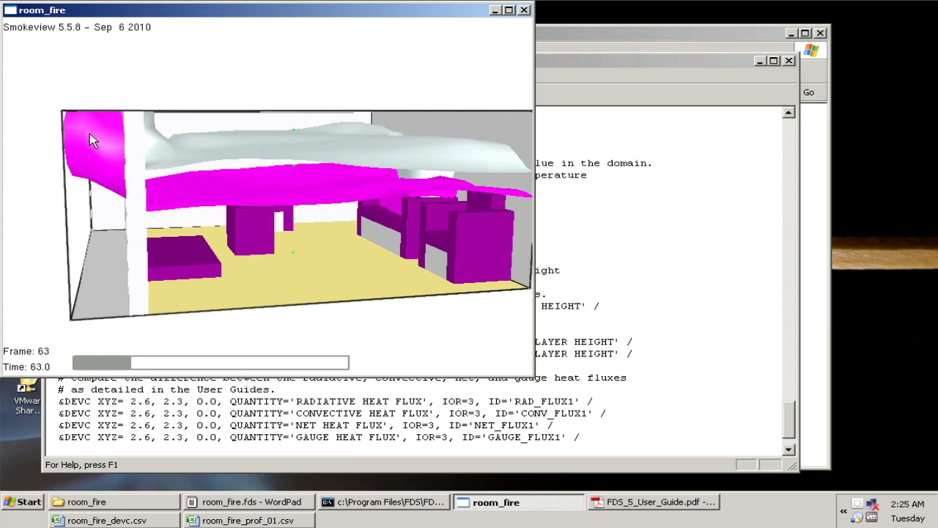
{"action": "mouse_move", "coordinate": [465, 165]}
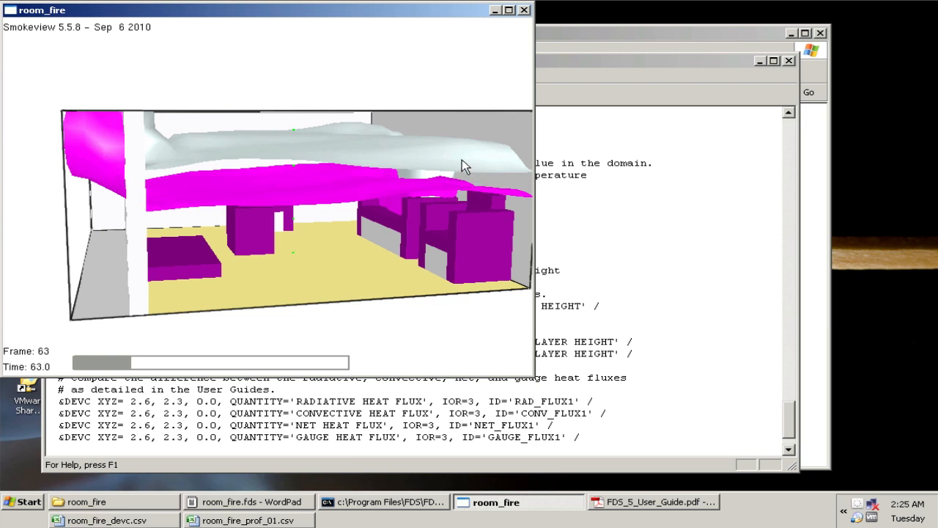
{"action": "mouse_move", "coordinate": [246, 151]}
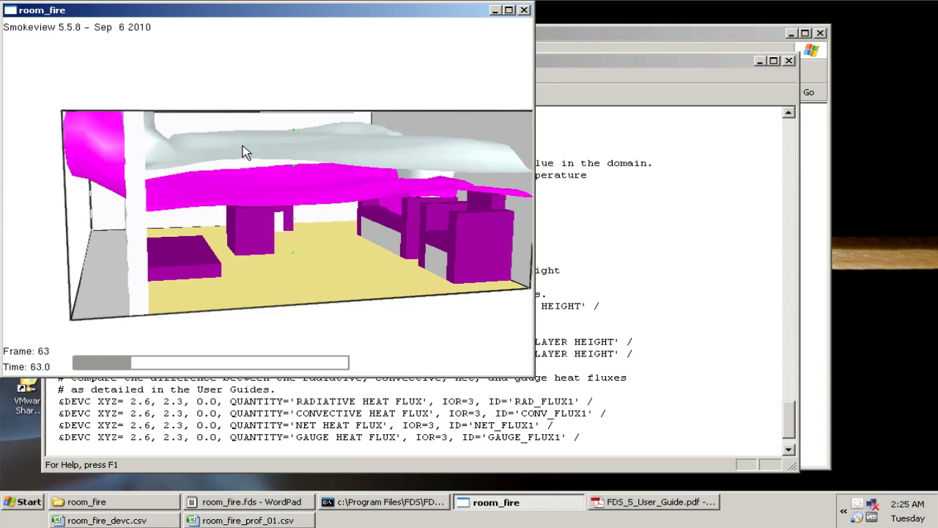
Step: Orbit to view the isosurfaces from above and the sides, then unload all data
{"action": "left_click_drag", "start_coordinate": [245, 151], "coordinate": [230, 223]}
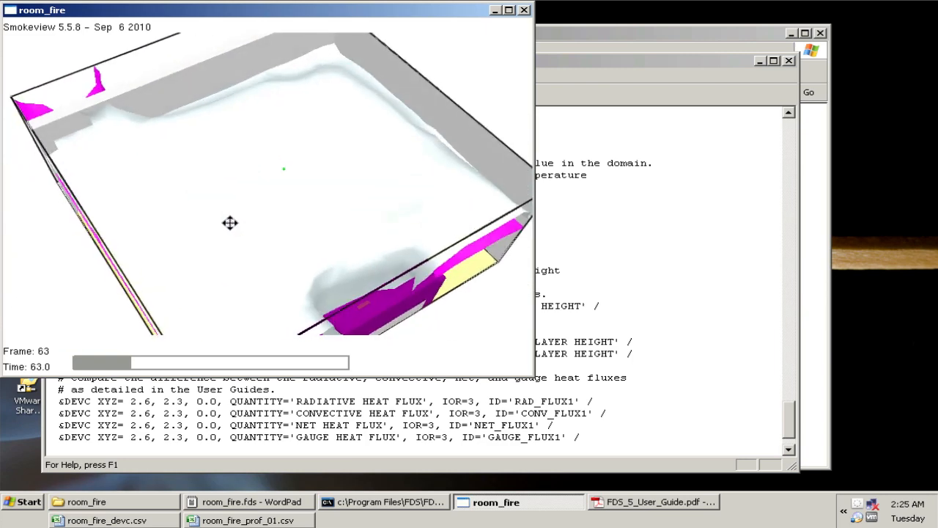
{"action": "left_click_drag", "start_coordinate": [229, 223], "coordinate": [194, 187]}
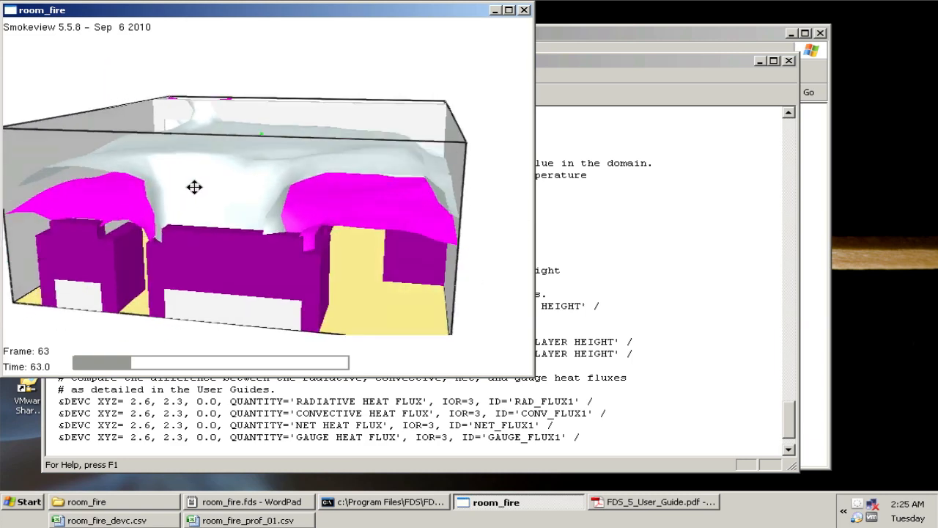
{"action": "left_click_drag", "start_coordinate": [194, 187], "coordinate": [295, 169]}
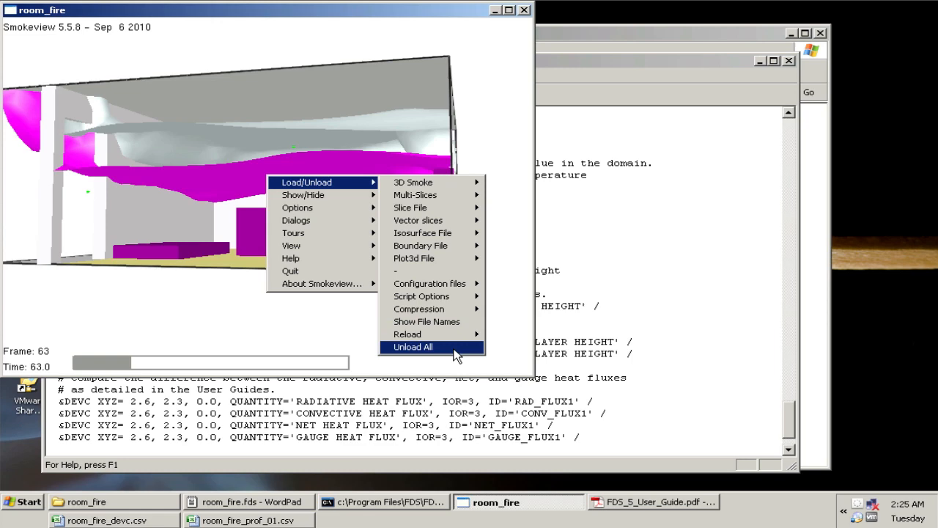
{"action": "left_click", "coordinate": [412, 347]}
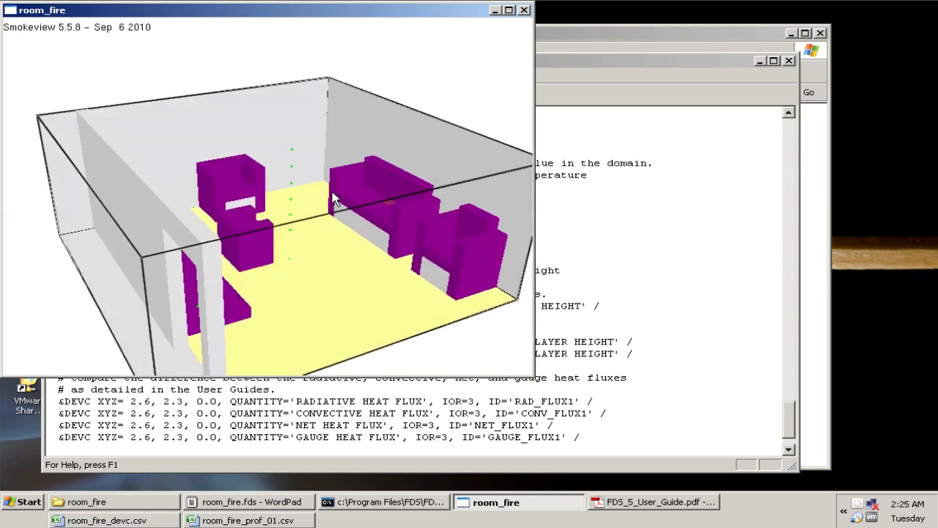
Step: Scroll room_fire.fds to the layer height DEVC line and highlight its XB coordinates, including 0 to 2.4
{"action": "left_click", "coordinate": [251, 501]}
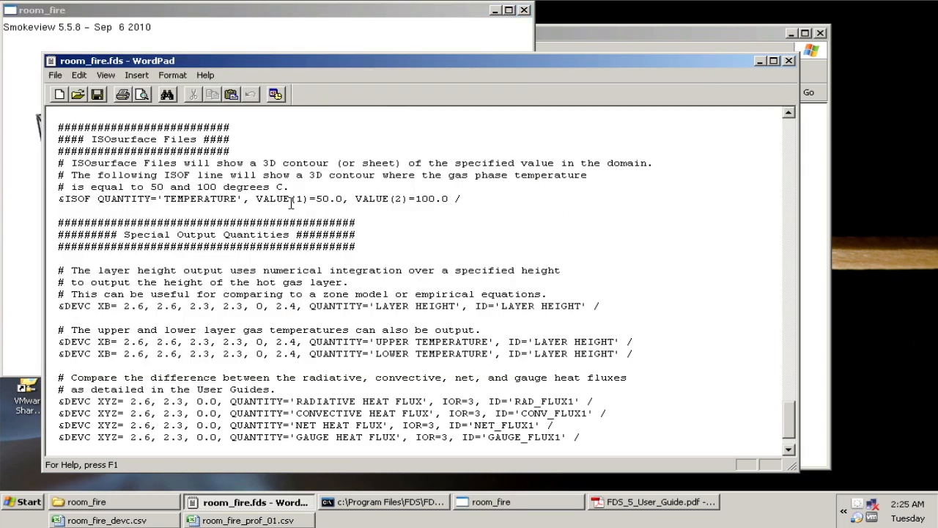
{"action": "scroll", "scroll_direction": "down", "scroll_amount": 3}
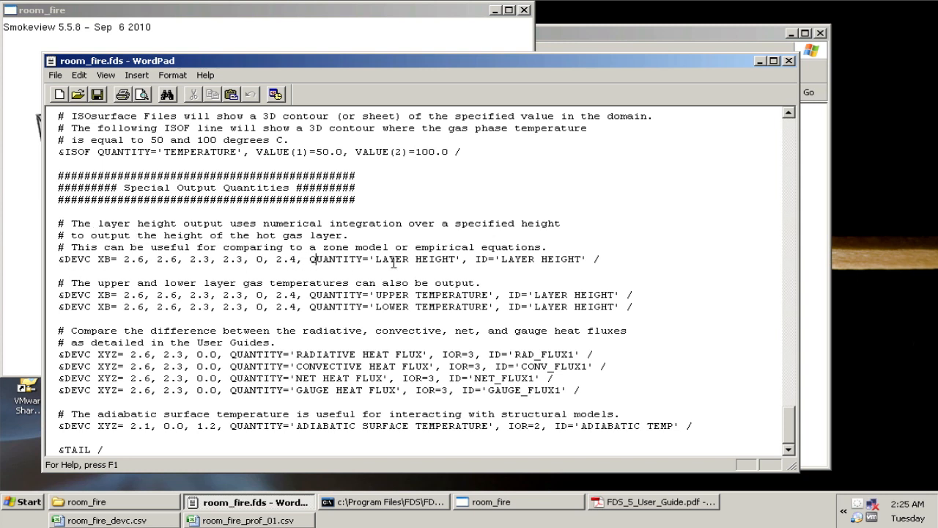
{"action": "mouse_move", "coordinate": [112, 262]}
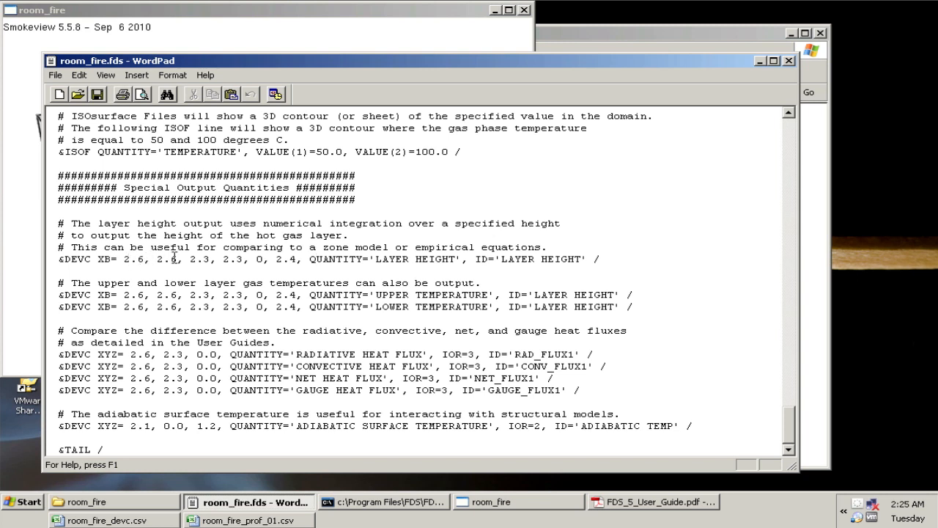
{"action": "mouse_move", "coordinate": [462, 263]}
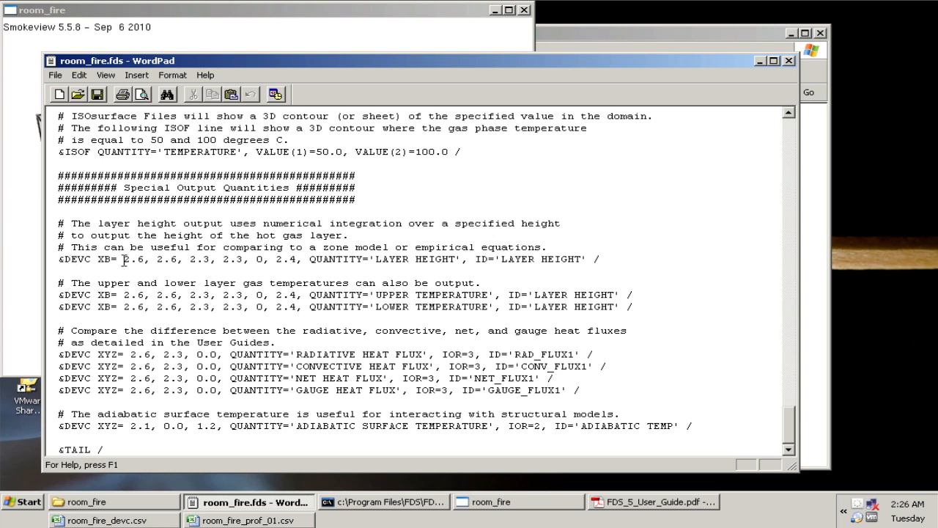
{"action": "left_click_drag", "start_coordinate": [124, 260], "coordinate": [189, 259]}
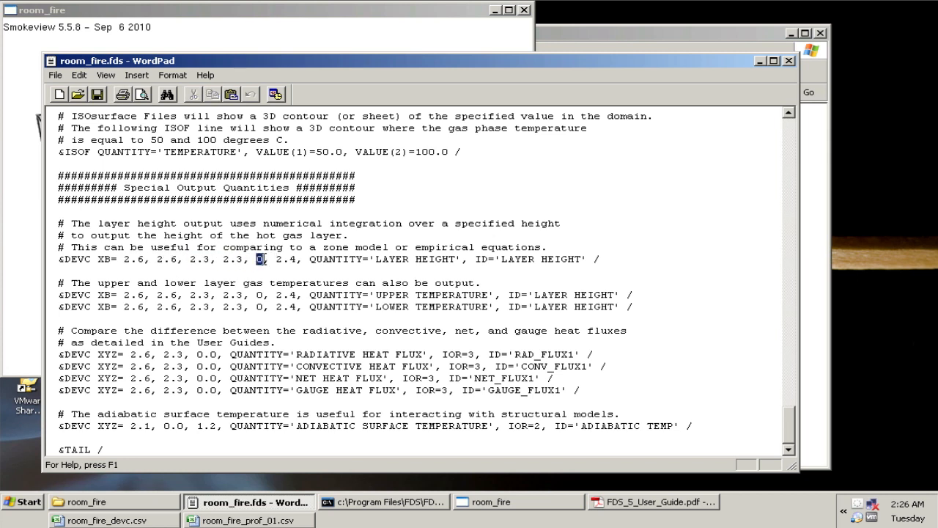
{"action": "left_click_drag", "start_coordinate": [258, 258], "coordinate": [300, 259]}
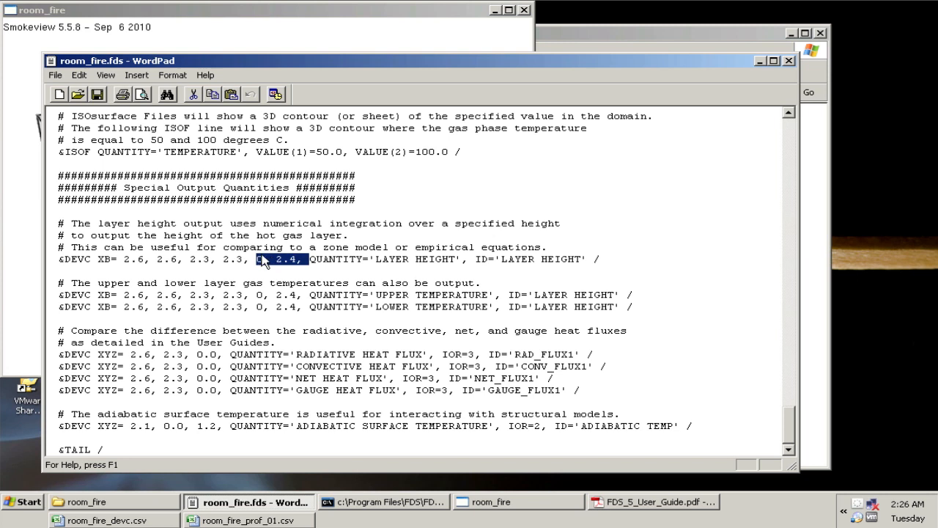
{"action": "double_click", "coordinate": [391, 258]}
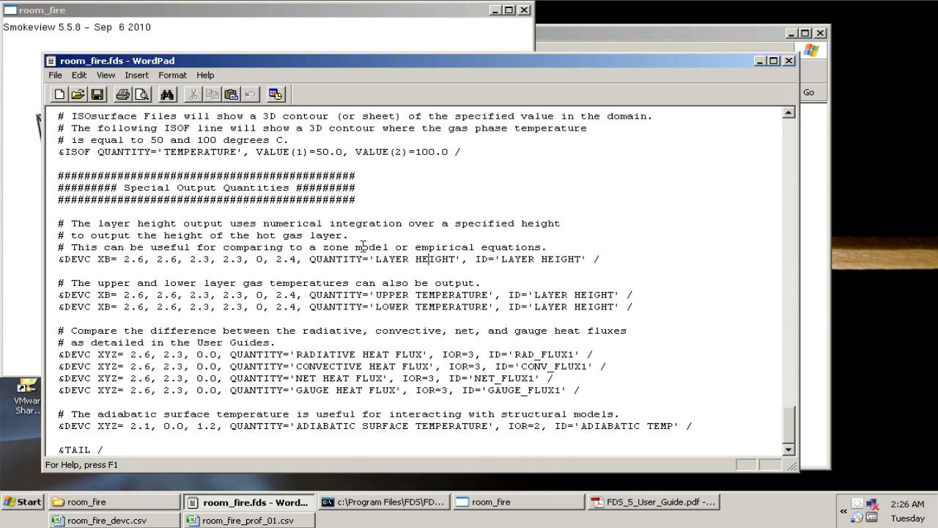
Step: Rotate the room model to a front-on view and load SOOT MASS FRACTION 3D smoke
{"action": "left_click", "coordinate": [490, 501]}
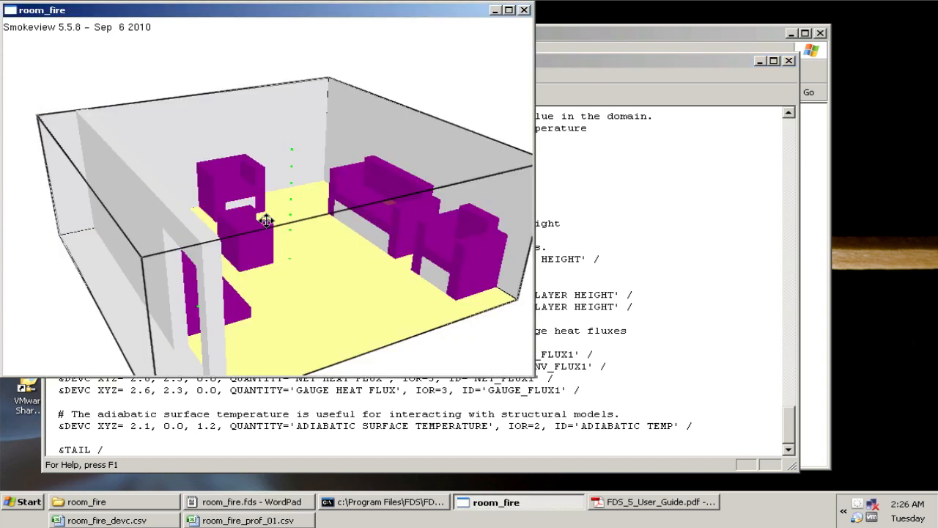
{"action": "left_click_drag", "start_coordinate": [266, 221], "coordinate": [292, 228]}
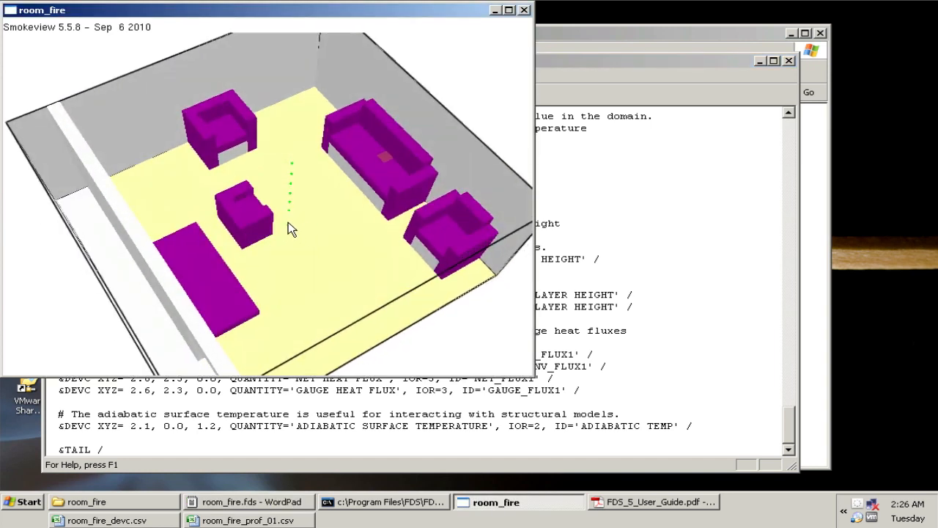
{"action": "mouse_move", "coordinate": [286, 156]}
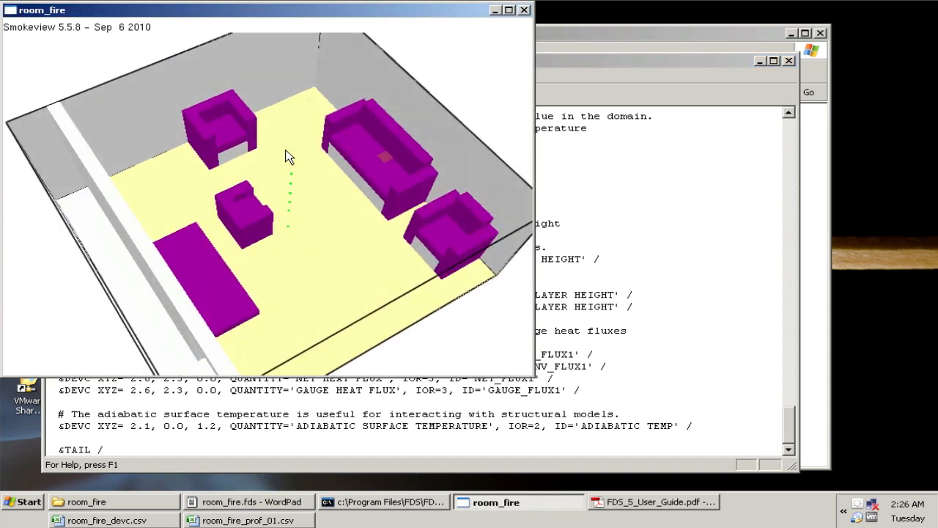
{"action": "left_click_drag", "start_coordinate": [285, 156], "coordinate": [272, 218]}
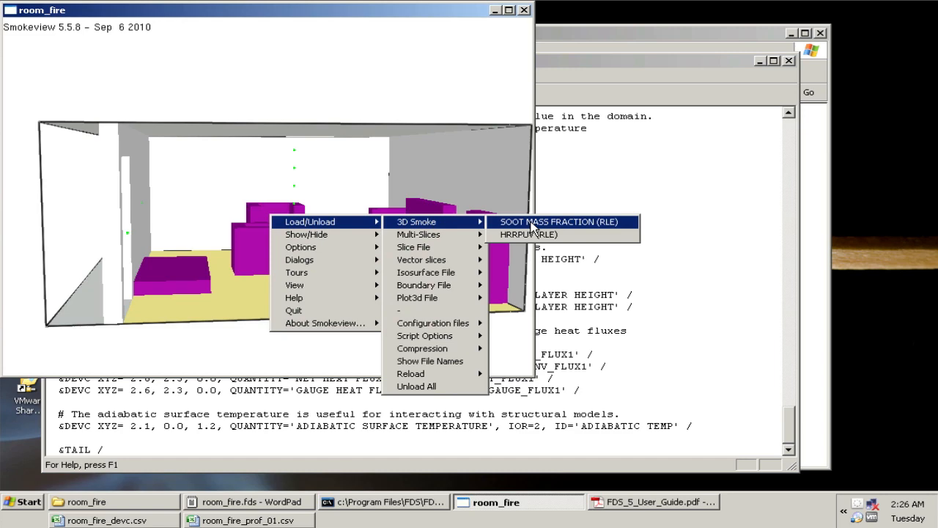
{"action": "left_click", "coordinate": [557, 221]}
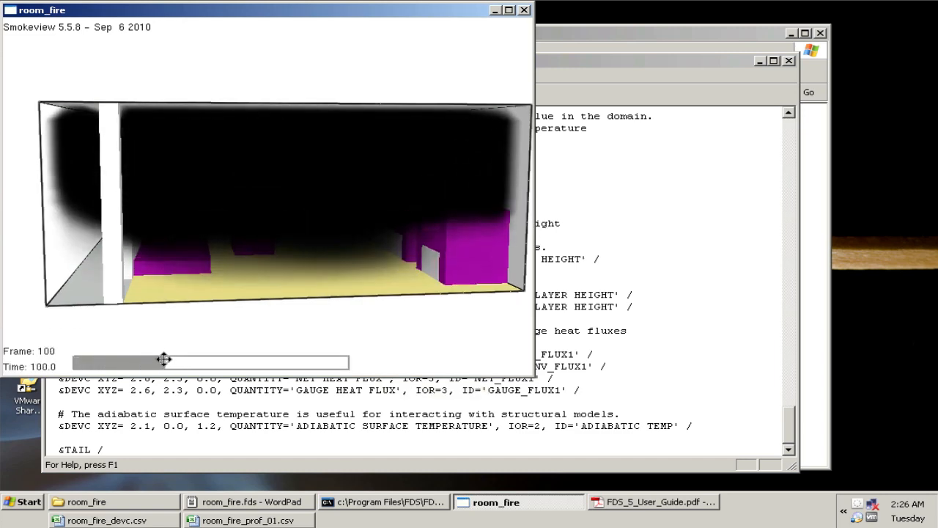
Step: Scrub the animation to an earlier time, view below the smoke layer, then bring up room_fire_devc.csv
{"action": "left_click_drag", "start_coordinate": [161, 359], "coordinate": [94, 359]}
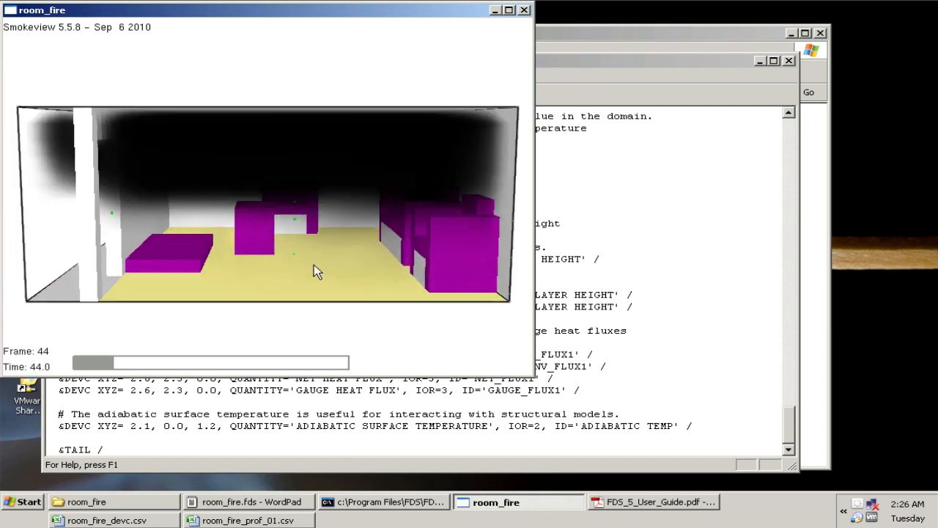
{"action": "left_click_drag", "start_coordinate": [315, 271], "coordinate": [307, 318]}
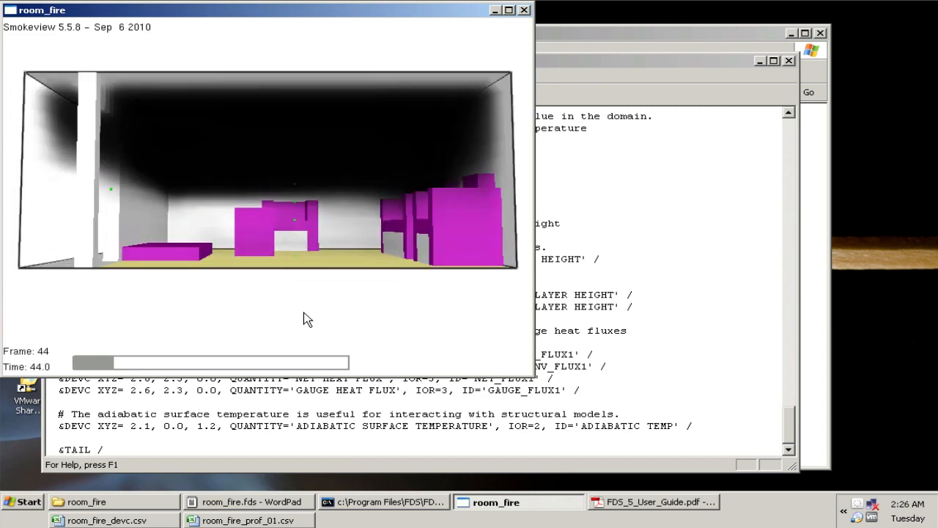
{"action": "mouse_move", "coordinate": [304, 126]}
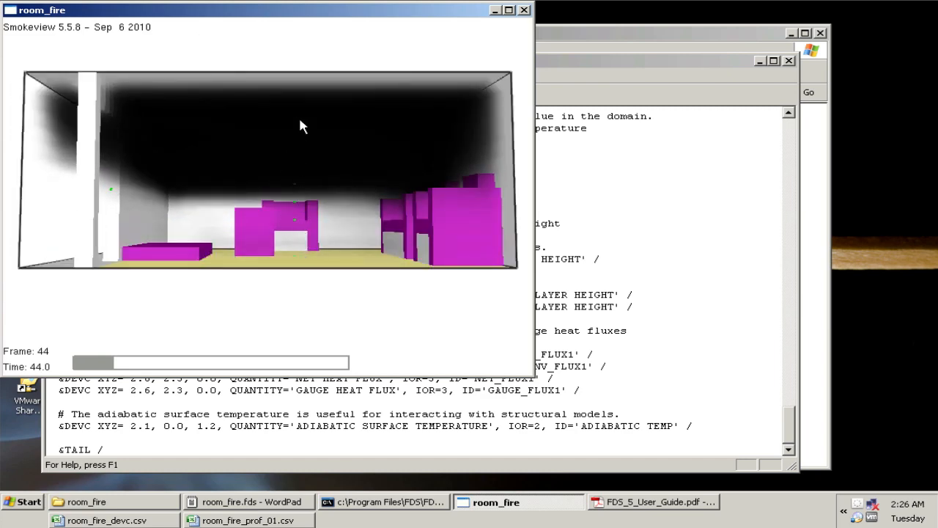
{"action": "left_click_drag", "start_coordinate": [301, 124], "coordinate": [269, 254]}
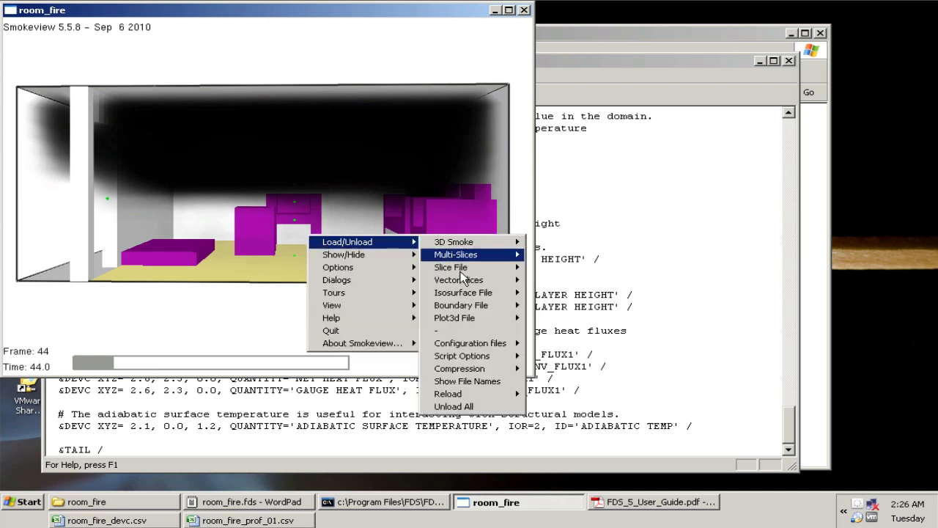
{"action": "left_click", "coordinate": [249, 501]}
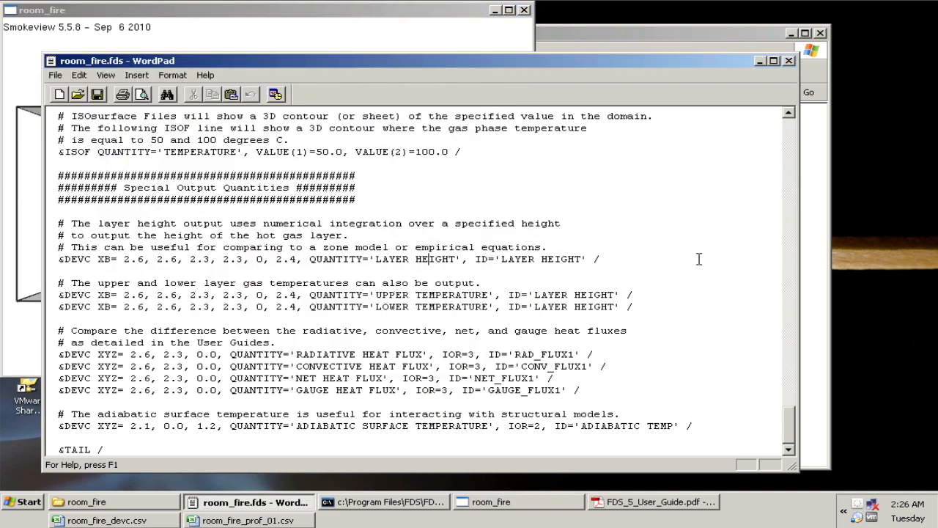
{"action": "mouse_move", "coordinate": [357, 272]}
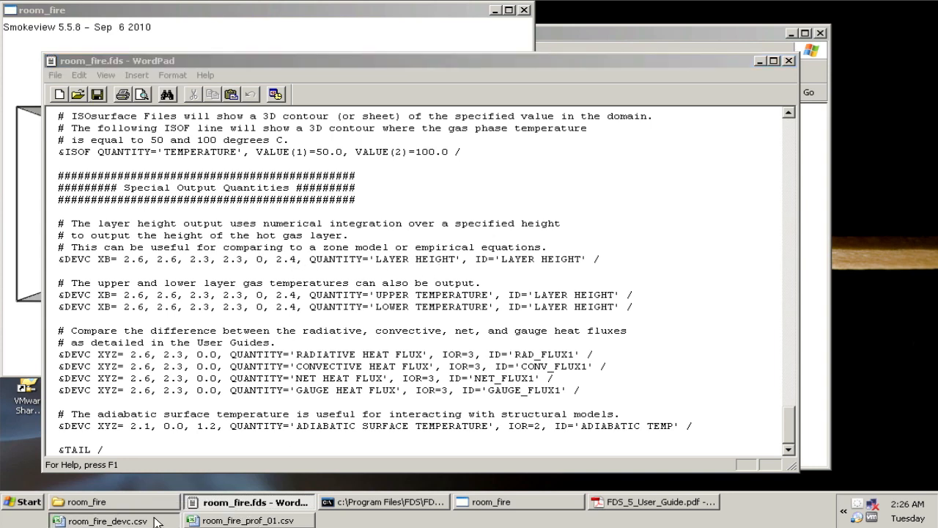
{"action": "left_click", "coordinate": [107, 520]}
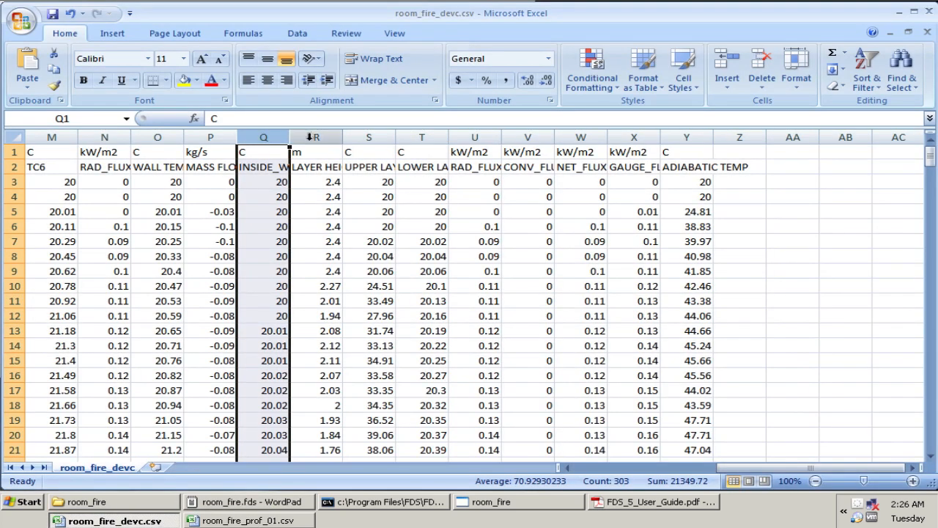
{"action": "left_click", "coordinate": [316, 167]}
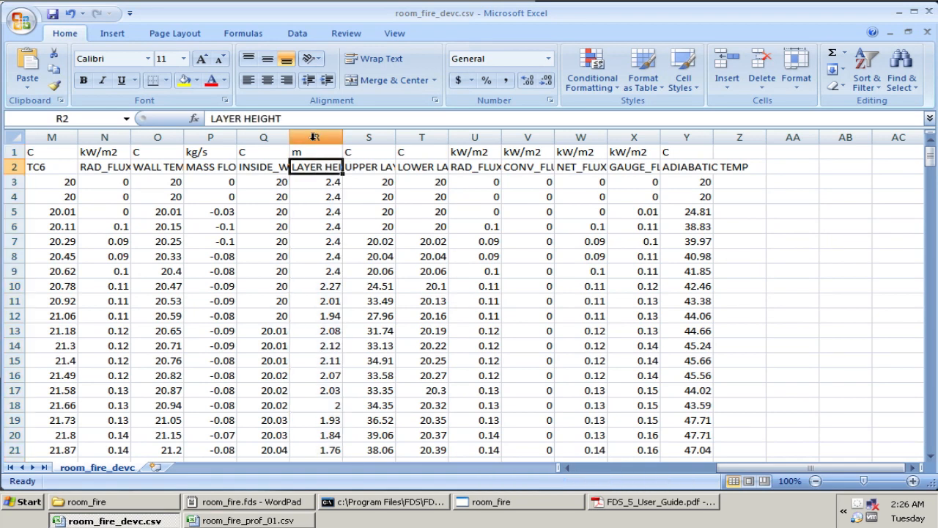
{"action": "left_click", "coordinate": [308, 70]}
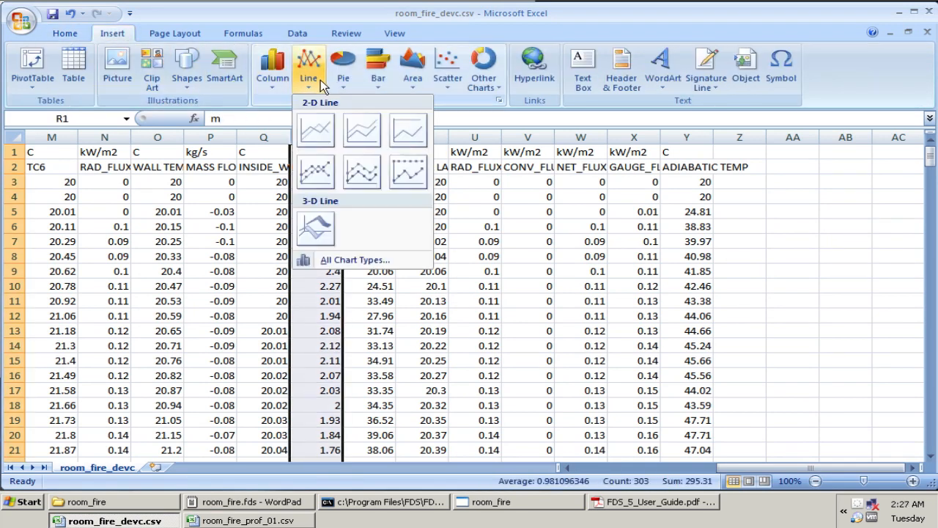
{"action": "left_click", "coordinate": [314, 129]}
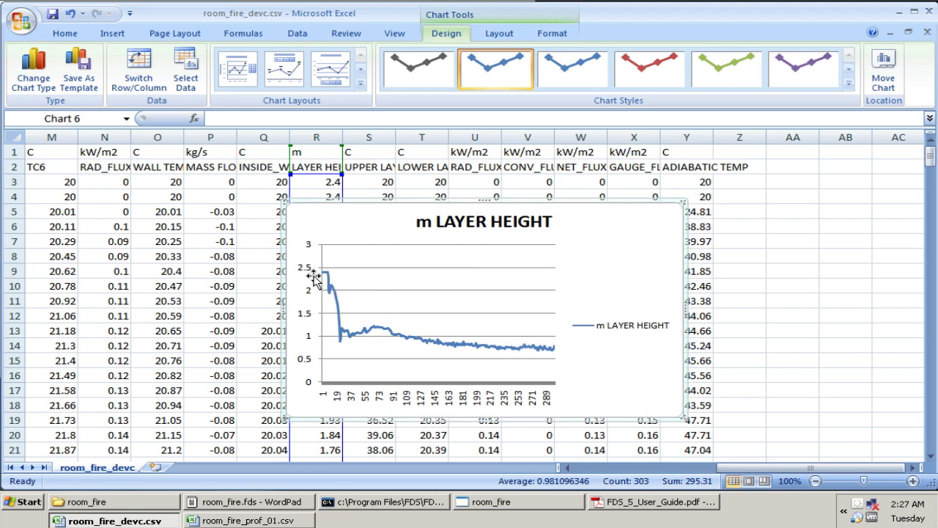
{"action": "mouse_move", "coordinate": [337, 304]}
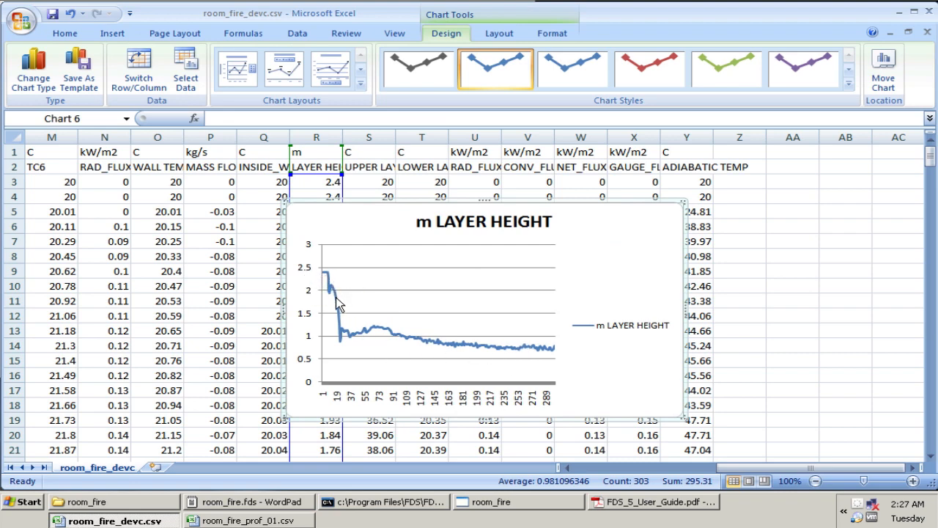
{"action": "mouse_move", "coordinate": [350, 344]}
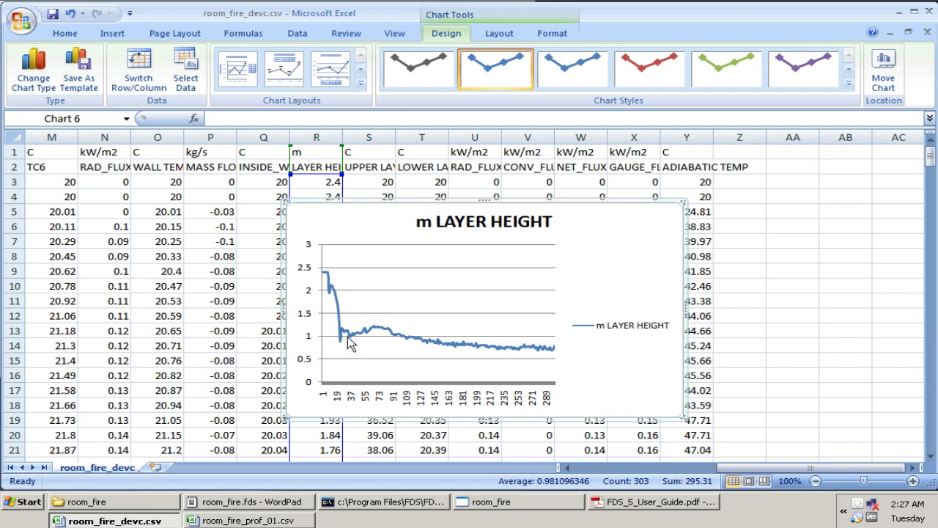
{"action": "mouse_move", "coordinate": [414, 340]}
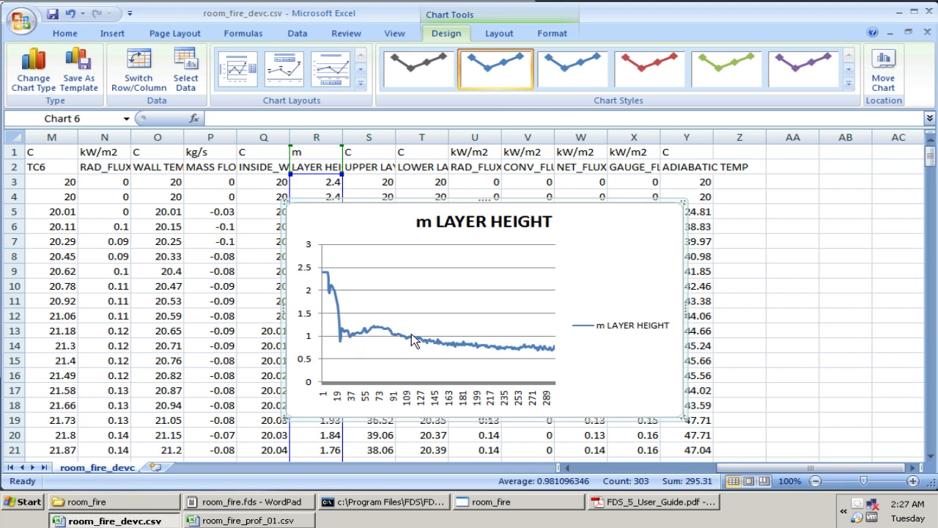
{"action": "mouse_move", "coordinate": [531, 358]}
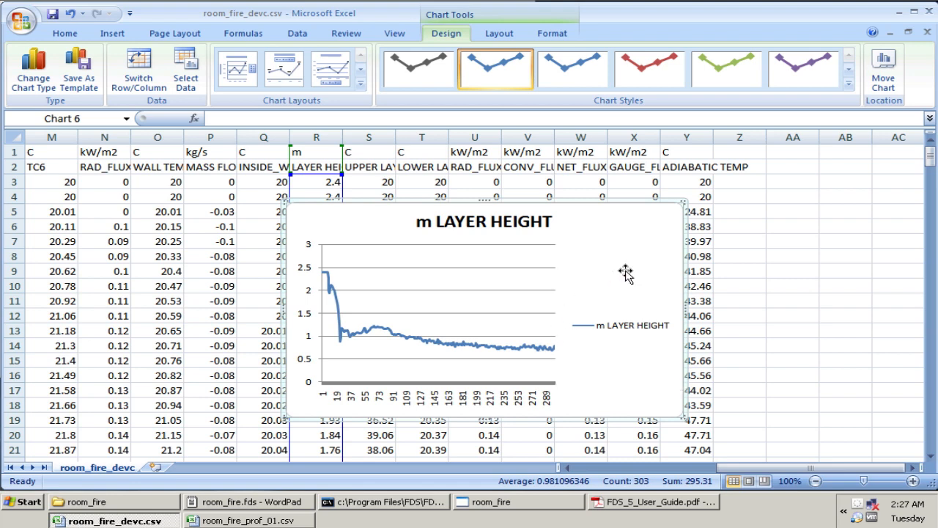
{"action": "left_click", "coordinate": [316, 151]}
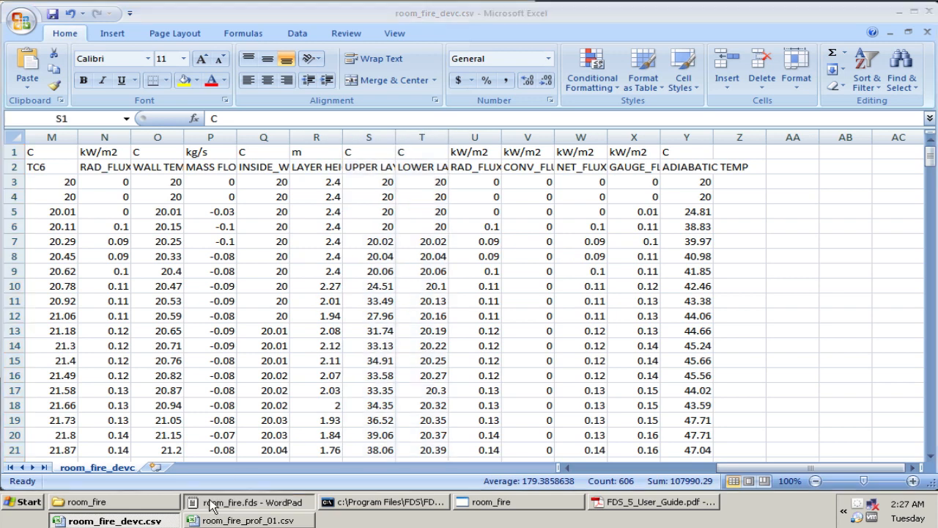
{"action": "left_click", "coordinate": [249, 501]}
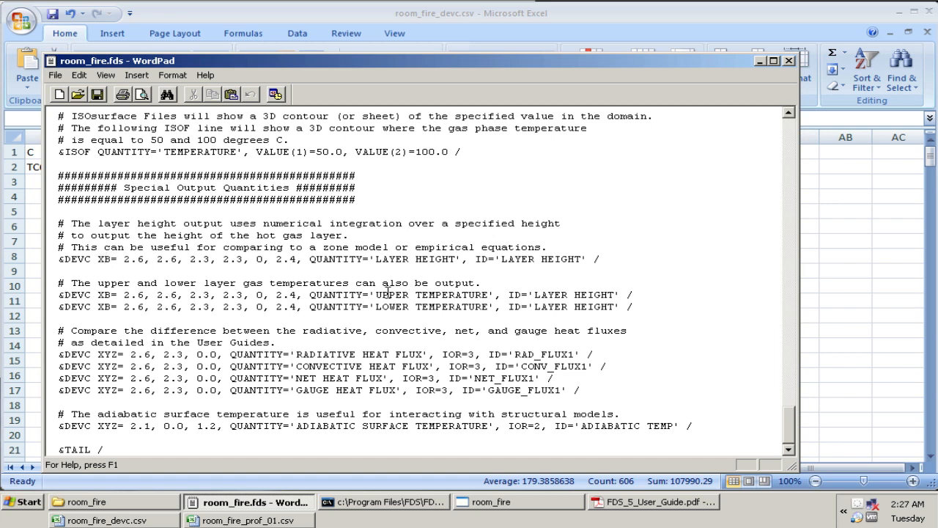
{"action": "double_click", "coordinate": [451, 306]}
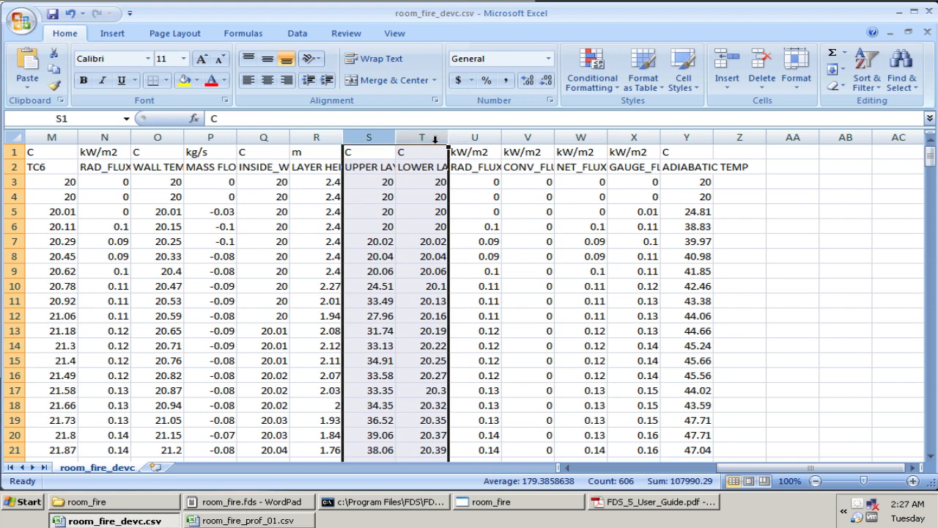
{"action": "left_click", "coordinate": [308, 66]}
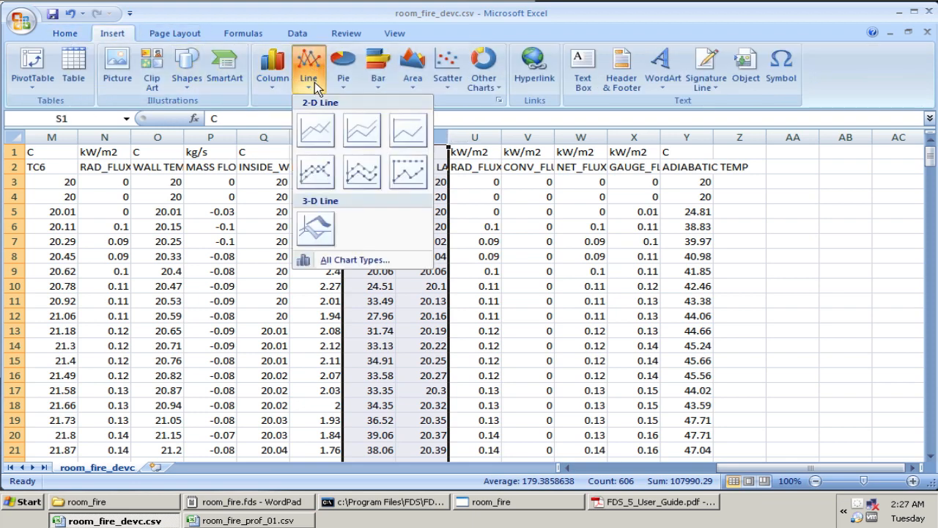
{"action": "left_click", "coordinate": [315, 129]}
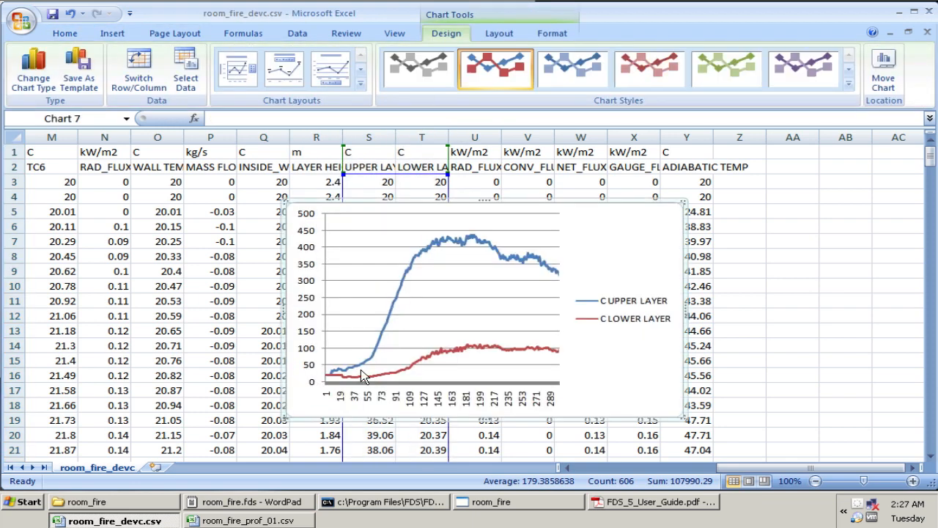
{"action": "mouse_move", "coordinate": [475, 359]}
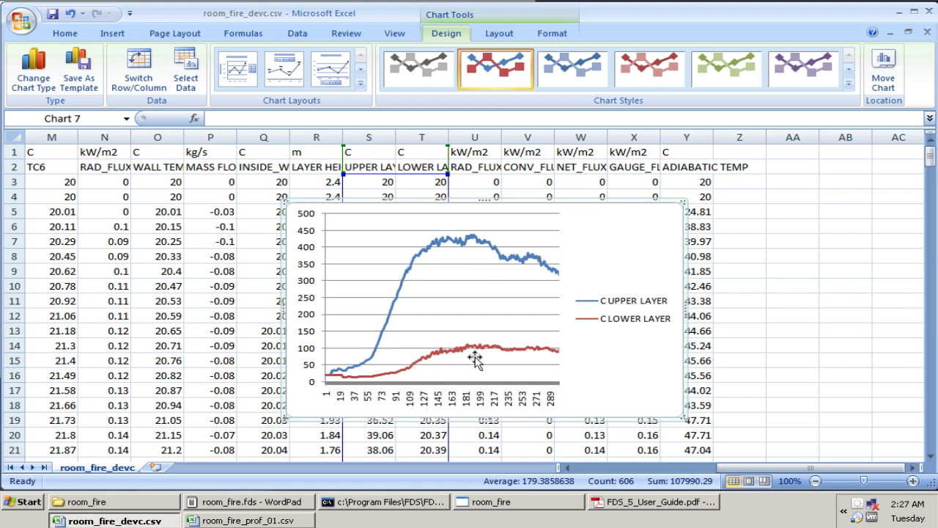
{"action": "mouse_move", "coordinate": [640, 255]}
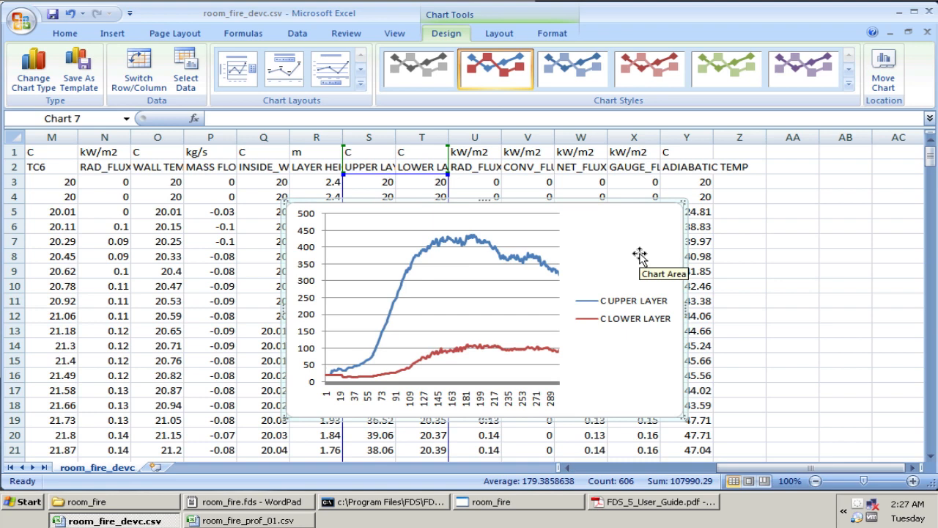
{"action": "mouse_move", "coordinate": [473, 314]}
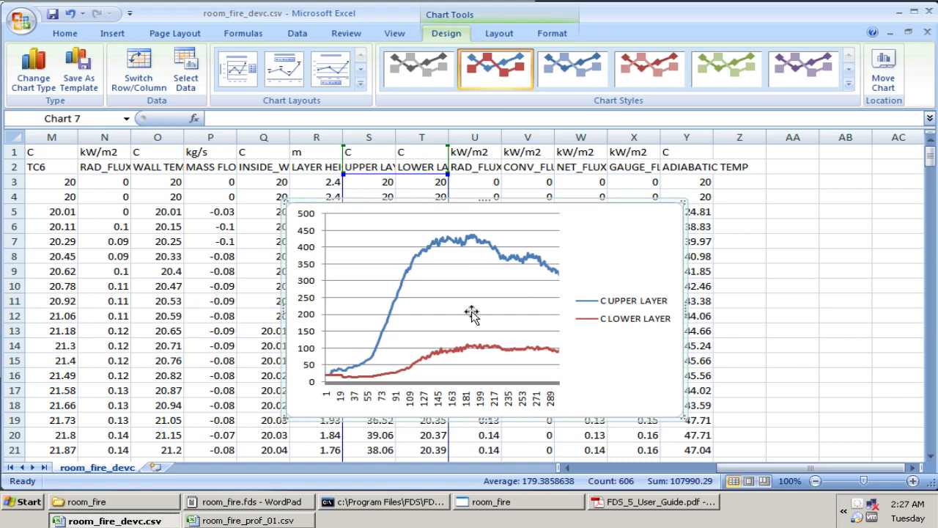
{"action": "mouse_move", "coordinate": [579, 313]}
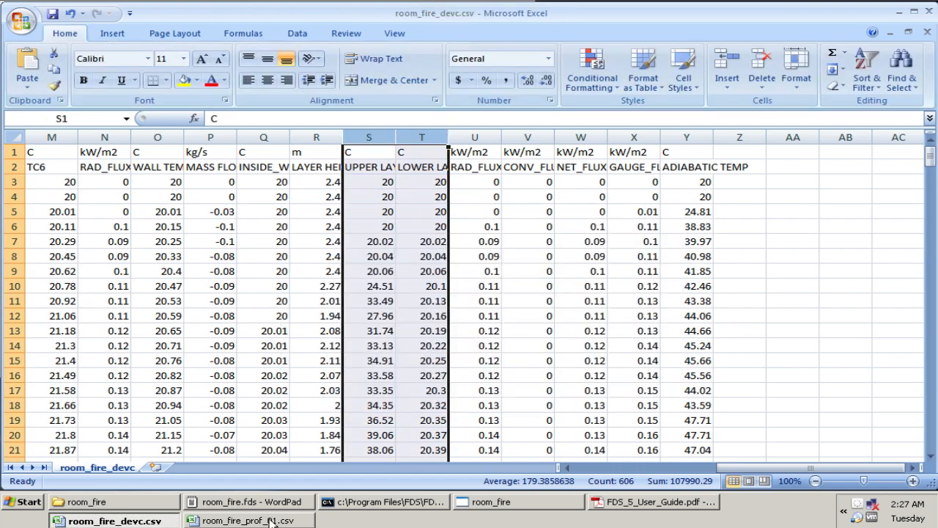
Step: Chart the radiative, convective, net and gauge heat flux columns as a 2-D line chart
{"action": "left_click", "coordinate": [249, 501]}
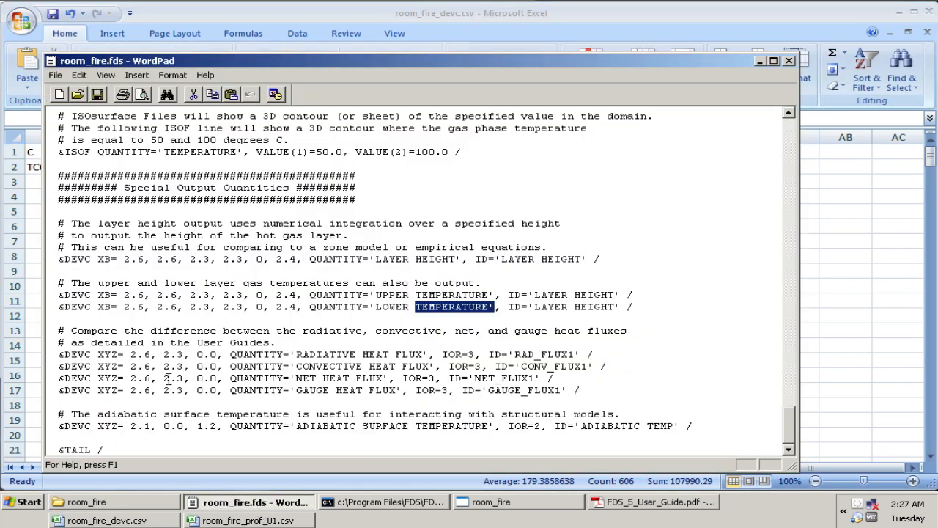
{"action": "mouse_move", "coordinate": [106, 348]}
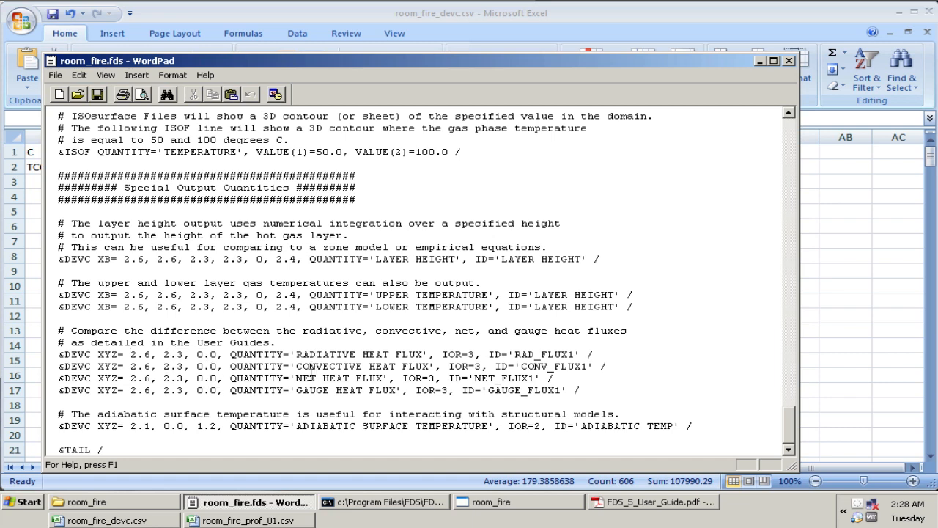
{"action": "mouse_move", "coordinate": [455, 356]}
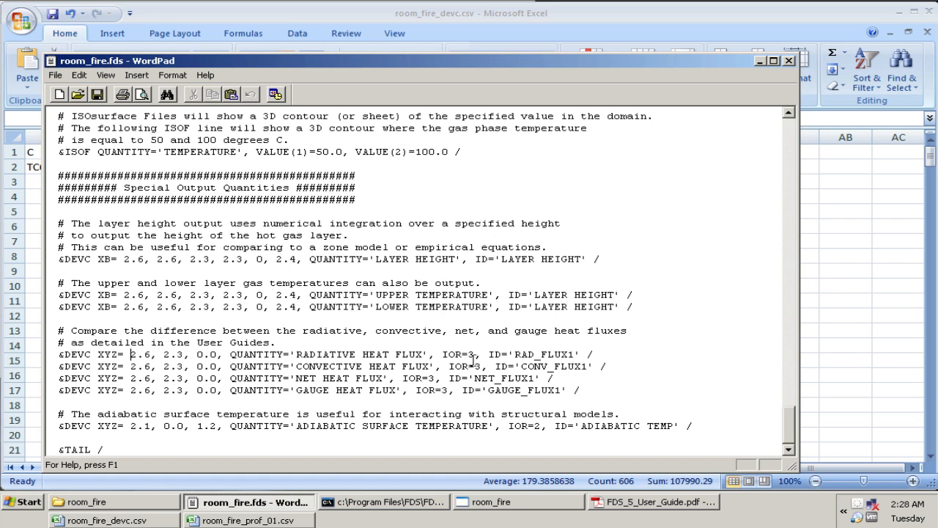
{"action": "mouse_move", "coordinate": [406, 398]}
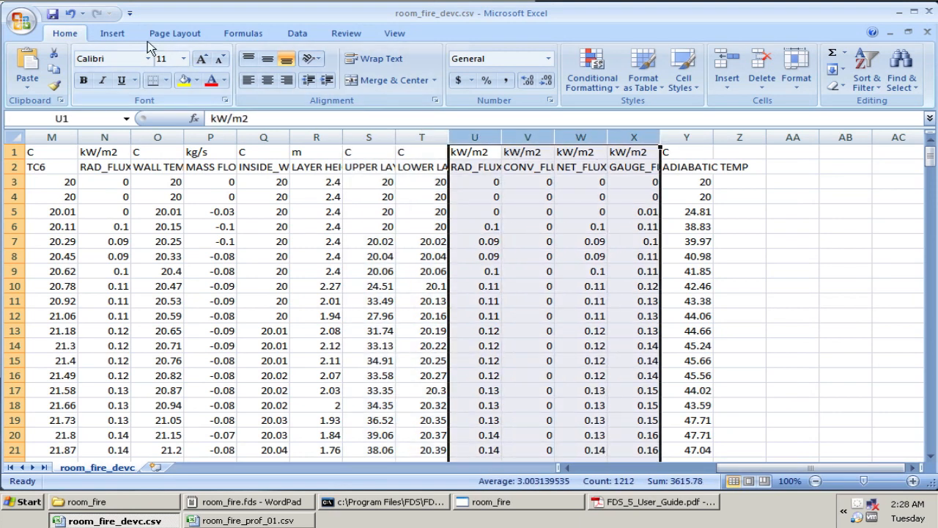
{"action": "left_click", "coordinate": [308, 66]}
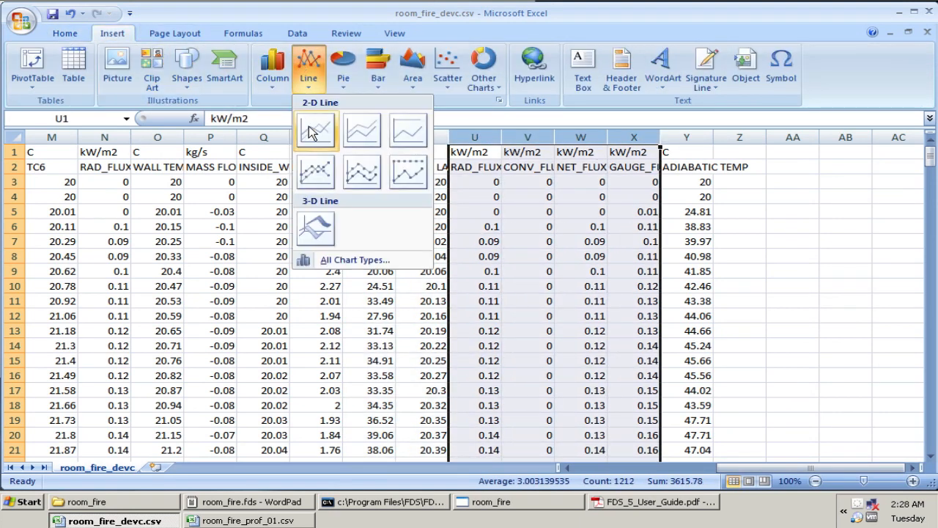
{"action": "left_click", "coordinate": [315, 129]}
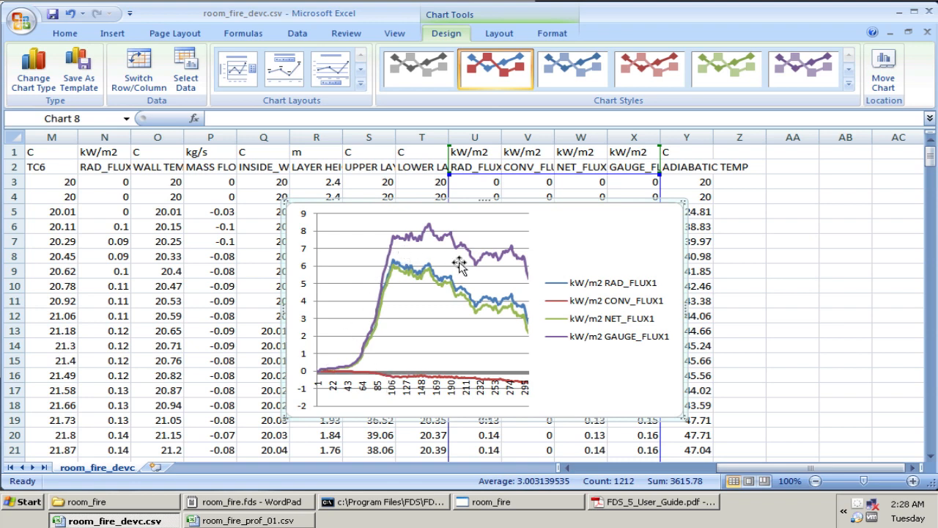
{"action": "mouse_move", "coordinate": [462, 228]}
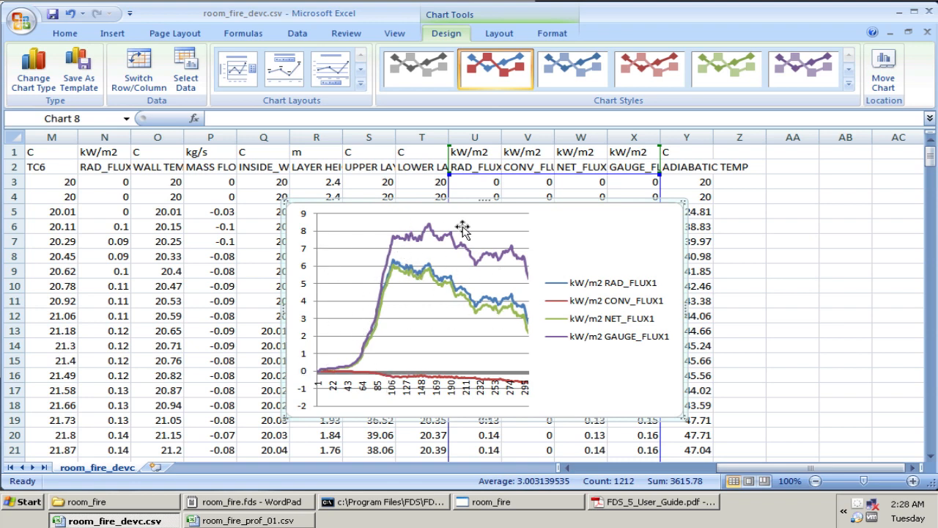
{"action": "mouse_move", "coordinate": [371, 376]}
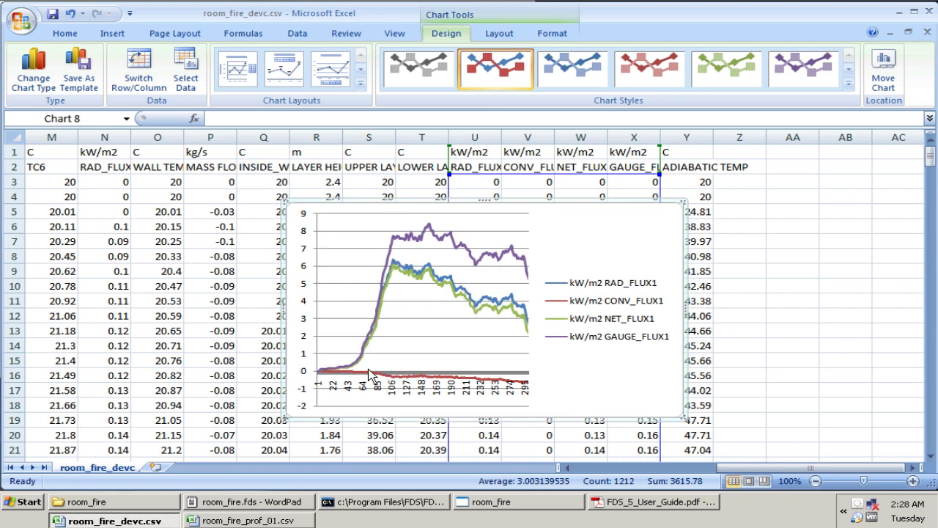
{"action": "mouse_move", "coordinate": [606, 231]}
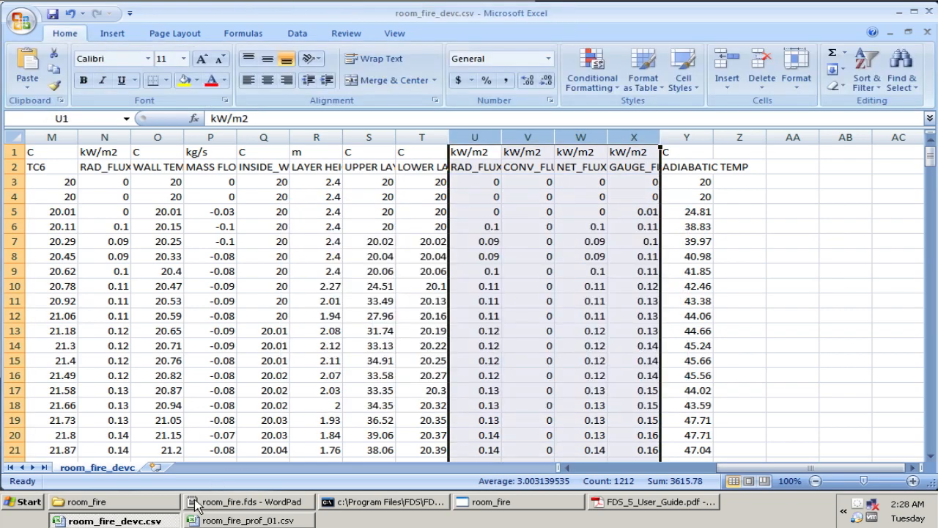
Step: Chart the ADIABATIC TEMP column, peaking near 450 °C, as a 2-D line chart, then delete it
{"action": "left_click", "coordinate": [249, 501]}
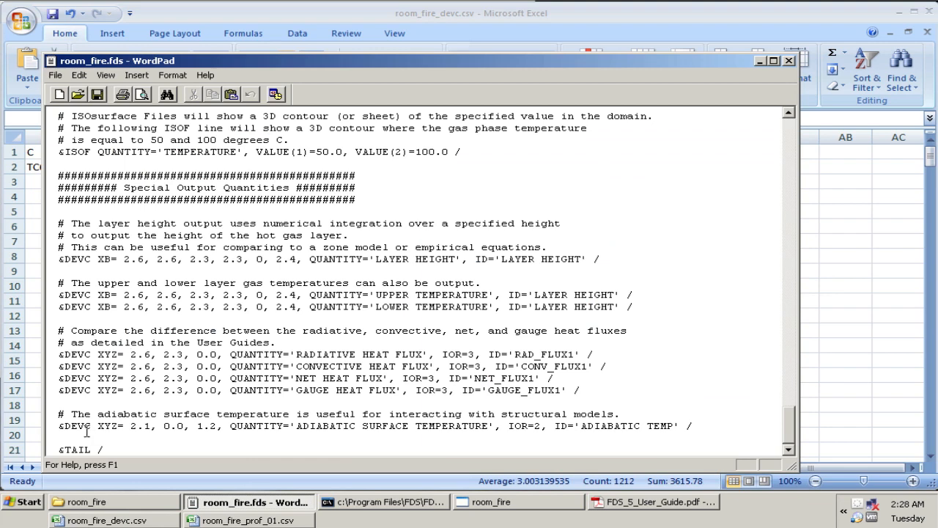
{"action": "mouse_move", "coordinate": [387, 431]}
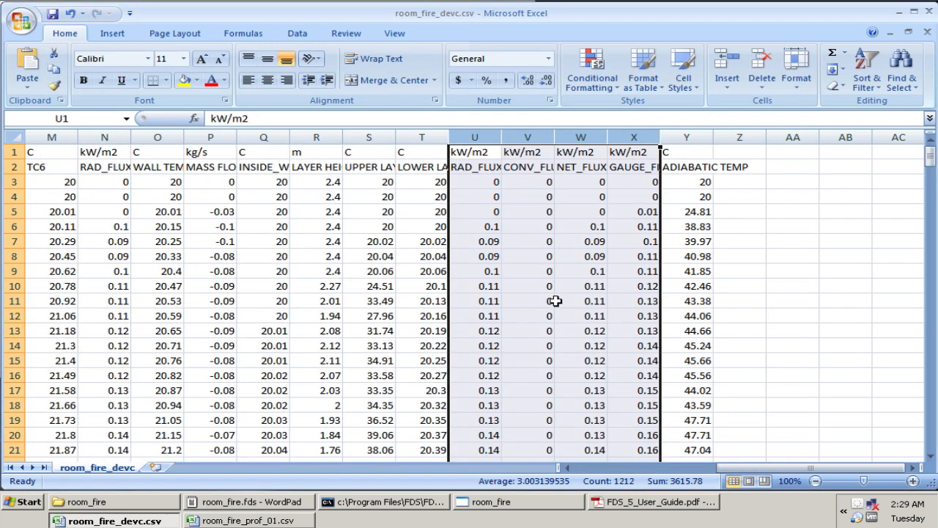
{"action": "left_click", "coordinate": [686, 167]}
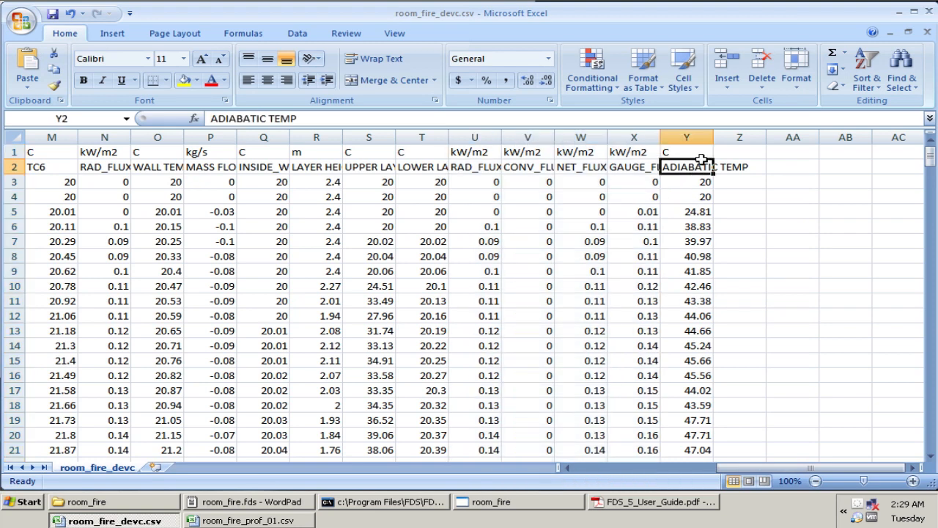
{"action": "left_click", "coordinate": [685, 137]}
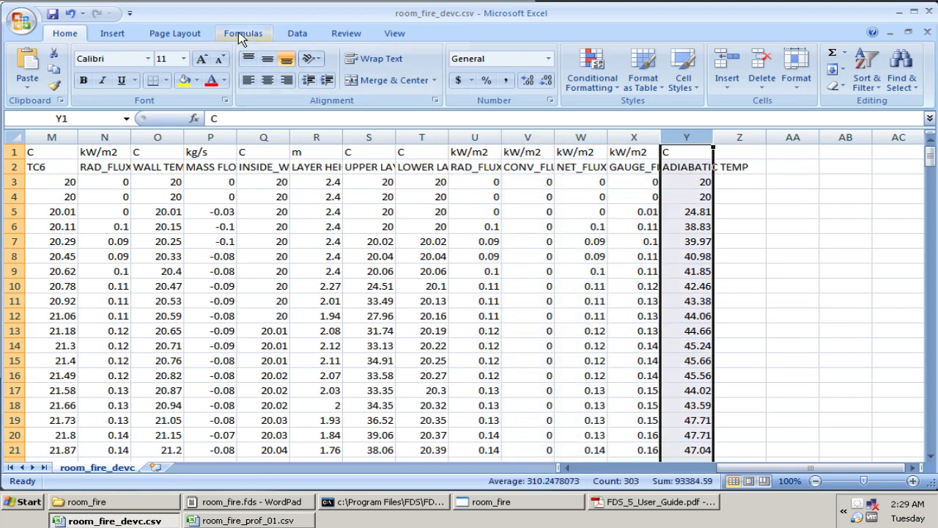
{"action": "left_click", "coordinate": [308, 66]}
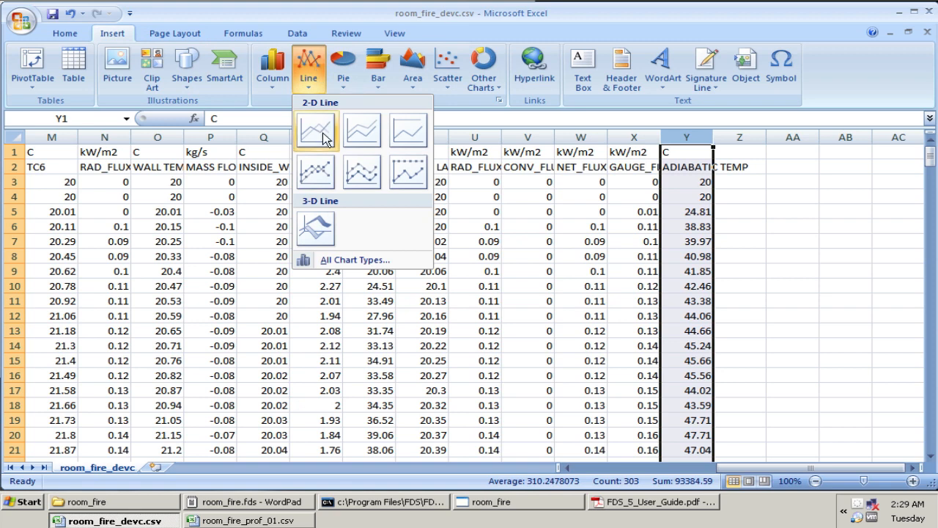
{"action": "left_click", "coordinate": [315, 130]}
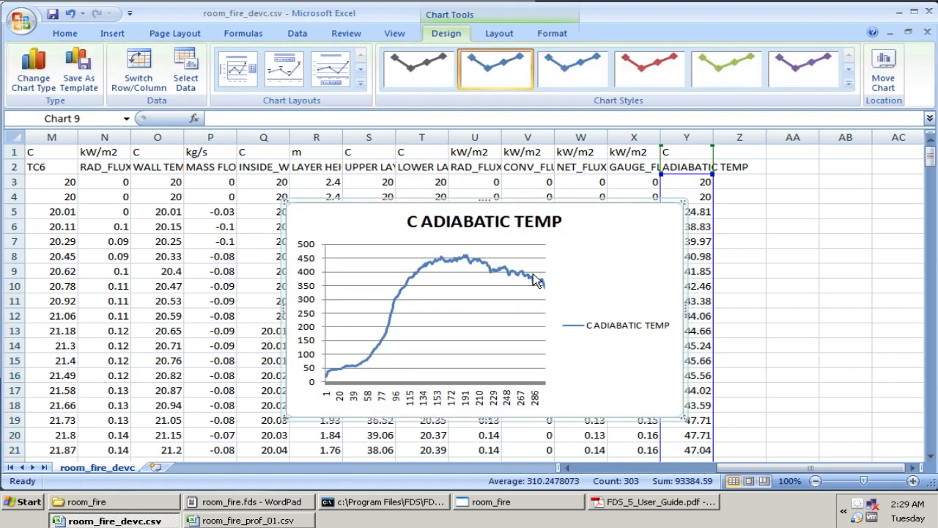
{"action": "mouse_move", "coordinate": [253, 360]}
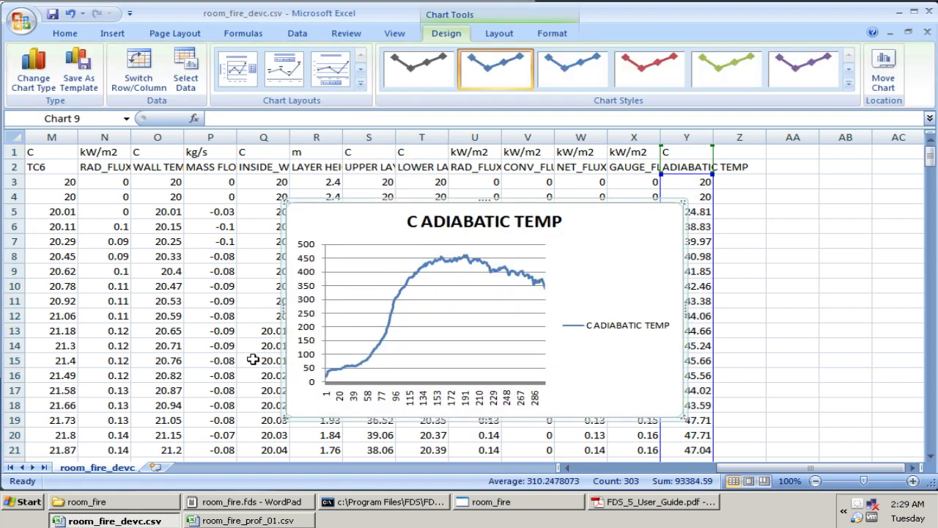
{"action": "mouse_move", "coordinate": [454, 267]}
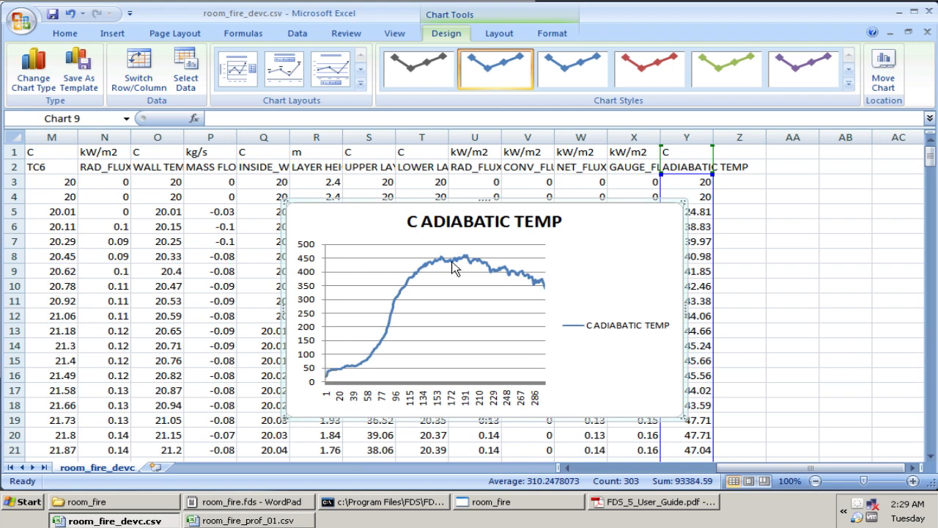
{"action": "mouse_move", "coordinate": [369, 338]}
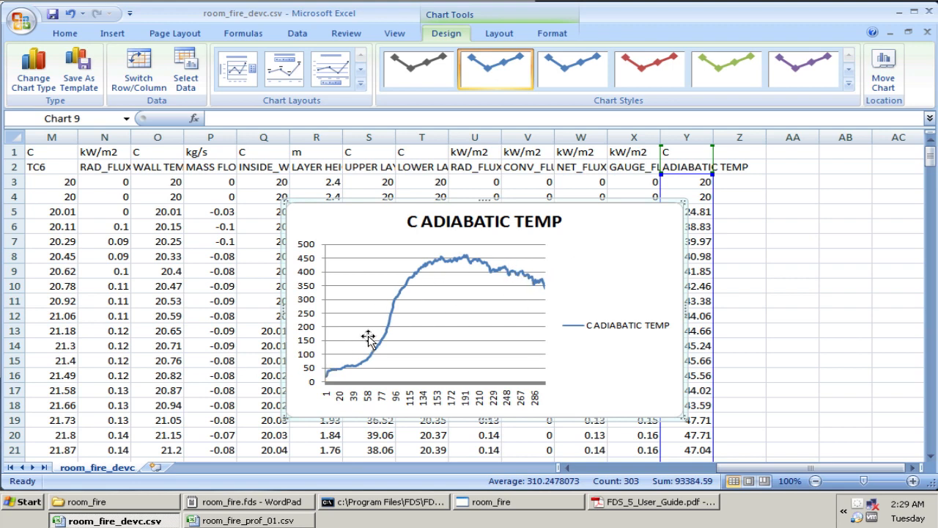
{"action": "mouse_move", "coordinate": [454, 267]}
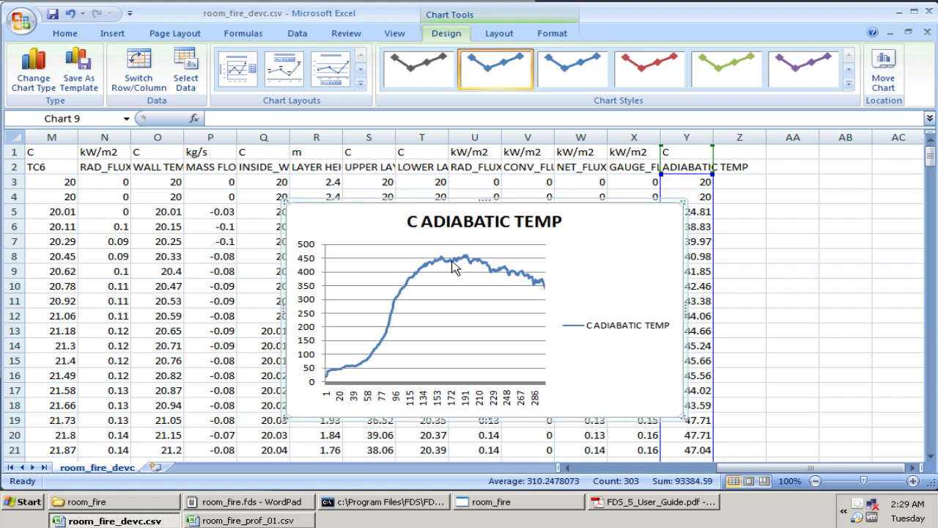
{"action": "mouse_move", "coordinate": [601, 265]}
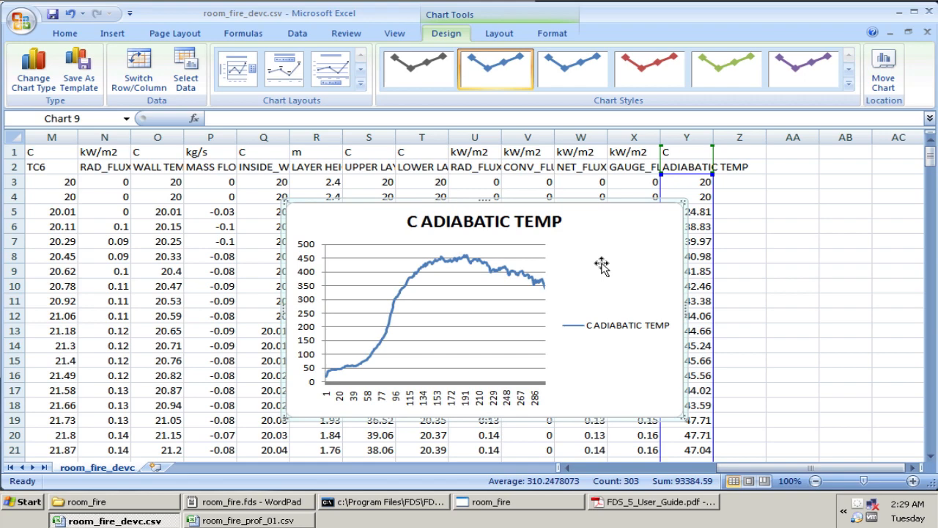
{"action": "left_click", "coordinate": [686, 152]}
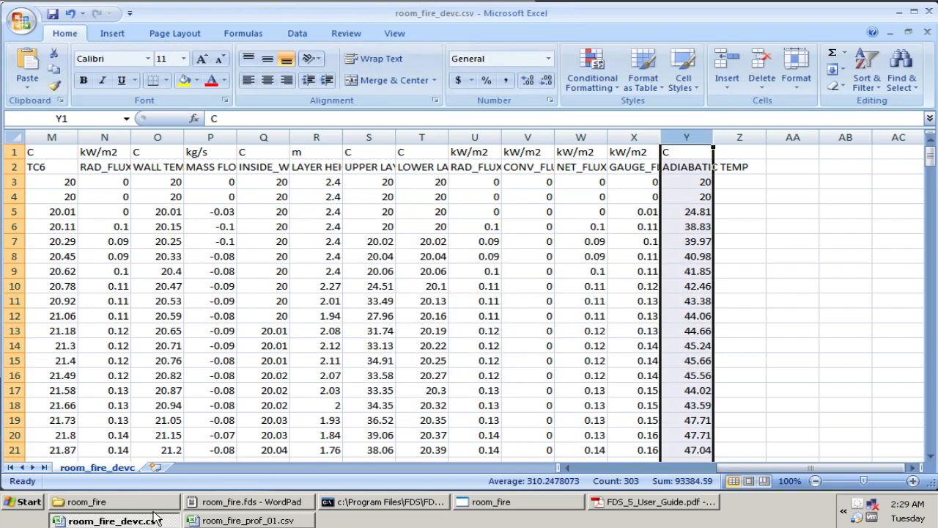
Step: Minimize the WordPad room_fire.fds window
{"action": "left_click", "coordinate": [250, 501]}
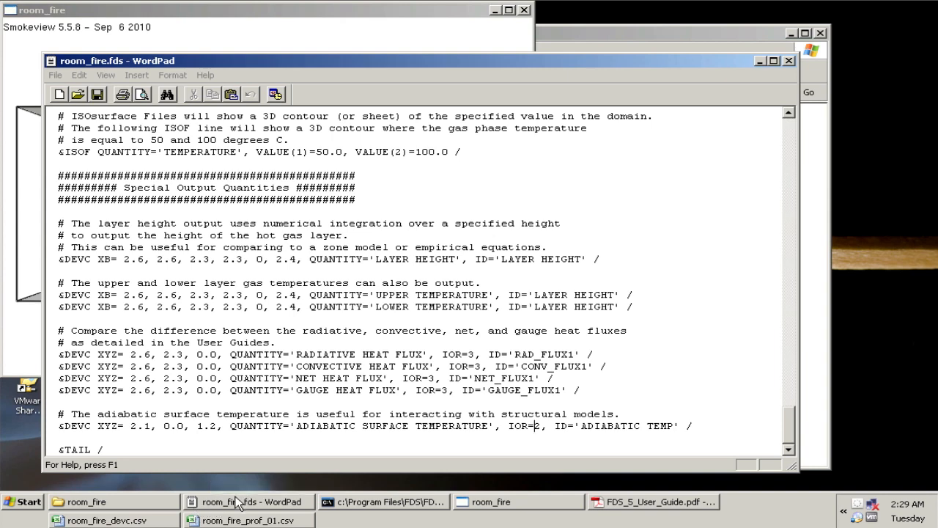
{"action": "left_click", "coordinate": [518, 501]}
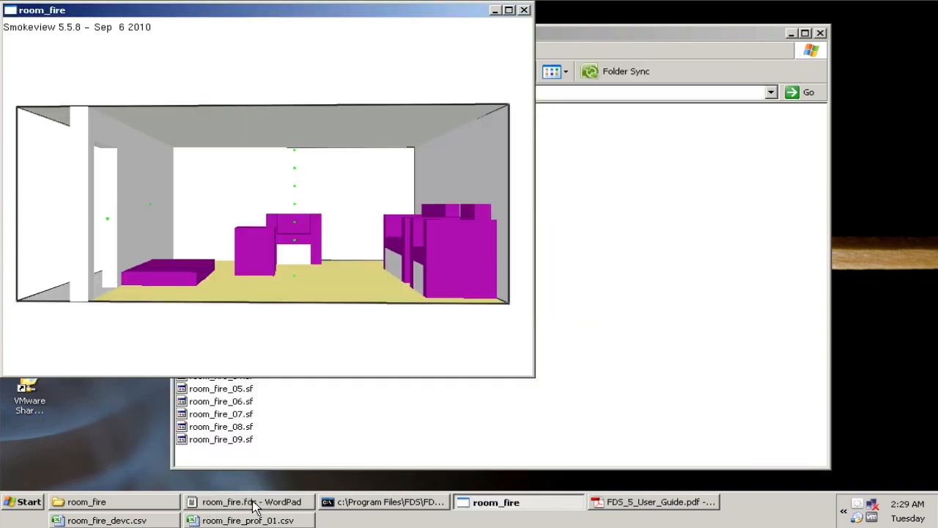
{"action": "mouse_move", "coordinate": [348, 245]}
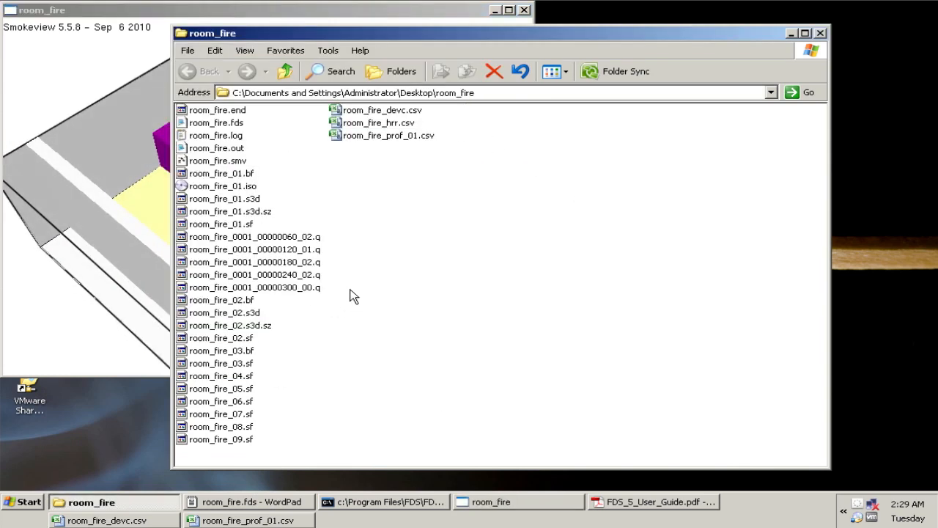
{"action": "mouse_move", "coordinate": [651, 501]}
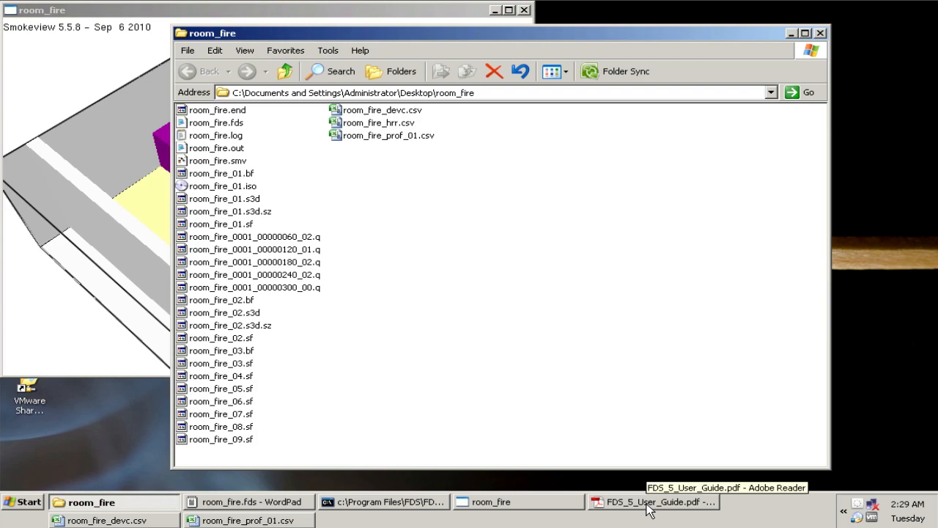
Step: Page back in the FDS 5 User Guide to section 14.3.4 on thermocouples, page 160
{"action": "left_click", "coordinate": [653, 501]}
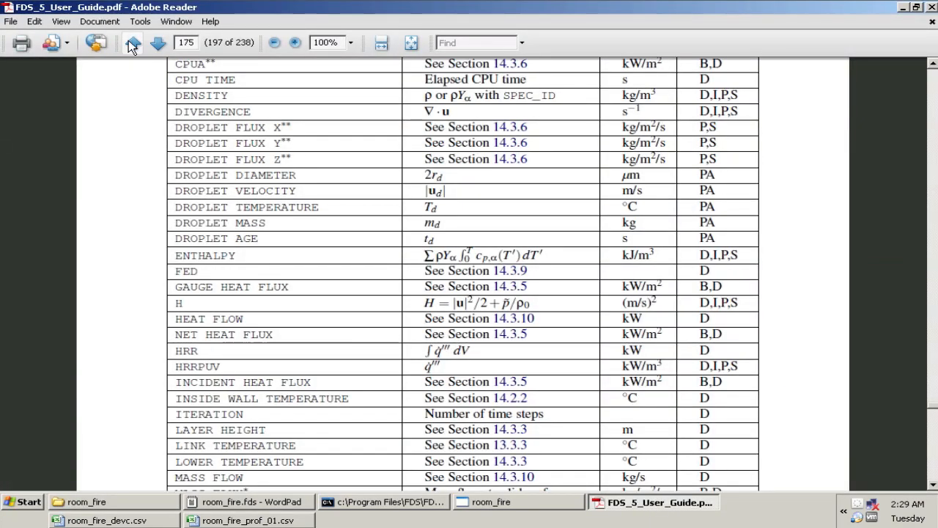
{"action": "left_click", "coordinate": [134, 42]}
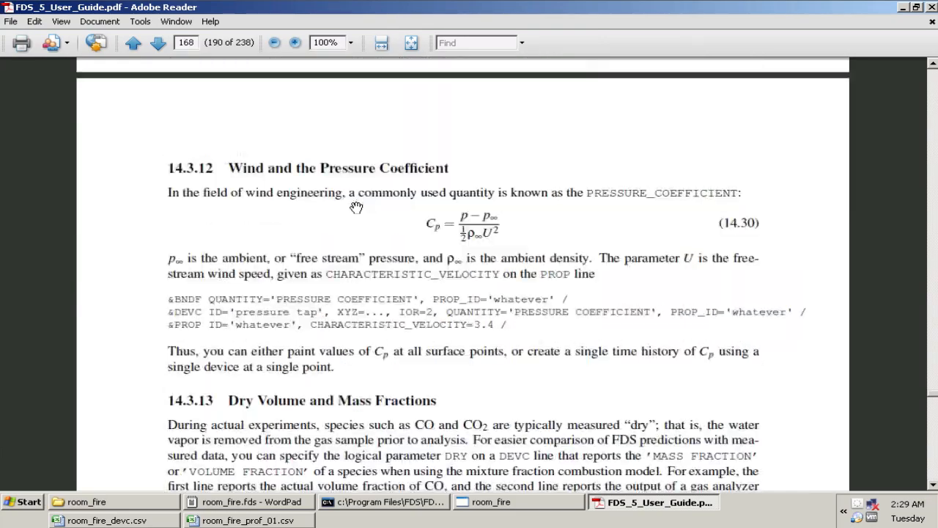
{"action": "scroll", "scroll_direction": "up", "scroll_amount": 3}
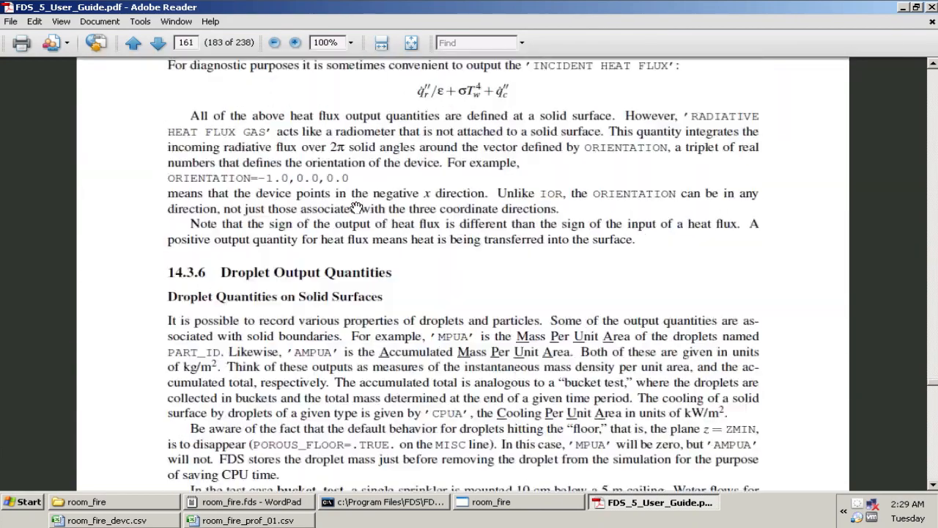
{"action": "left_click", "coordinate": [132, 42]}
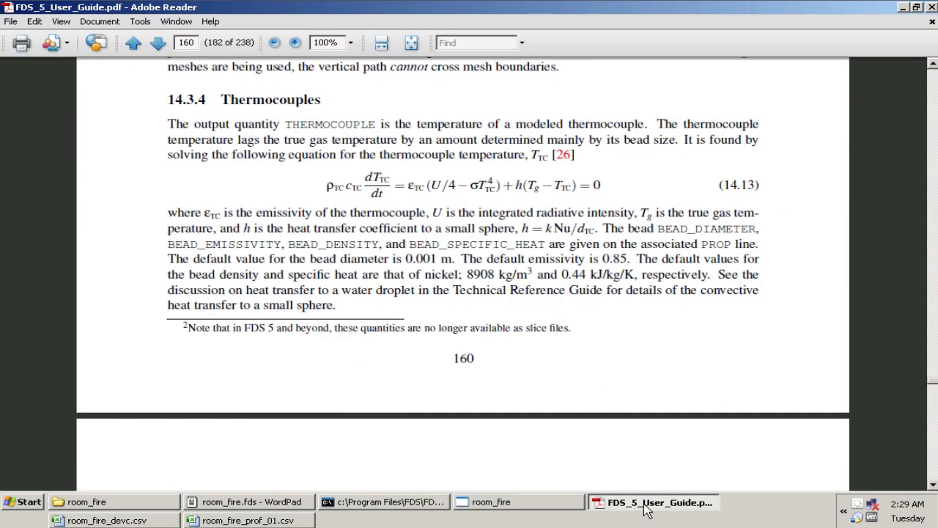